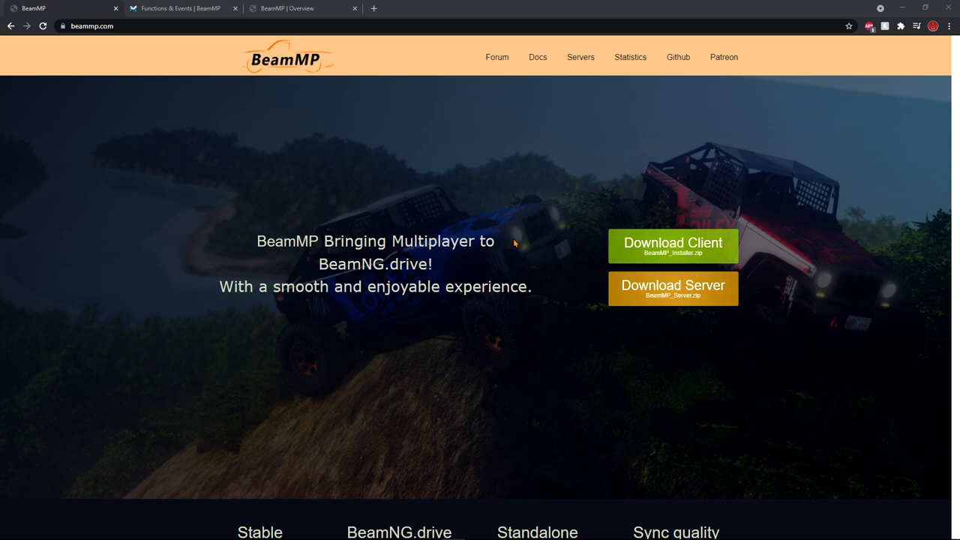
{"action": "mouse_move", "coordinate": [88, 67]}
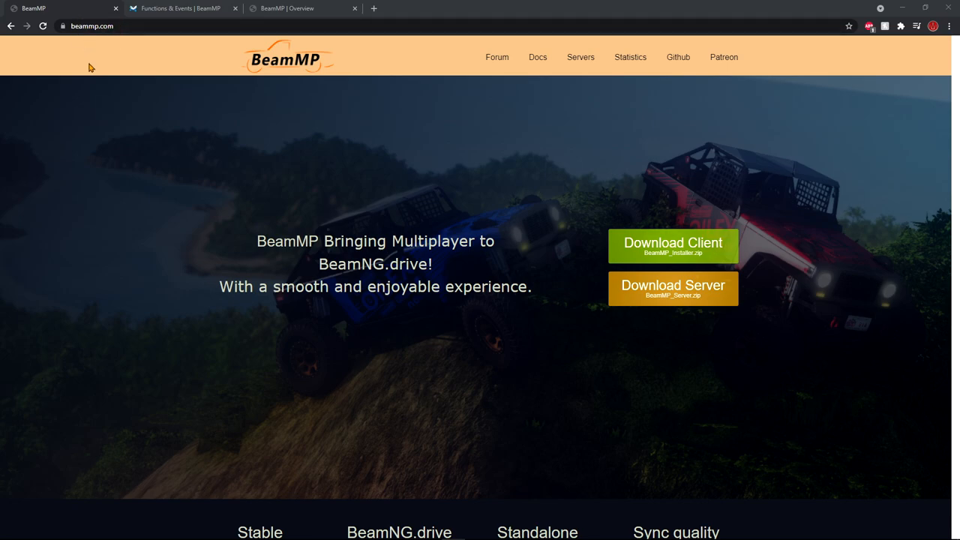
{"action": "mouse_move", "coordinate": [165, 149]}
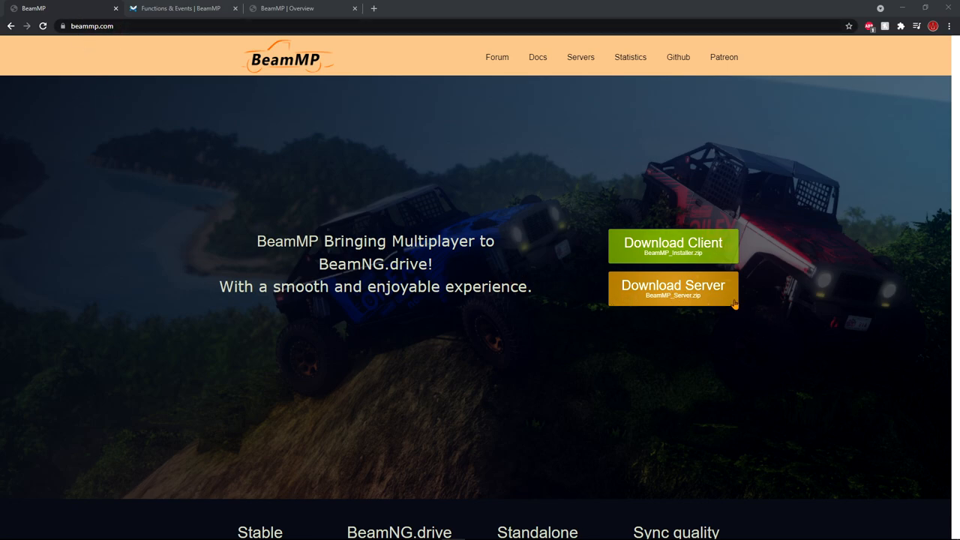
{"action": "mouse_move", "coordinate": [642, 320]}
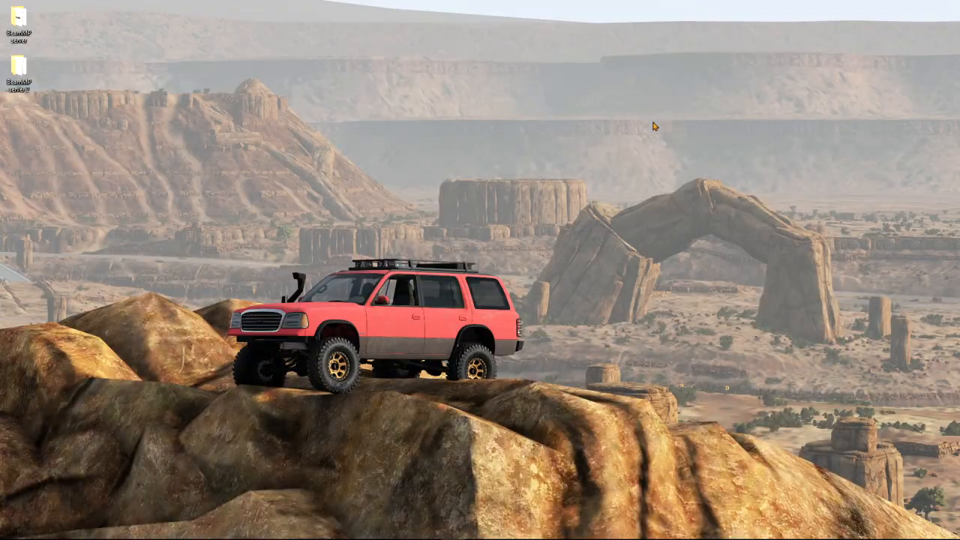
{"action": "mouse_move", "coordinate": [354, 157]}
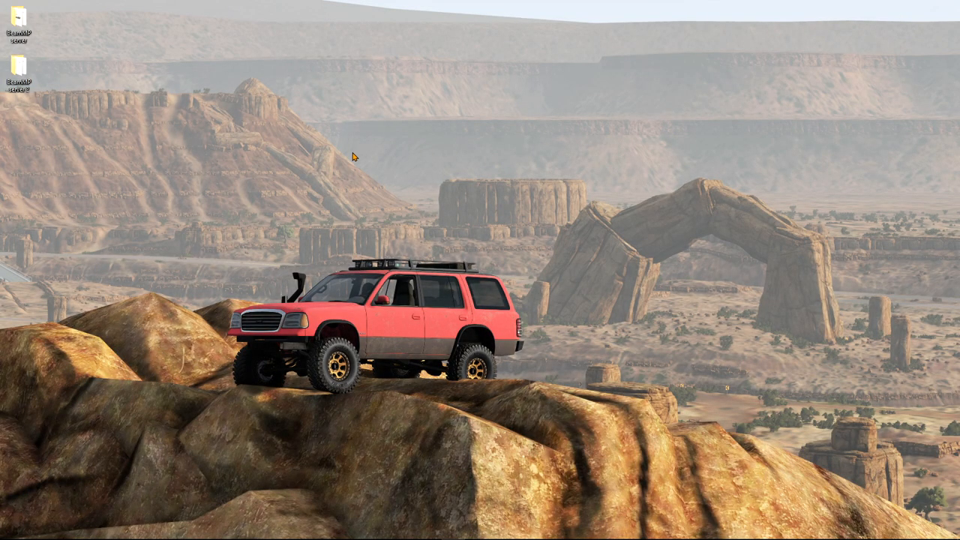
{"action": "mouse_move", "coordinate": [47, 96]}
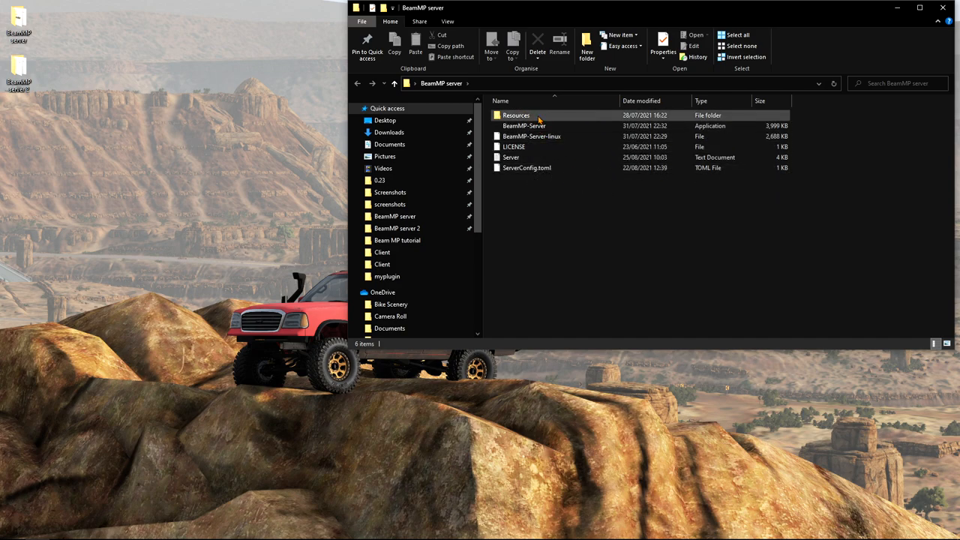
{"action": "mouse_move", "coordinate": [516, 114]}
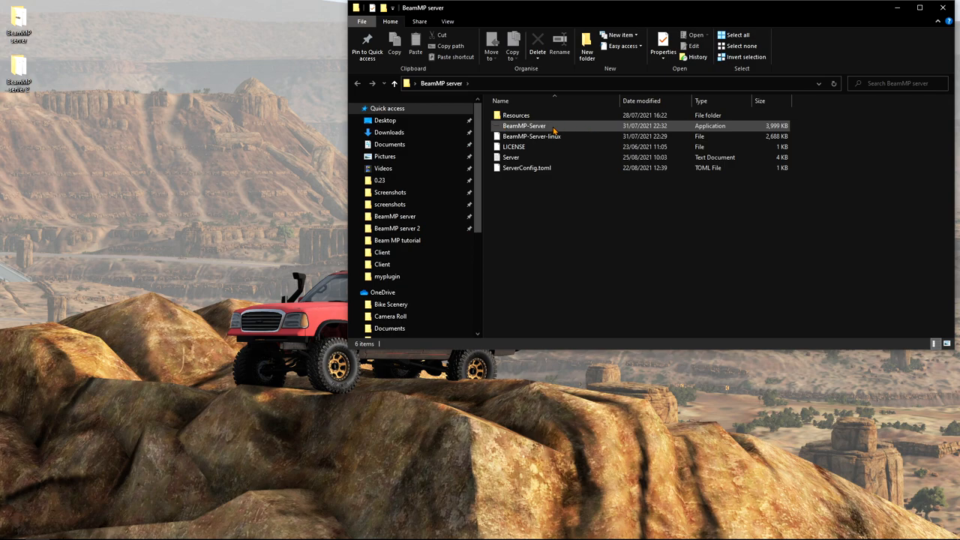
- Browse the BeamMP server folder contents, then return to the browser
{"action": "left_click", "coordinate": [558, 207]}
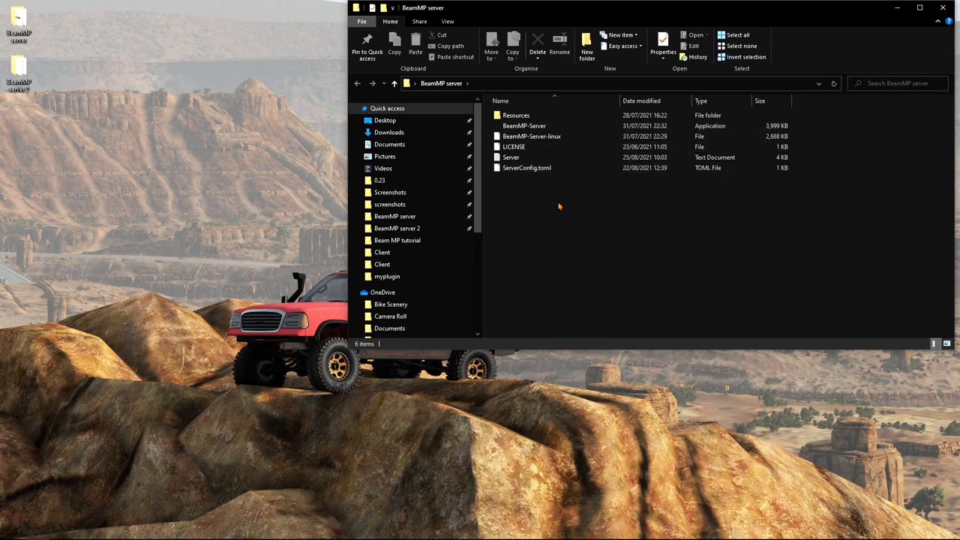
{"action": "mouse_move", "coordinate": [552, 195]}
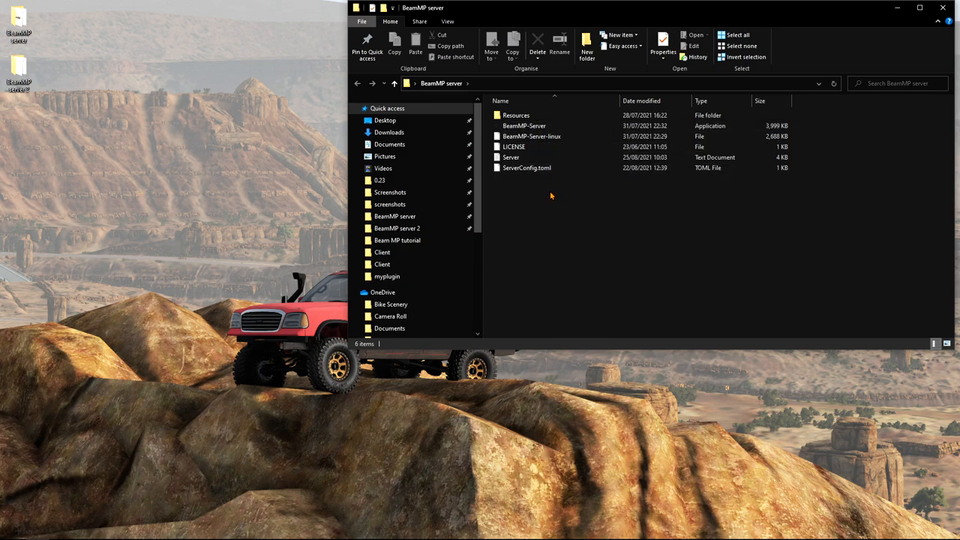
{"action": "left_click", "coordinate": [516, 114]}
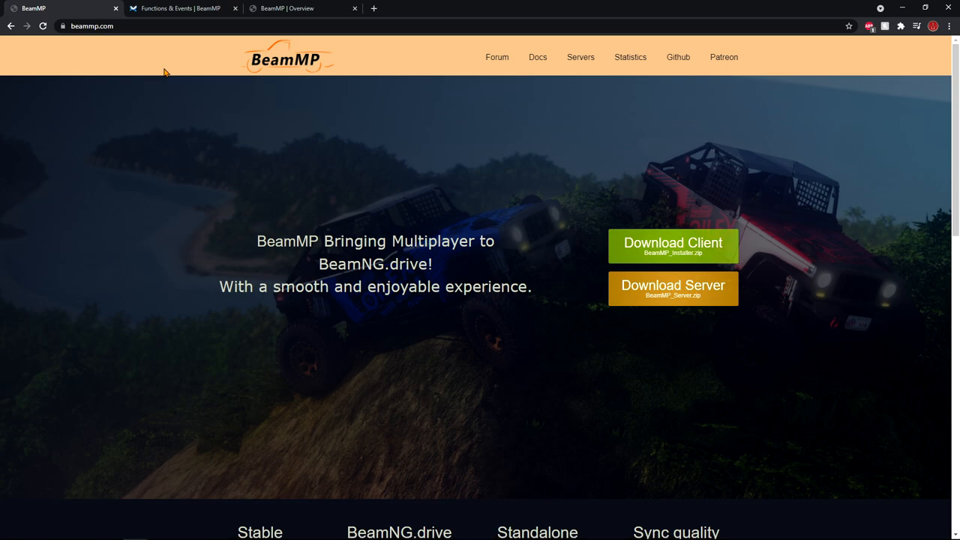
- Show the wiki Functions & Events page, then the Keymaster keys page
{"action": "left_click", "coordinate": [180, 9]}
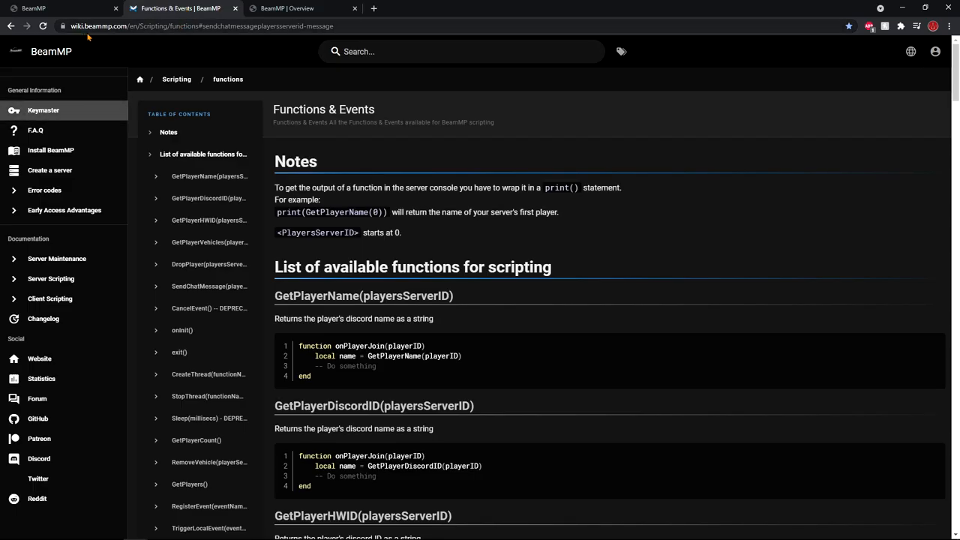
{"action": "mouse_move", "coordinate": [202, 57]}
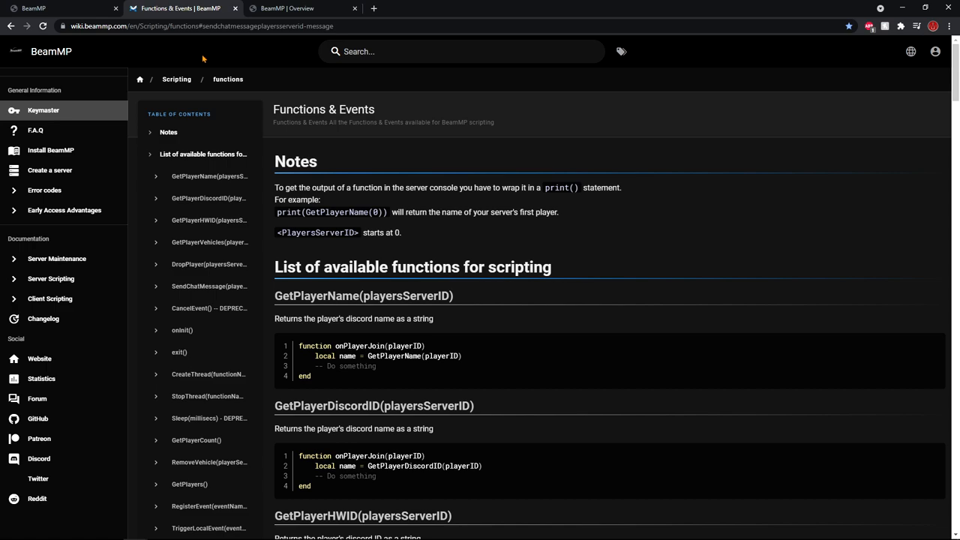
{"action": "mouse_move", "coordinate": [238, 132]}
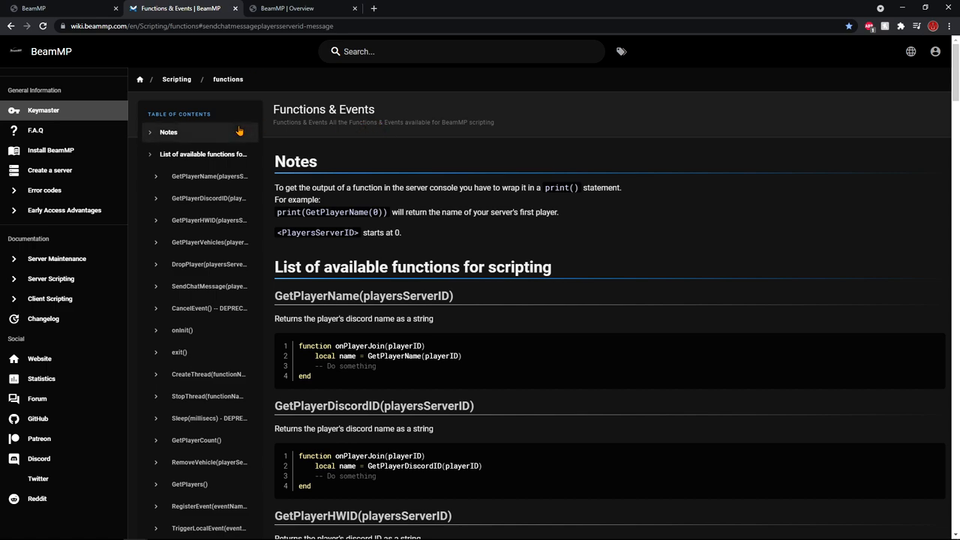
{"action": "mouse_move", "coordinate": [215, 126]}
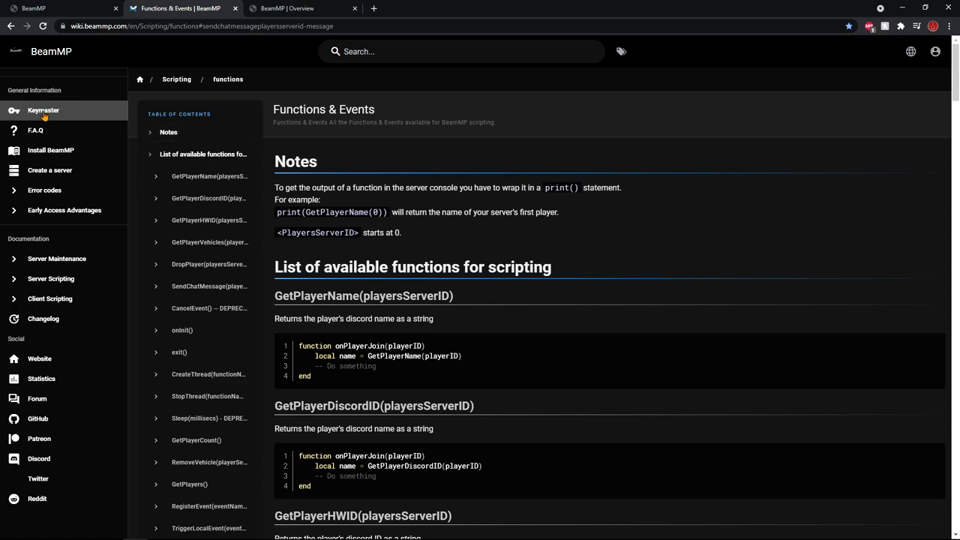
{"action": "mouse_move", "coordinate": [309, 60]}
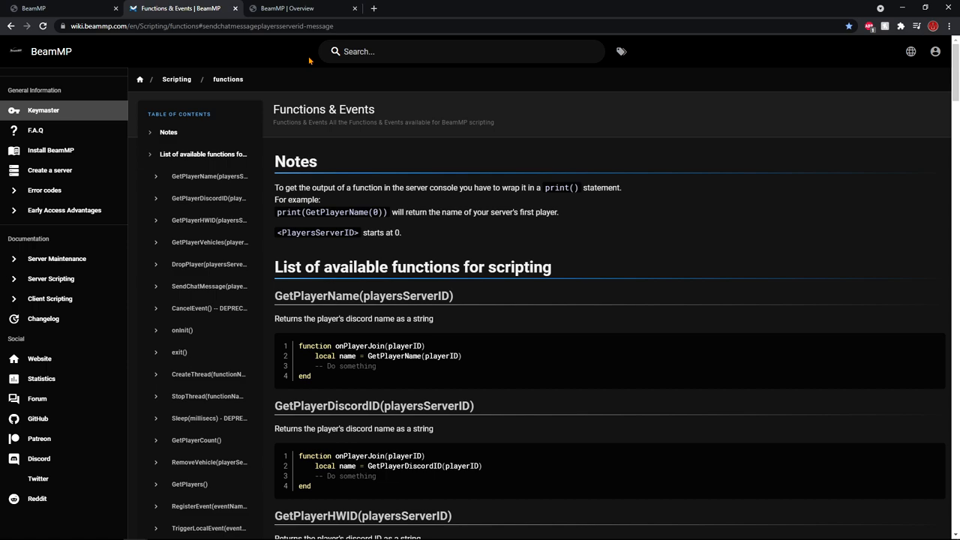
{"action": "left_click", "coordinate": [300, 9]}
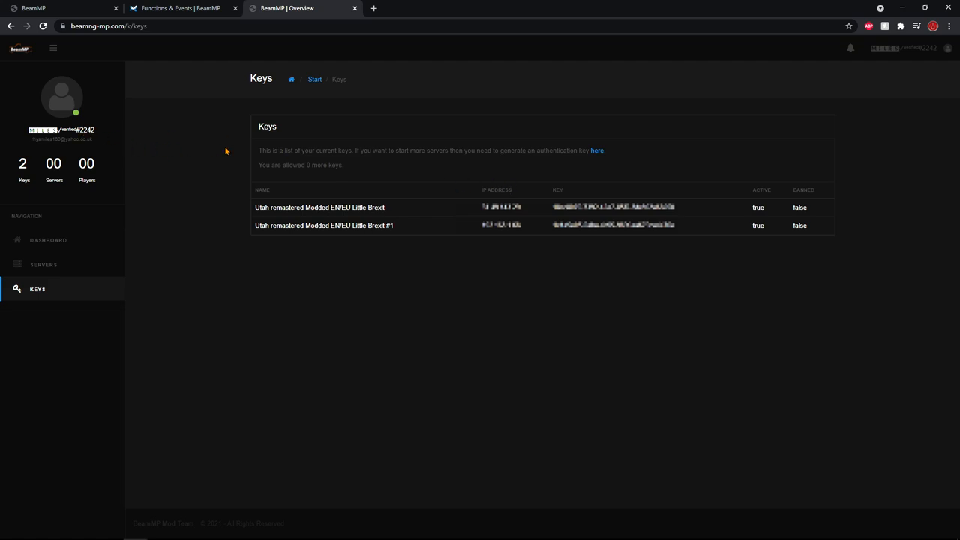
{"action": "mouse_move", "coordinate": [219, 199]}
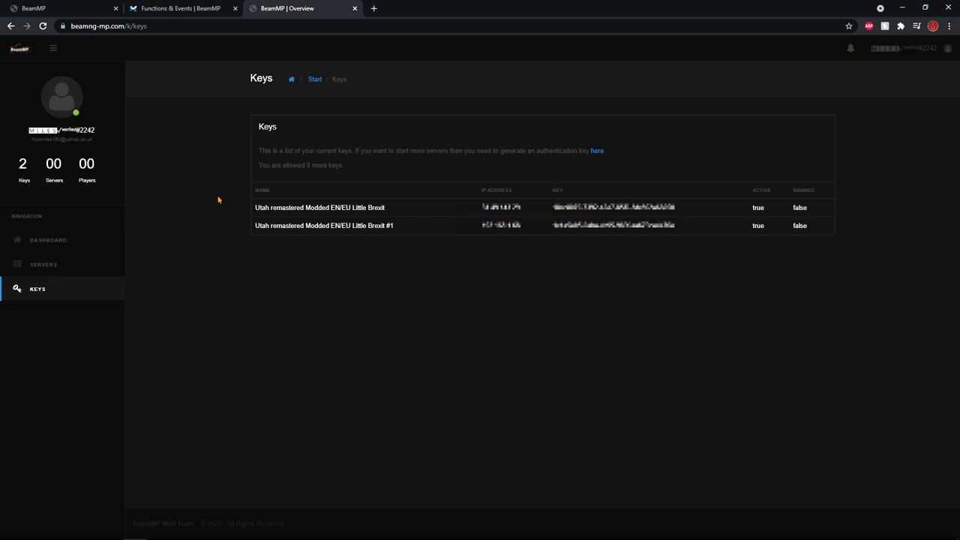
{"action": "left_click", "coordinate": [48, 240]}
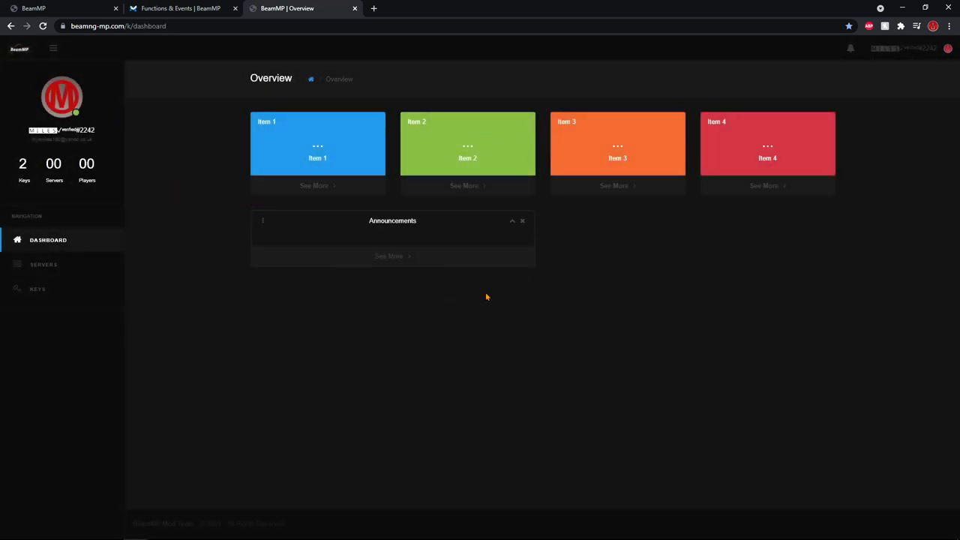
{"action": "mouse_move", "coordinate": [538, 255]}
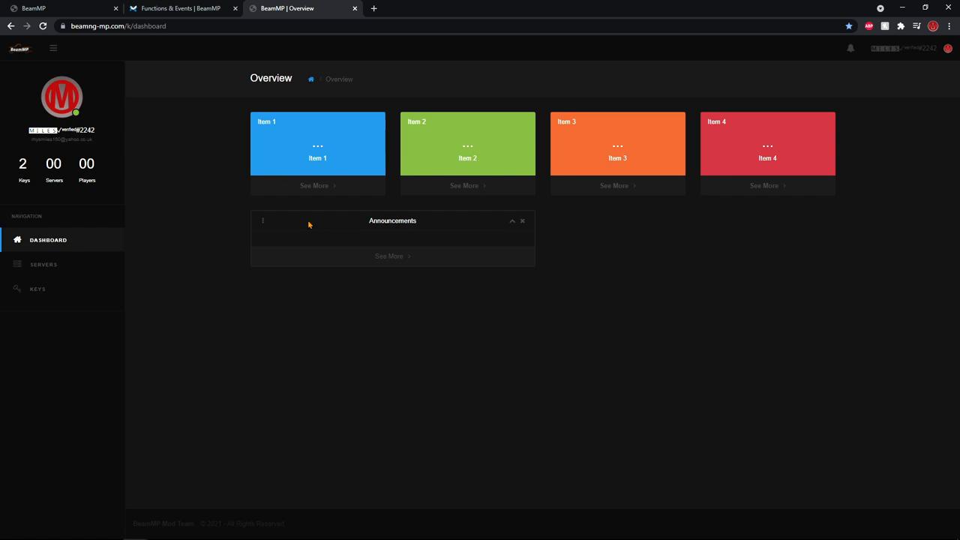
{"action": "mouse_move", "coordinate": [303, 219]}
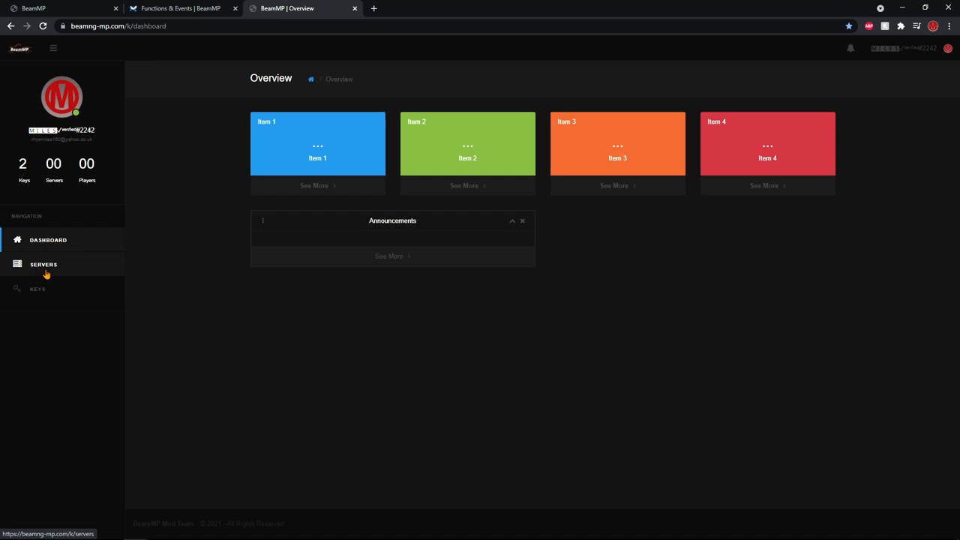
{"action": "left_click", "coordinate": [42, 264]}
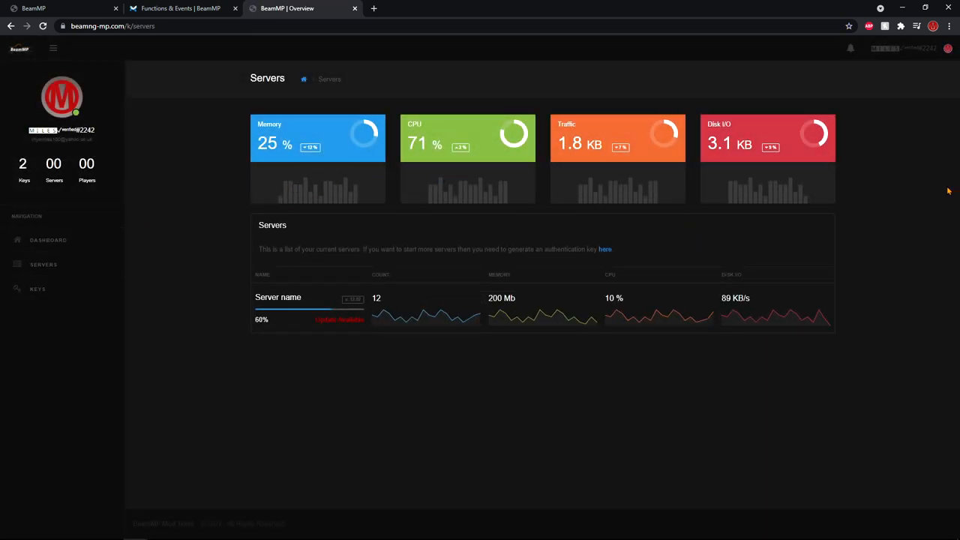
{"action": "left_click", "coordinate": [37, 288]}
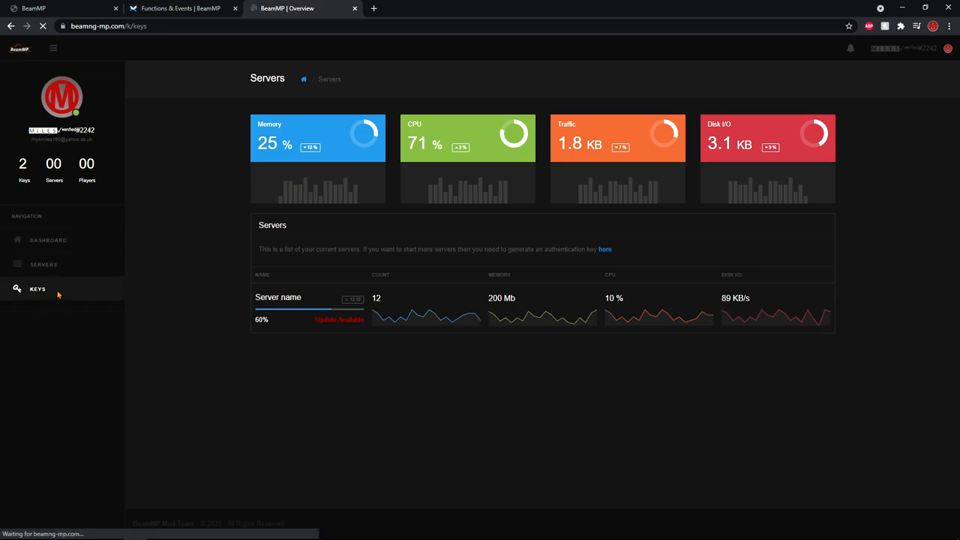
{"action": "left_click", "coordinate": [37, 288]}
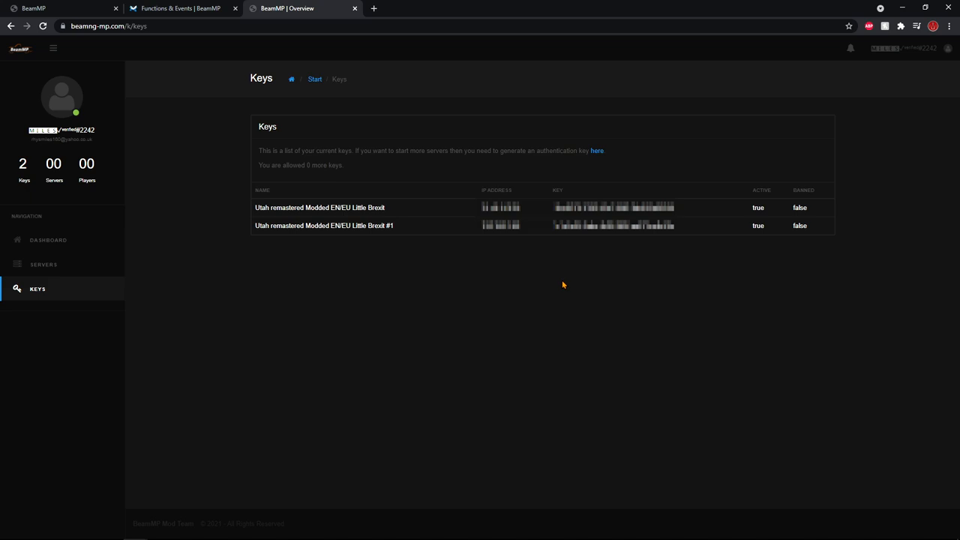
{"action": "mouse_move", "coordinate": [558, 282]}
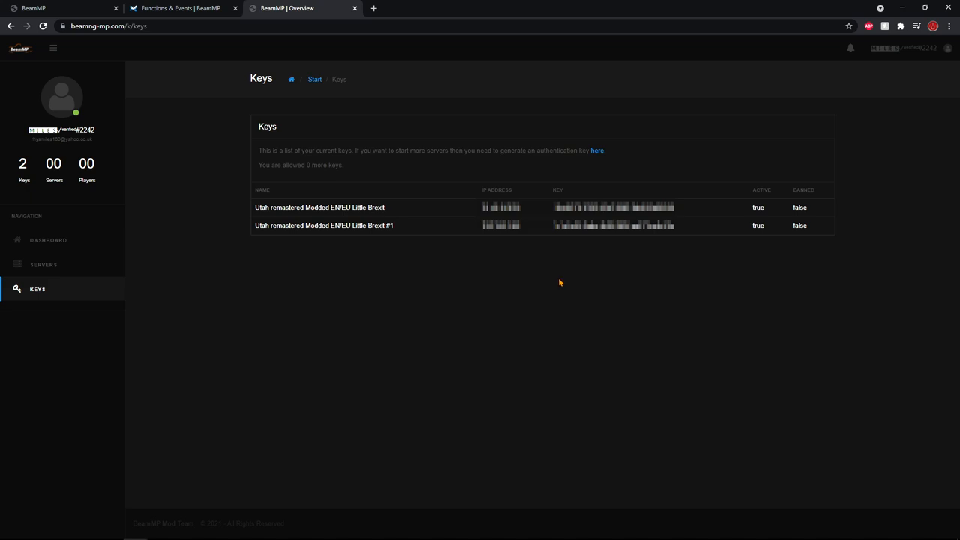
{"action": "mouse_move", "coordinate": [443, 252]}
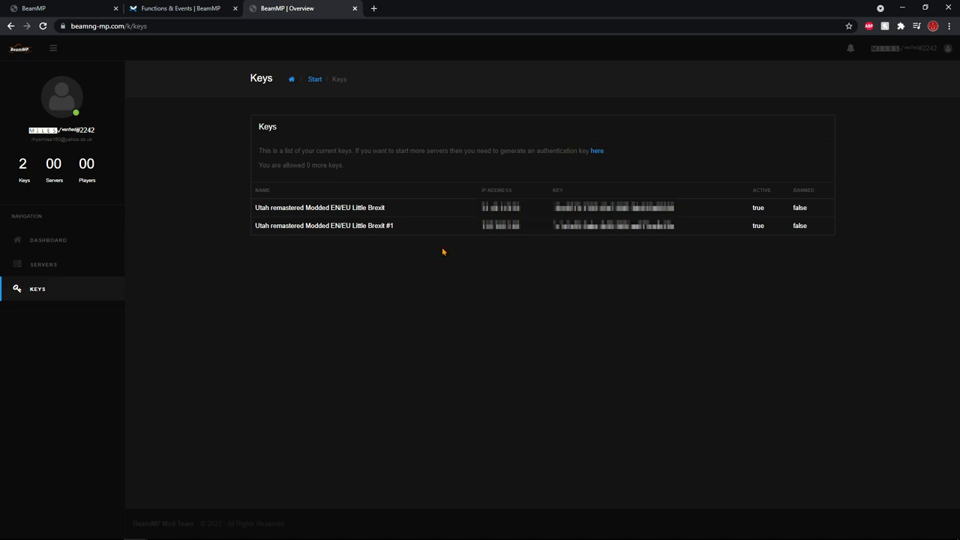
{"action": "mouse_move", "coordinate": [411, 164]}
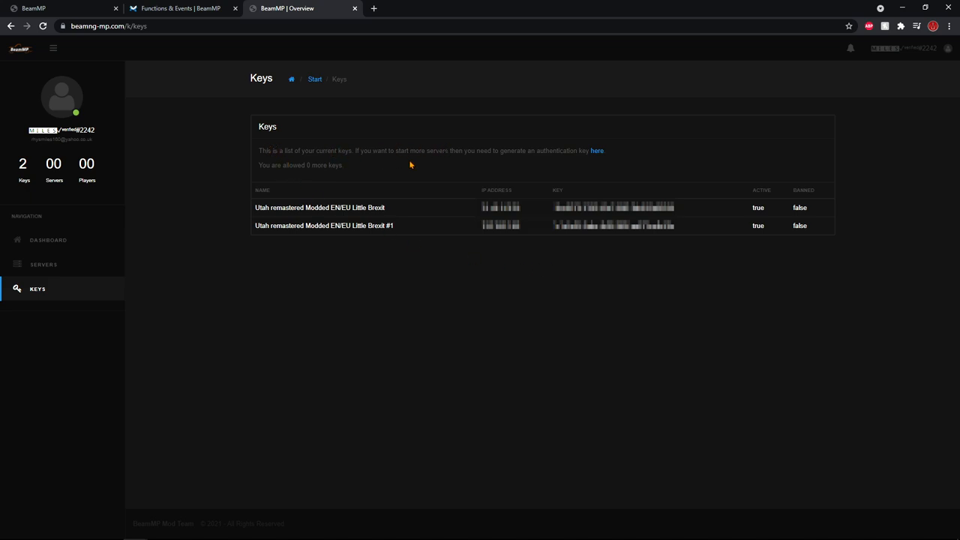
{"action": "mouse_move", "coordinate": [521, 162]}
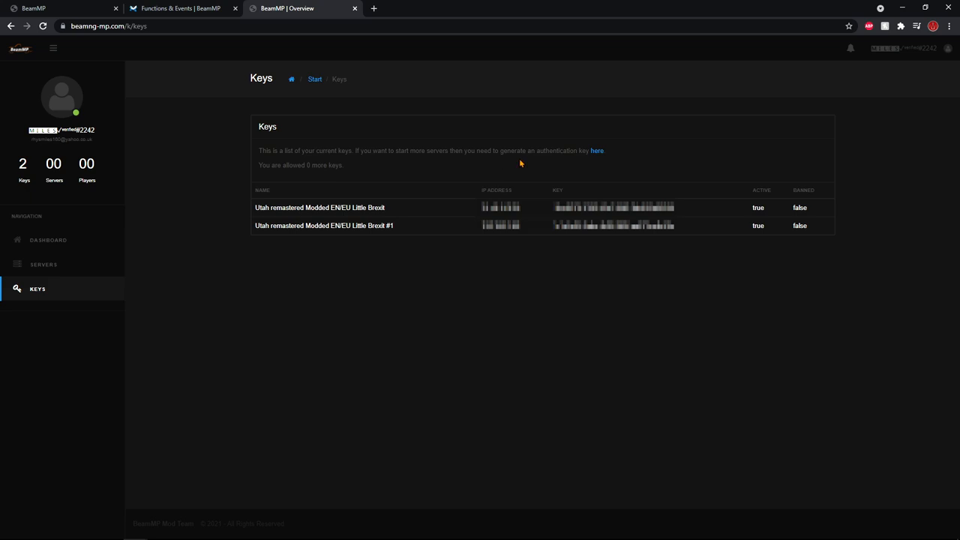
{"action": "mouse_move", "coordinate": [564, 164]}
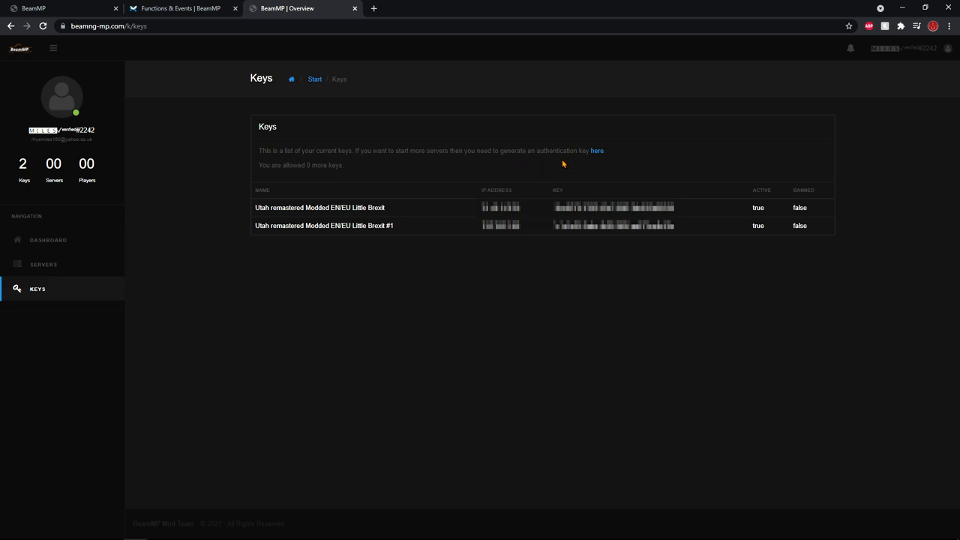
{"action": "mouse_move", "coordinate": [613, 163]}
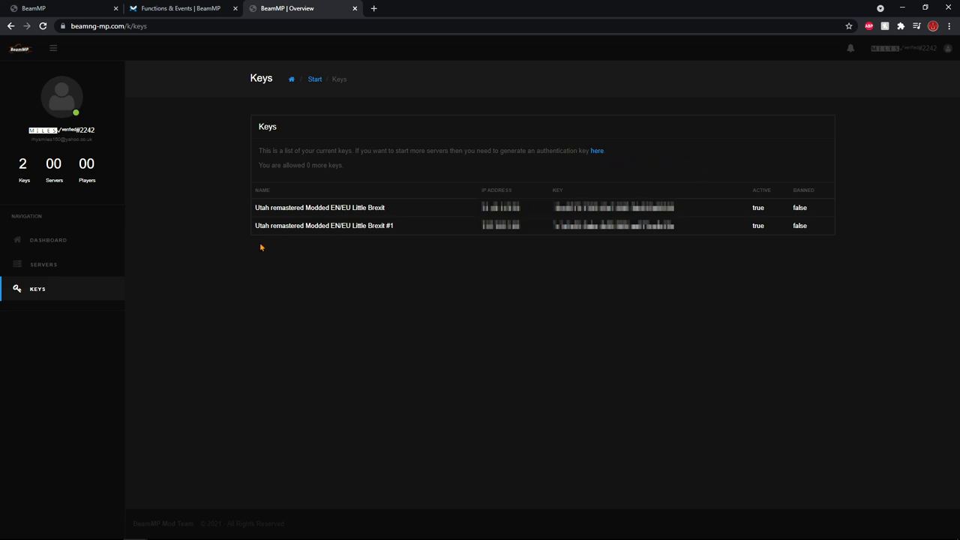
{"action": "mouse_move", "coordinate": [248, 220]}
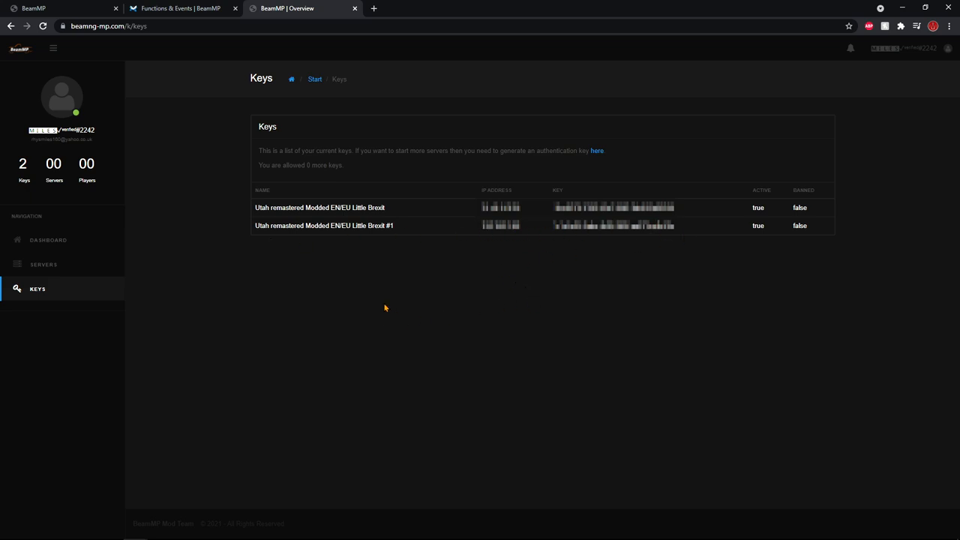
{"action": "mouse_move", "coordinate": [327, 362]}
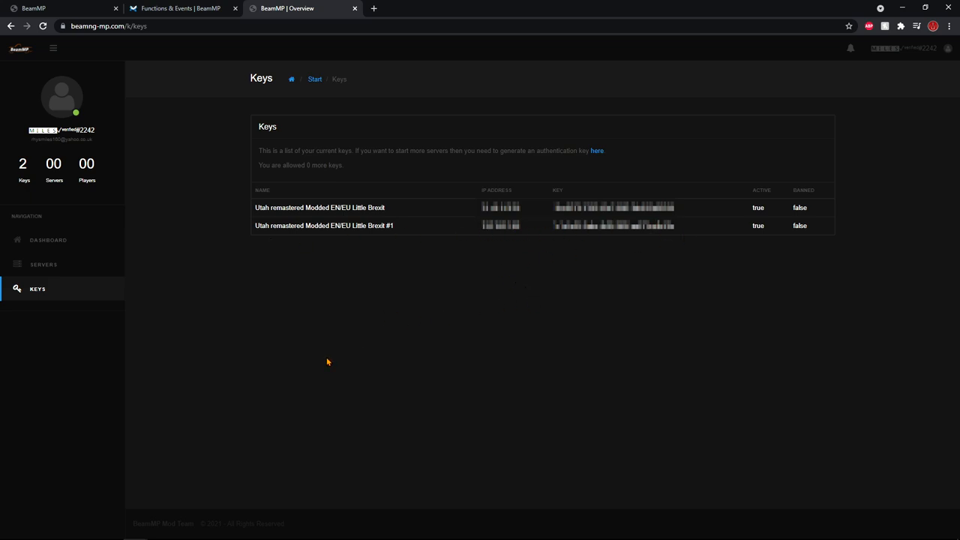
{"action": "mouse_move", "coordinate": [327, 356]}
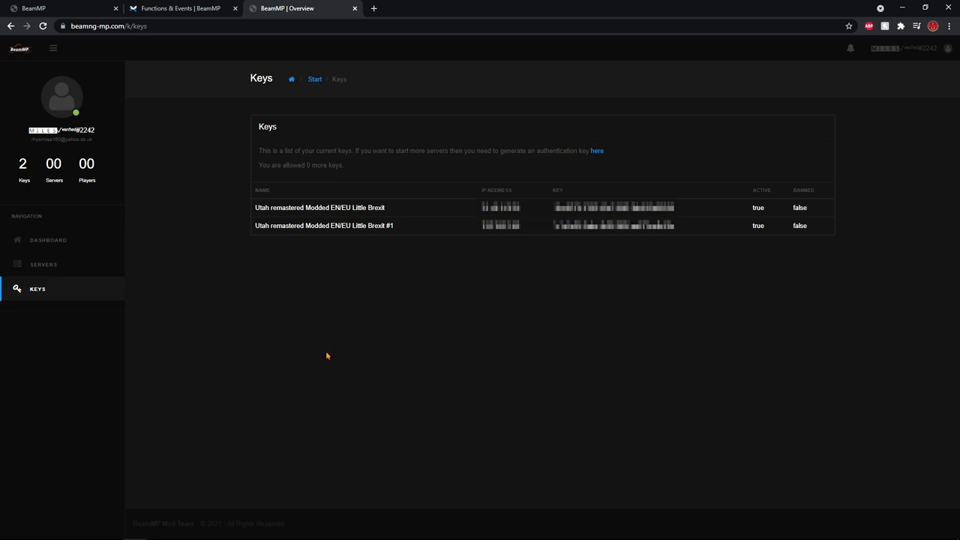
{"action": "mouse_move", "coordinate": [533, 272]}
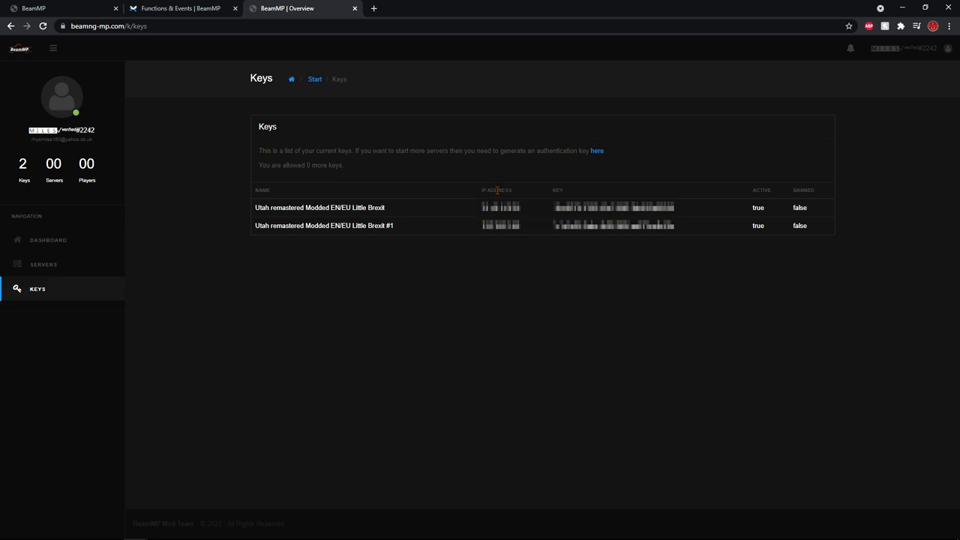
{"action": "mouse_move", "coordinate": [447, 249]}
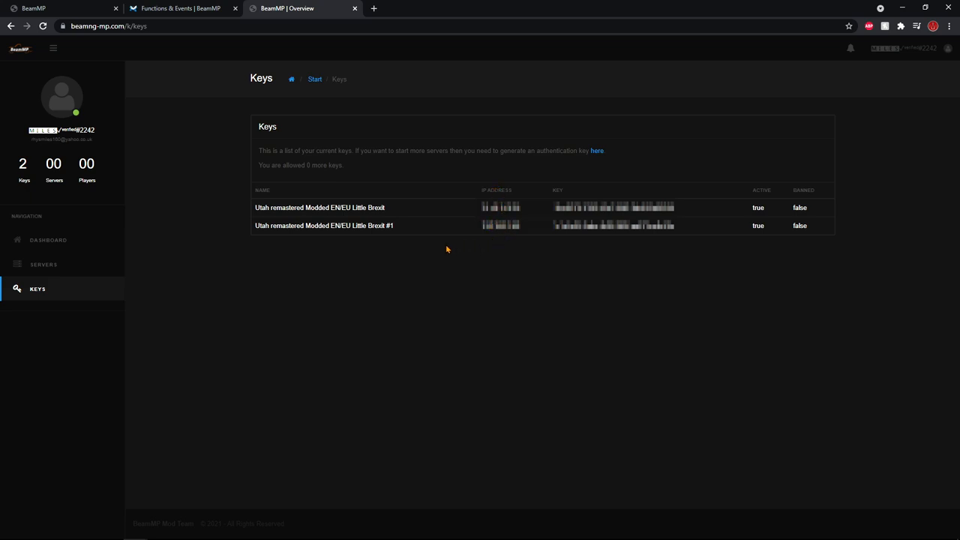
{"action": "mouse_move", "coordinate": [489, 261]}
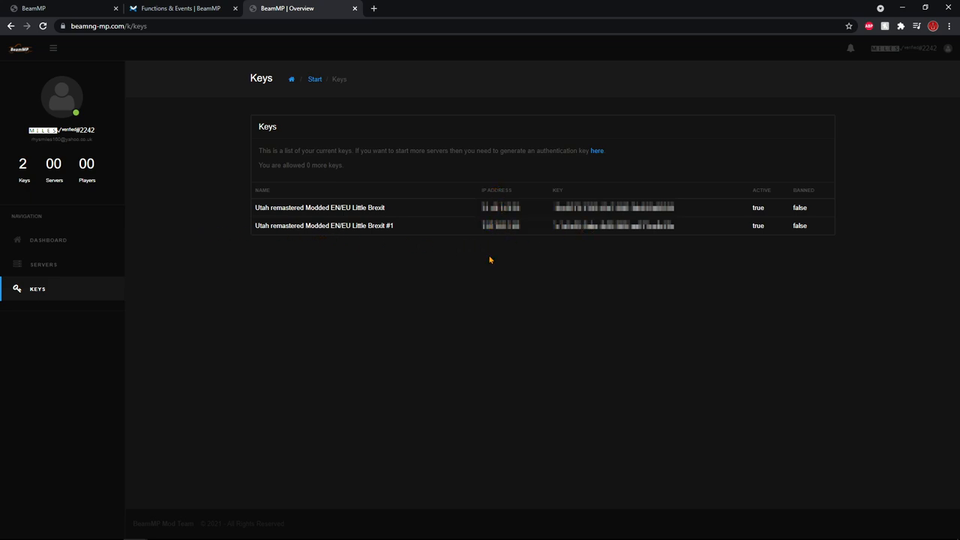
{"action": "mouse_move", "coordinate": [483, 261]}
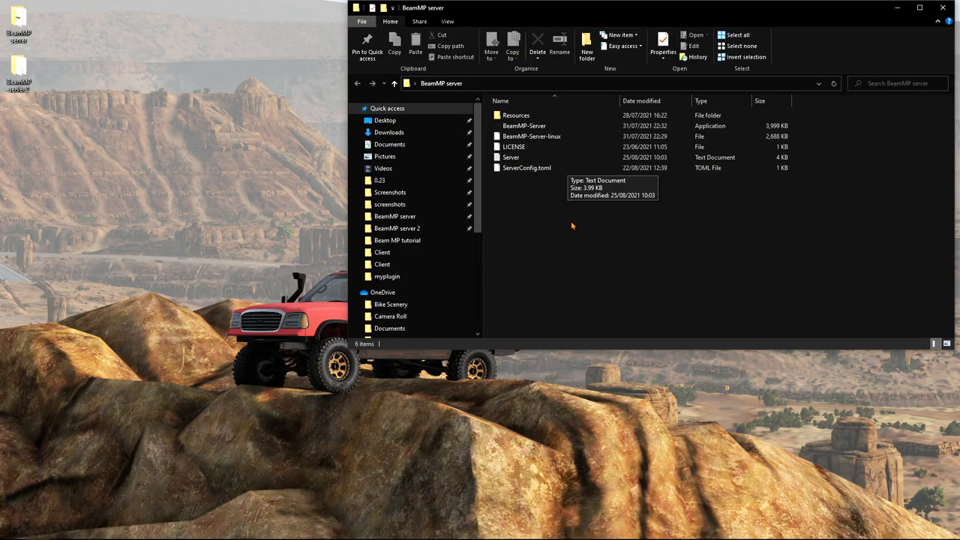
{"action": "mouse_move", "coordinate": [561, 213]}
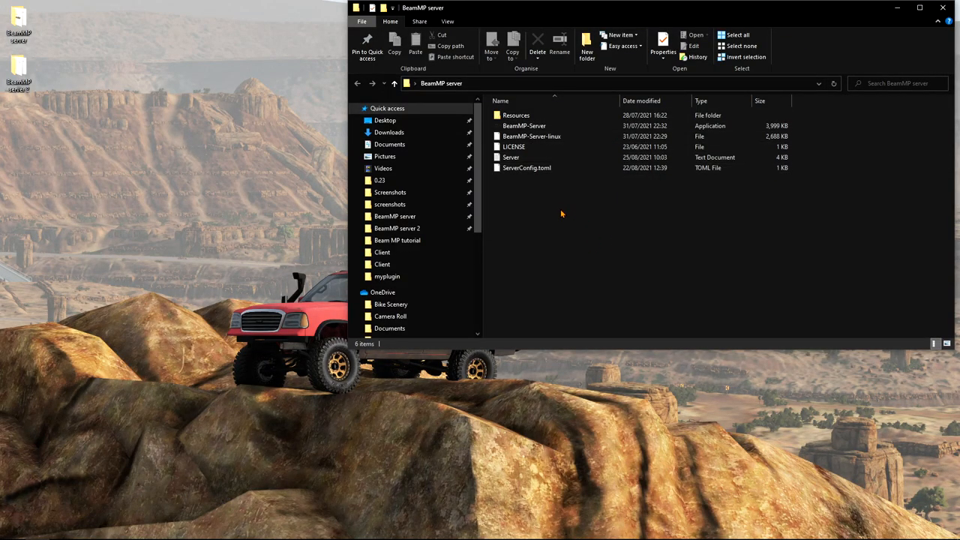
{"action": "mouse_move", "coordinate": [546, 180]}
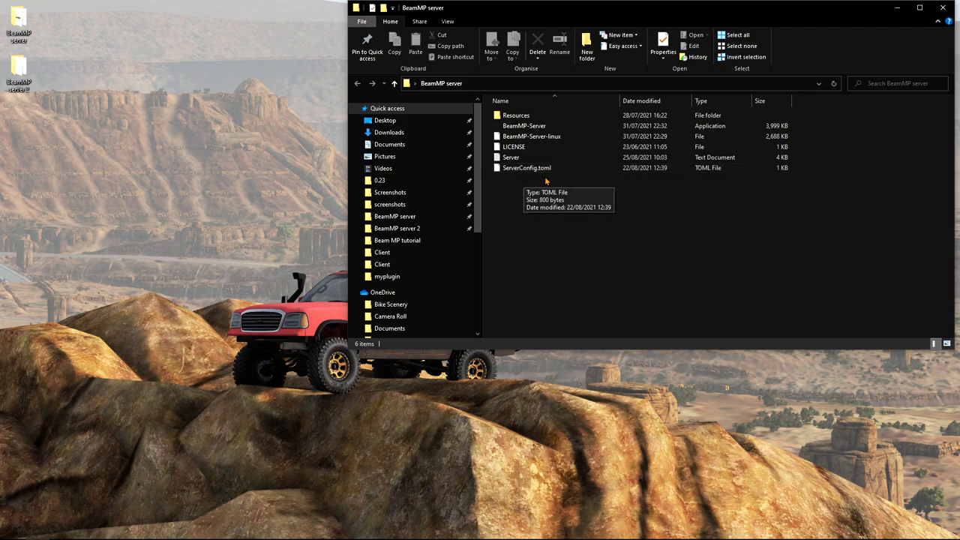
- Open ServerConfig.toml in Notepad++ from its right-click menu
{"action": "right_click", "coordinate": [552, 177]}
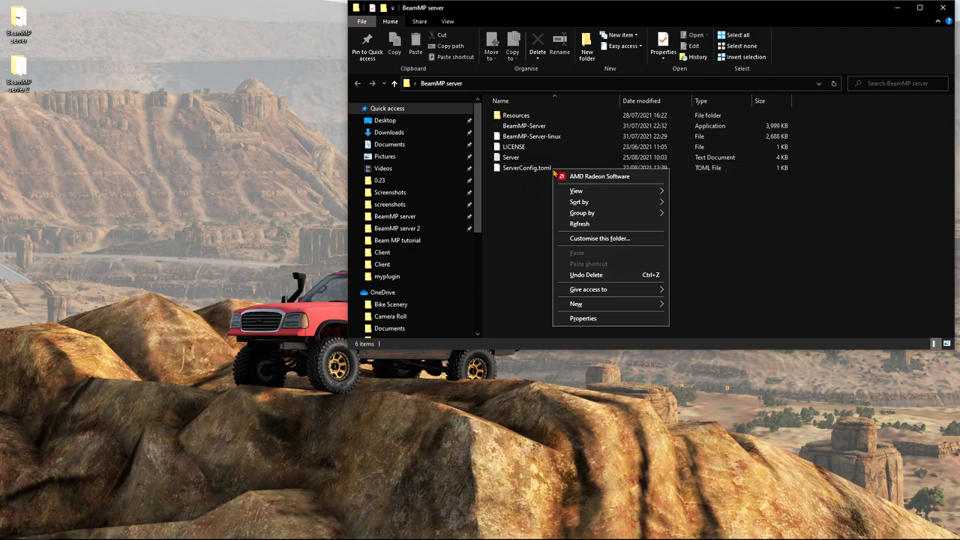
{"action": "right_click", "coordinate": [525, 168]}
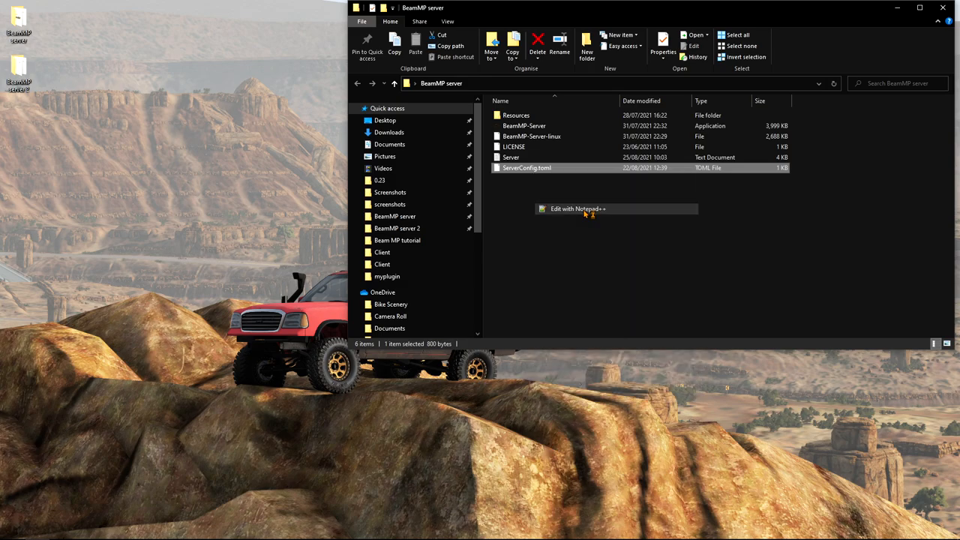
{"action": "left_click", "coordinate": [578, 208]}
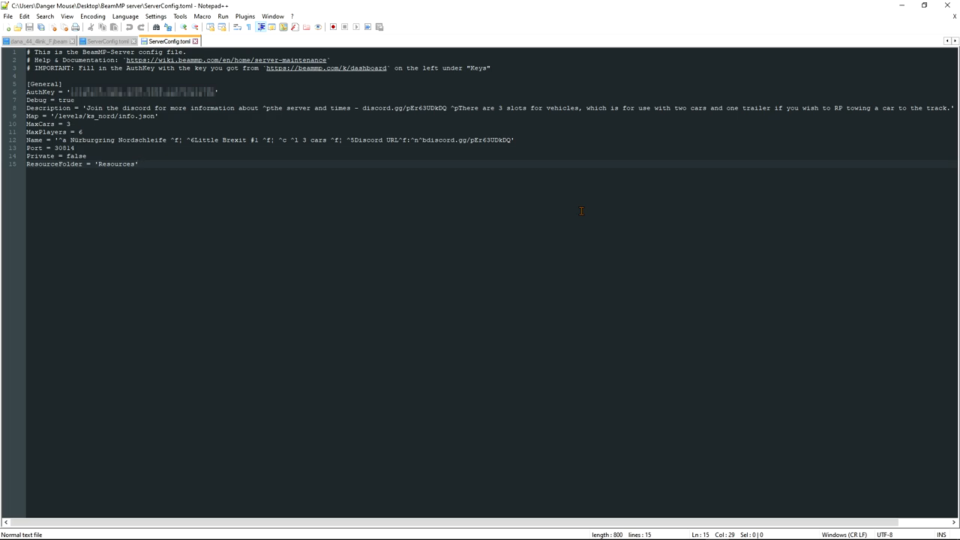
{"action": "mouse_move", "coordinate": [117, 221]}
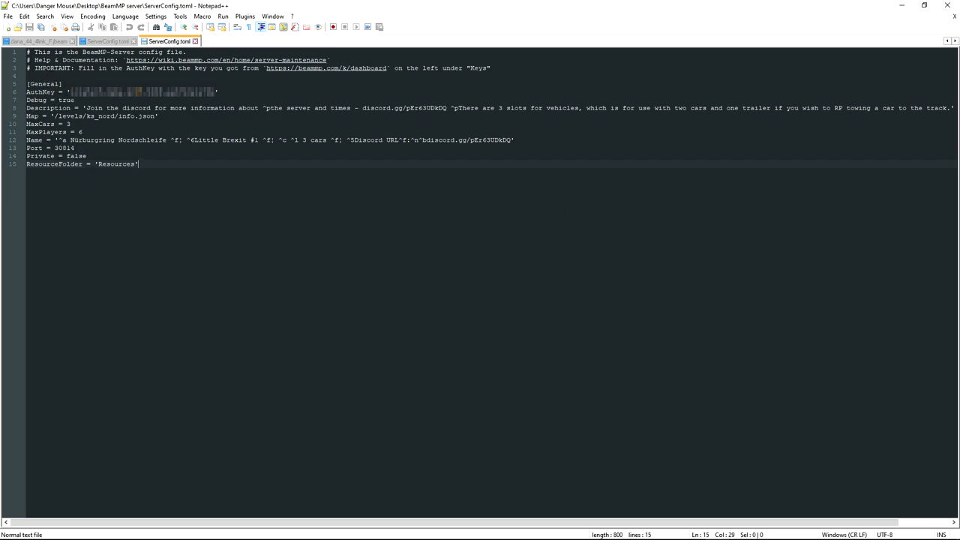
{"action": "mouse_move", "coordinate": [96, 237]}
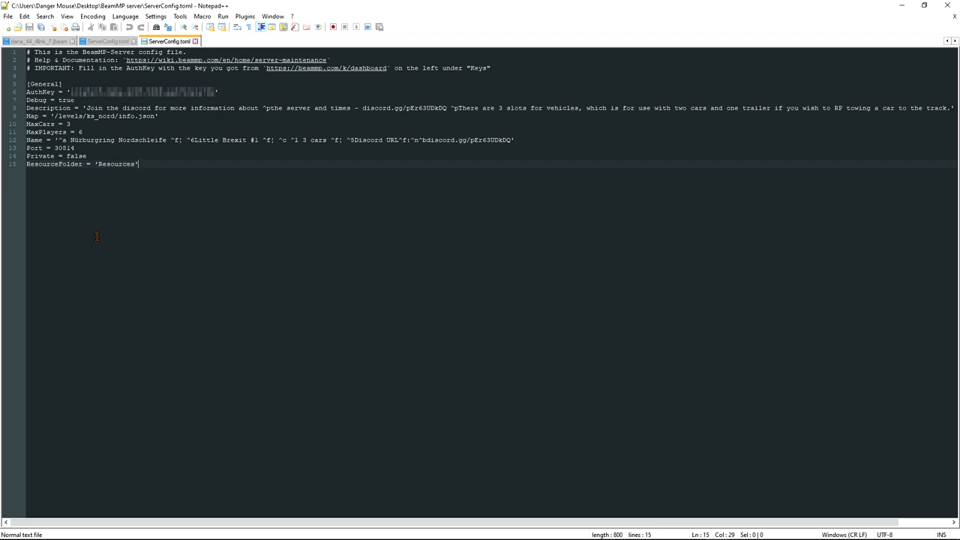
{"action": "mouse_move", "coordinate": [81, 219]}
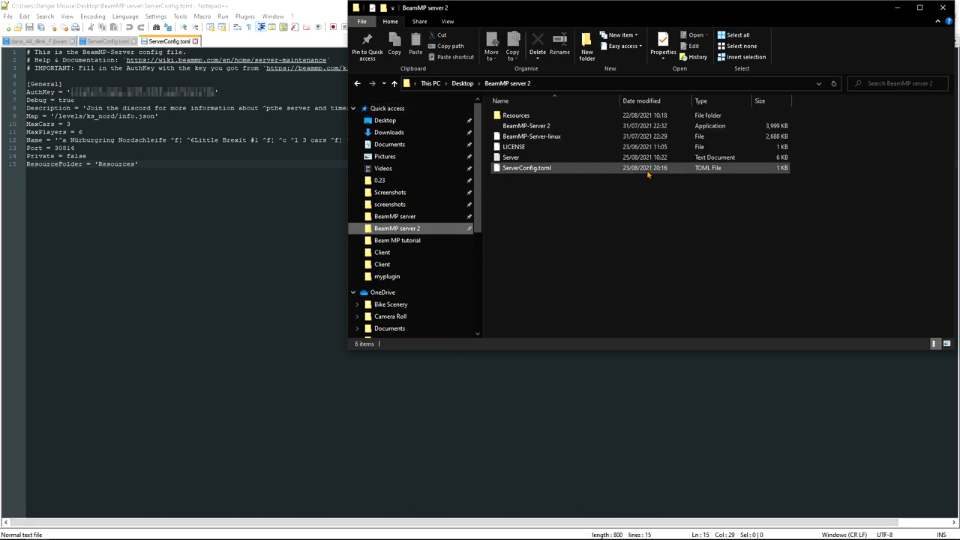
{"action": "mouse_move", "coordinate": [525, 126]}
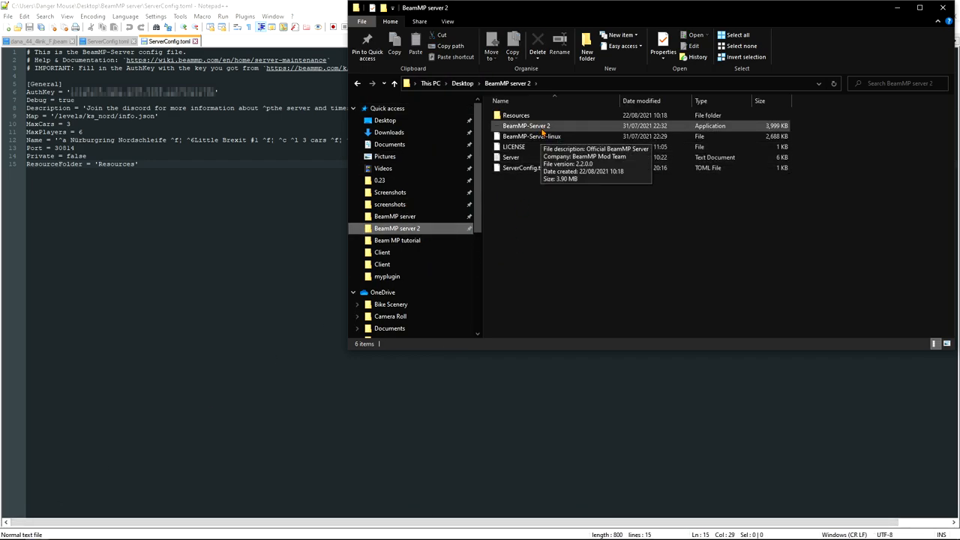
- Run BeamMP-Server.exe as administrator to start the server console
{"action": "right_click", "coordinate": [525, 126]}
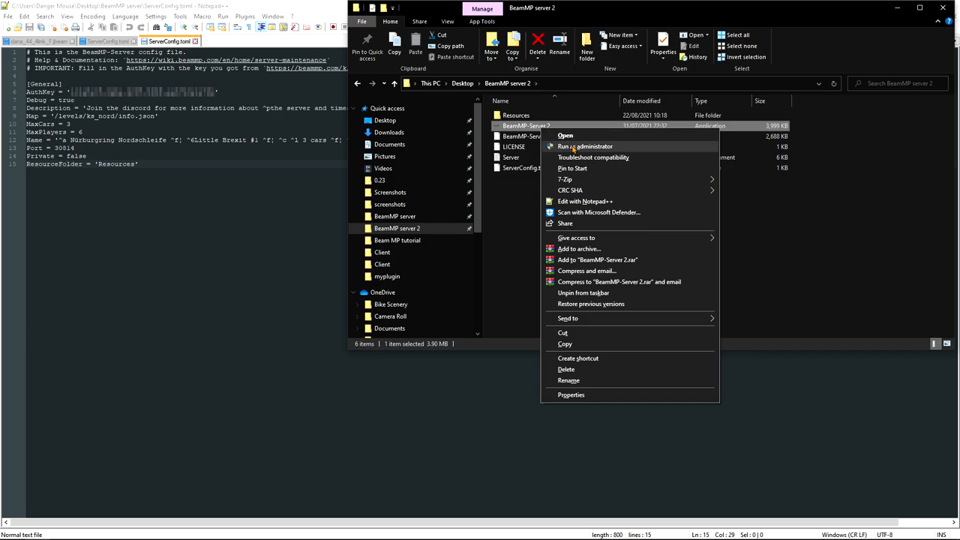
{"action": "left_click", "coordinate": [564, 135]}
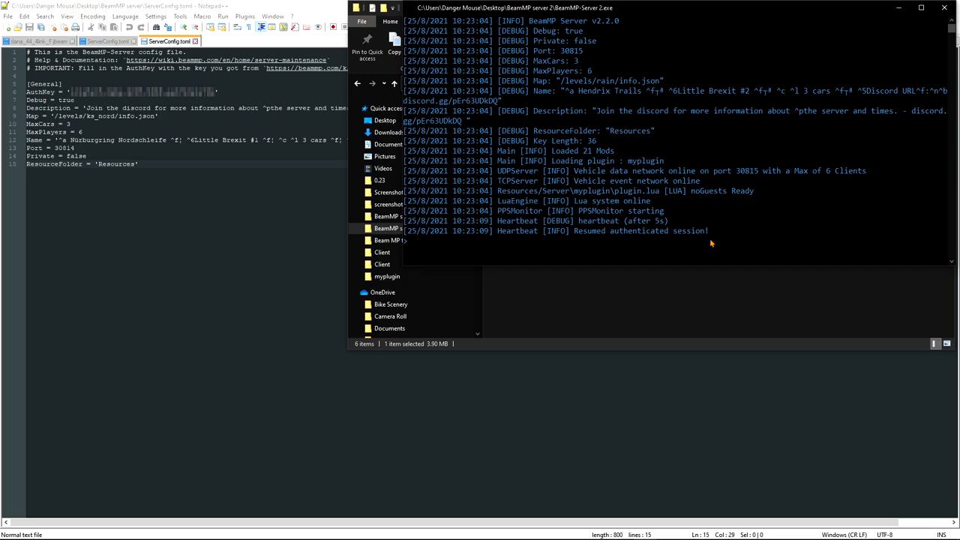
{"action": "mouse_move", "coordinate": [516, 117]}
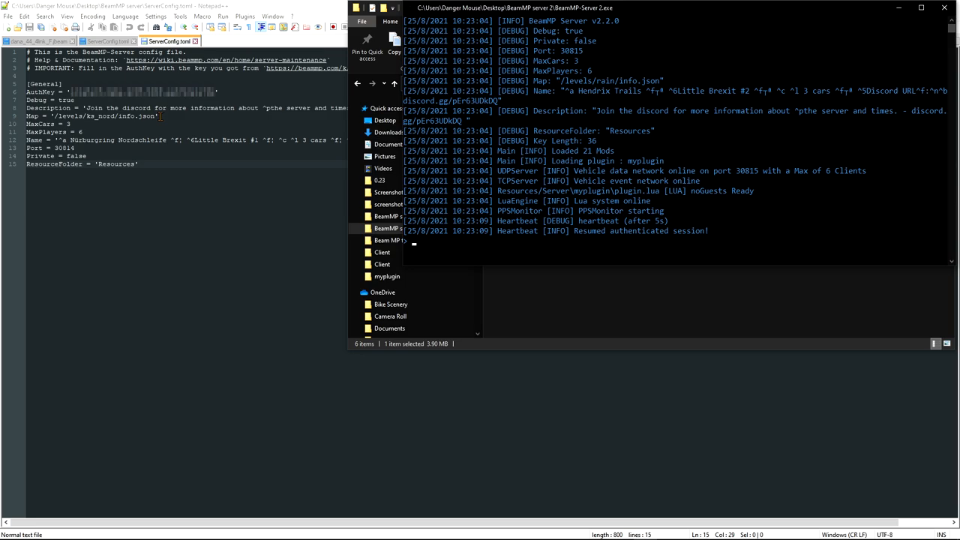
{"action": "mouse_move", "coordinate": [627, 252]}
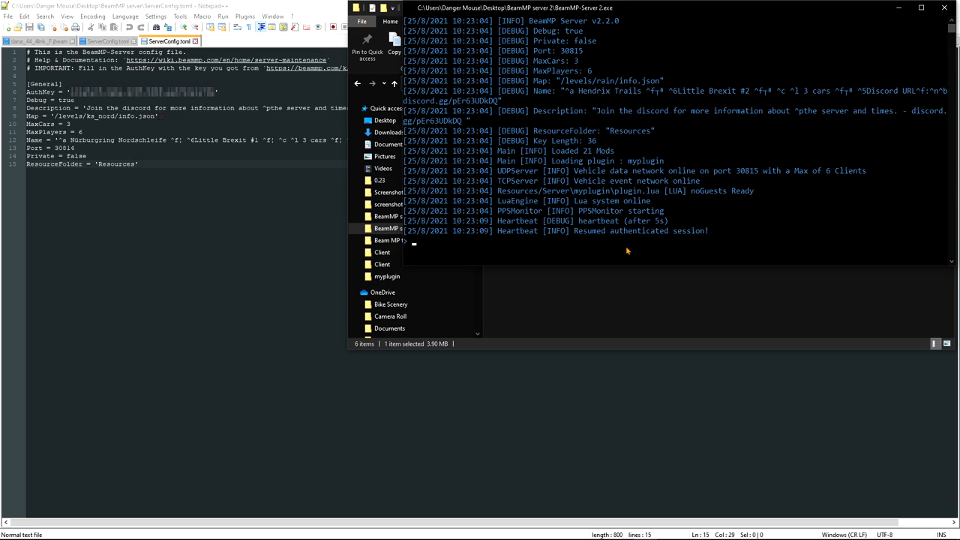
{"action": "mouse_move", "coordinate": [672, 129]}
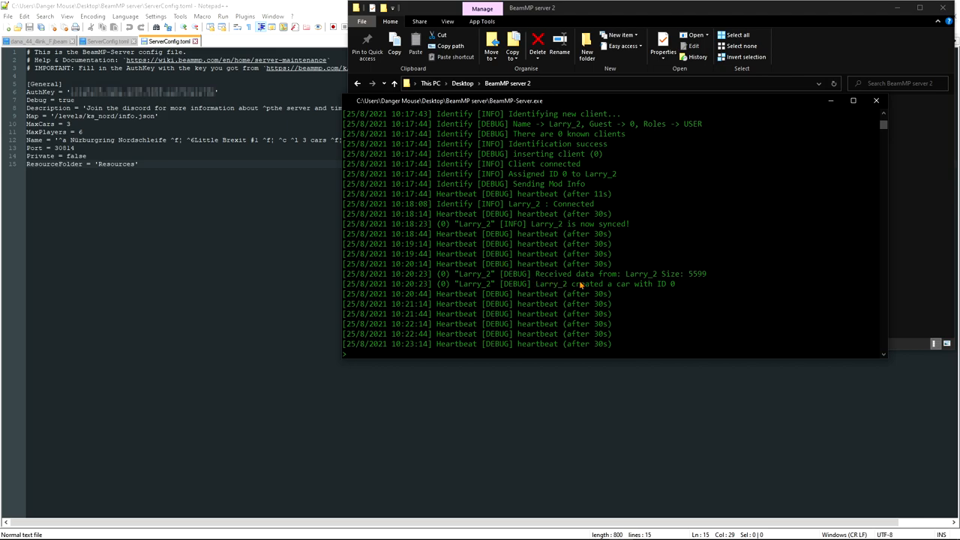
{"action": "mouse_move", "coordinate": [657, 292]}
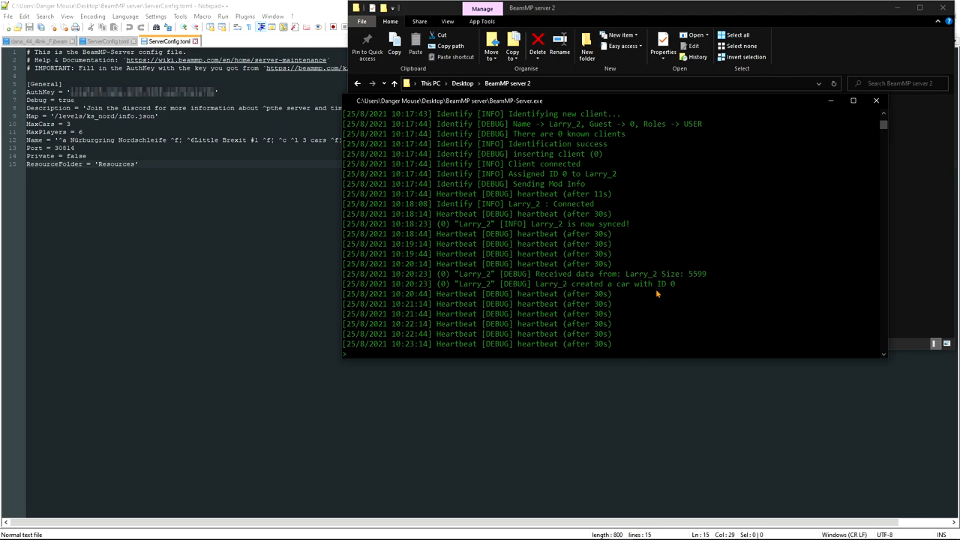
{"action": "mouse_move", "coordinate": [713, 306]}
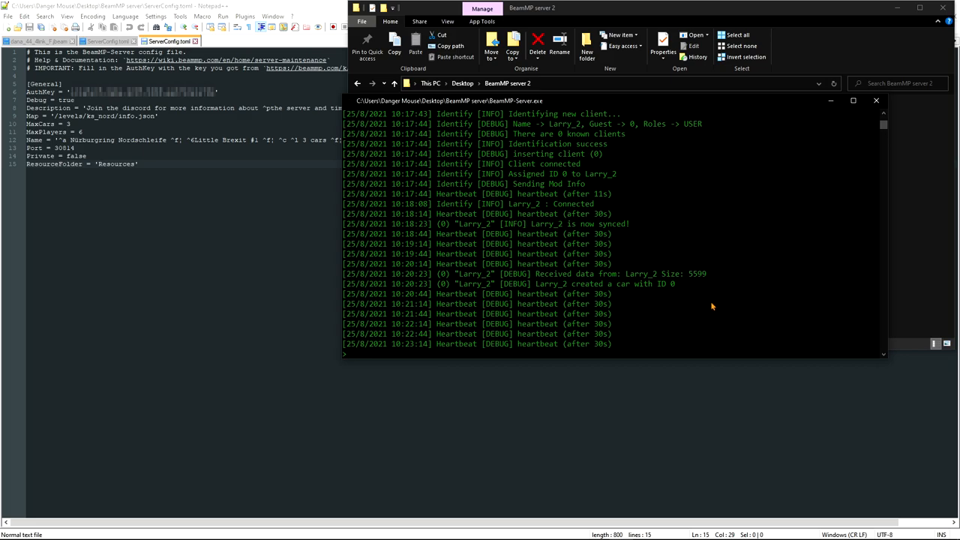
{"action": "mouse_move", "coordinate": [831, 101]}
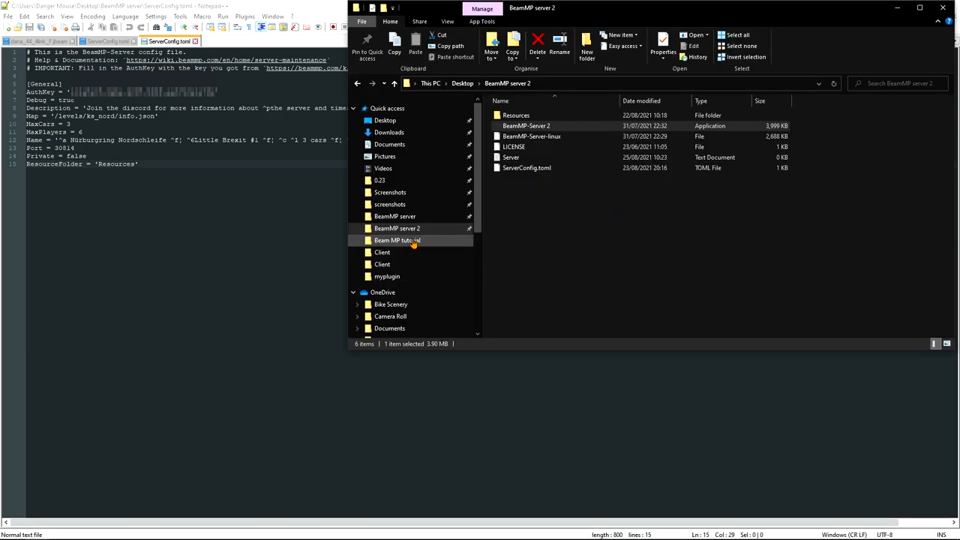
- Browse into Resources > Client and open the ks_nord mod archive in WinRAR
{"action": "left_click", "coordinate": [394, 216]}
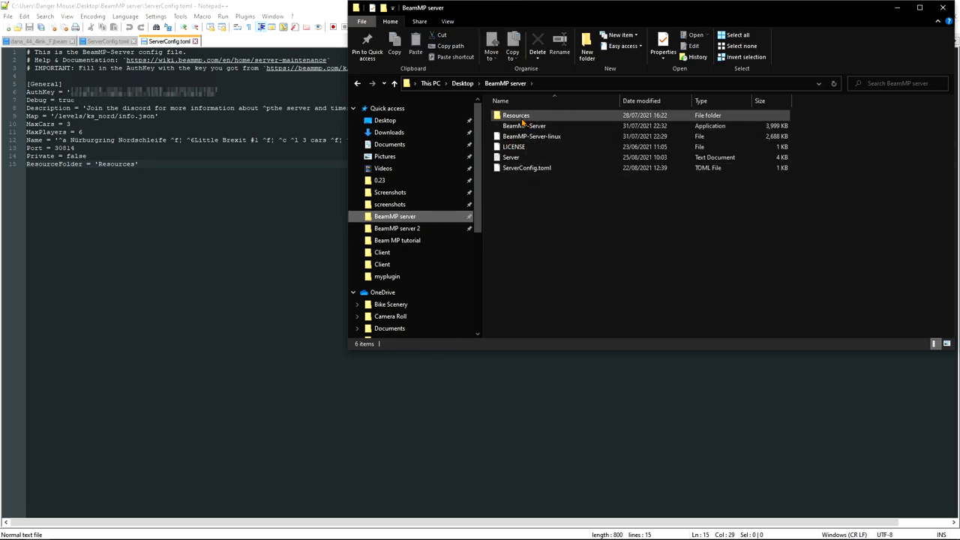
{"action": "double_click", "coordinate": [516, 114]}
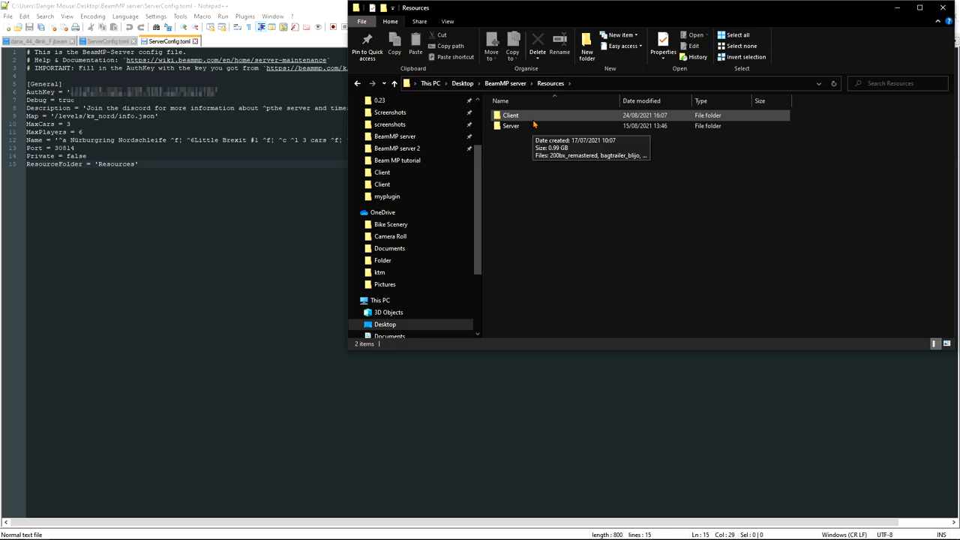
{"action": "mouse_move", "coordinate": [534, 126]}
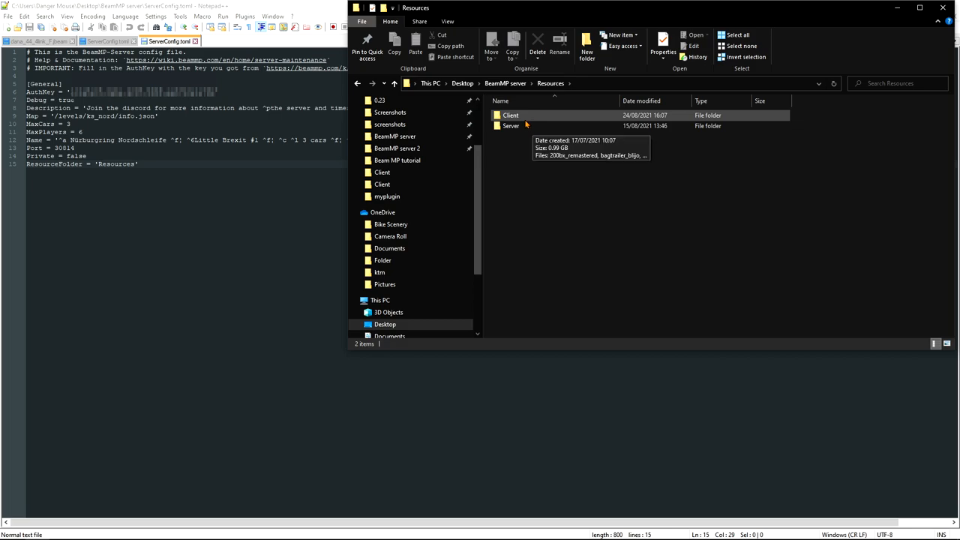
{"action": "mouse_move", "coordinate": [510, 115]}
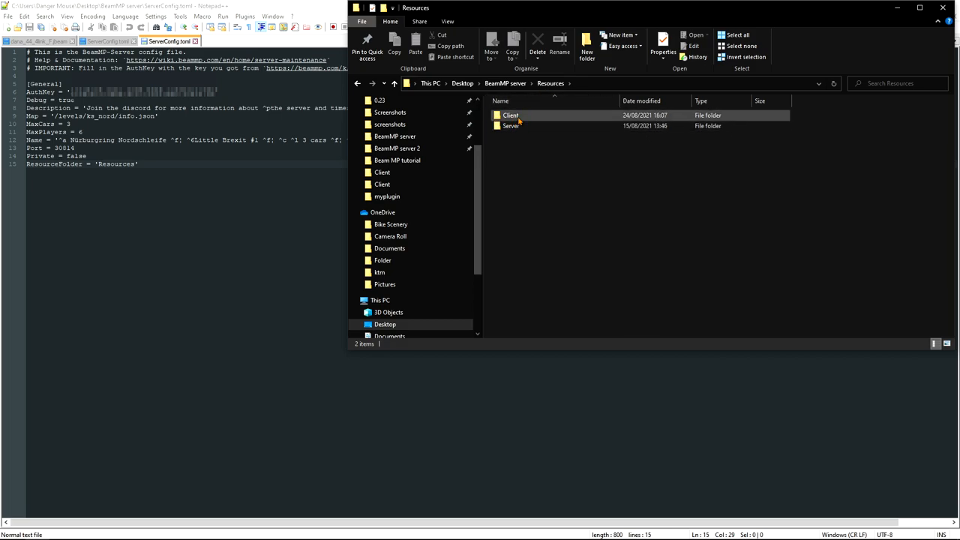
{"action": "double_click", "coordinate": [510, 114]}
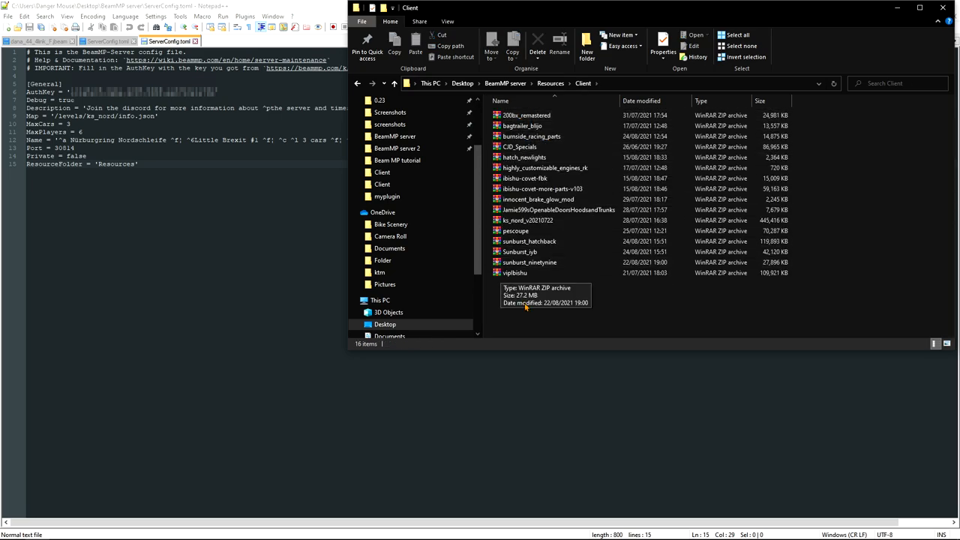
{"action": "mouse_move", "coordinate": [555, 284]}
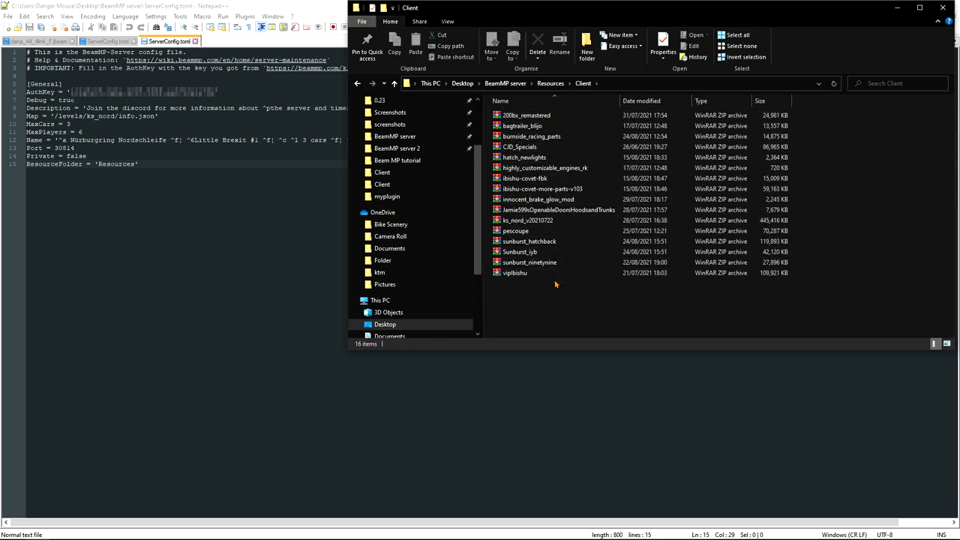
{"action": "mouse_move", "coordinate": [597, 297]}
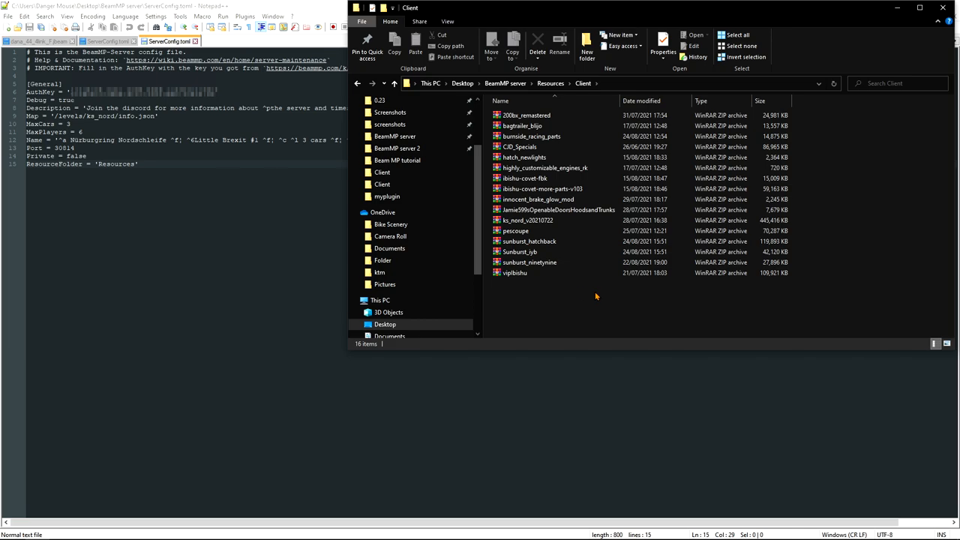
{"action": "mouse_move", "coordinate": [527, 219]}
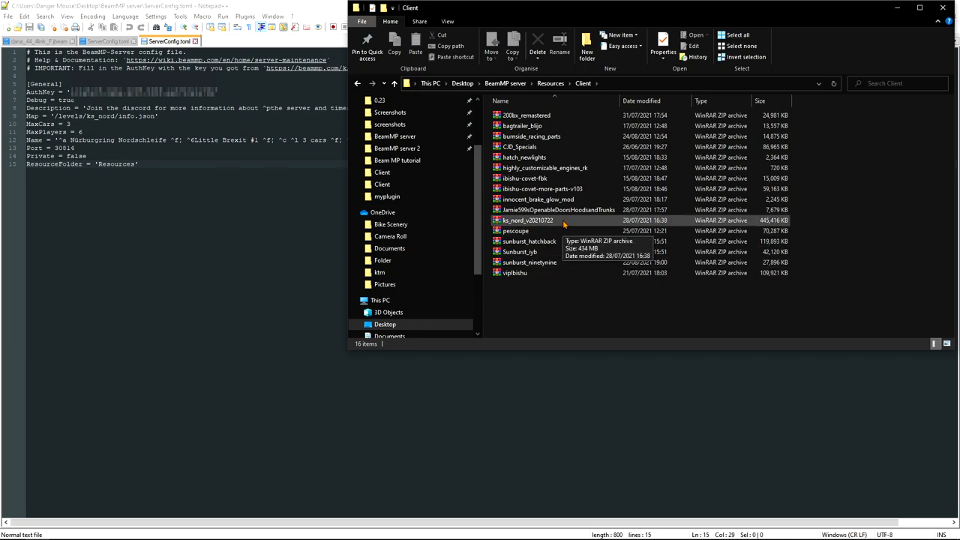
{"action": "double_click", "coordinate": [528, 219]}
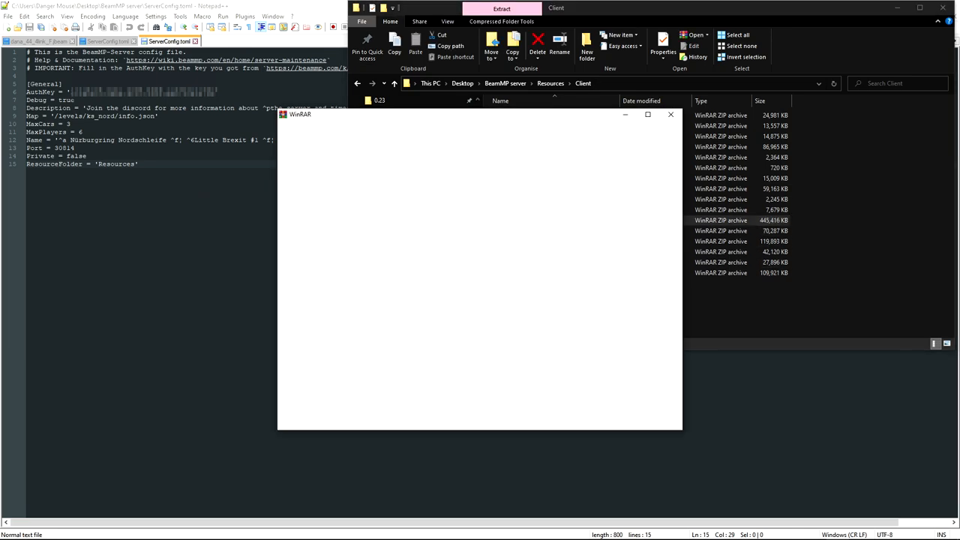
{"action": "left_click", "coordinate": [669, 114]}
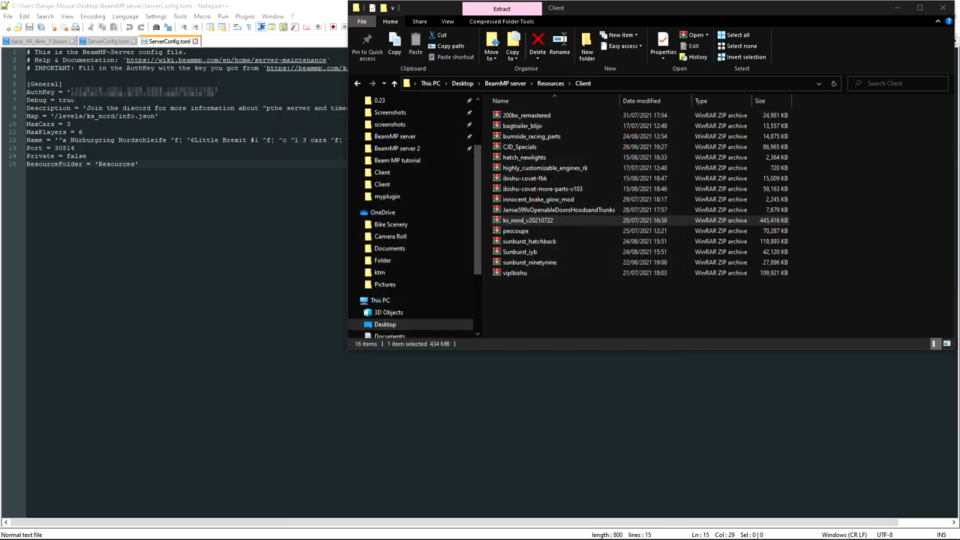
{"action": "double_click", "coordinate": [527, 219]}
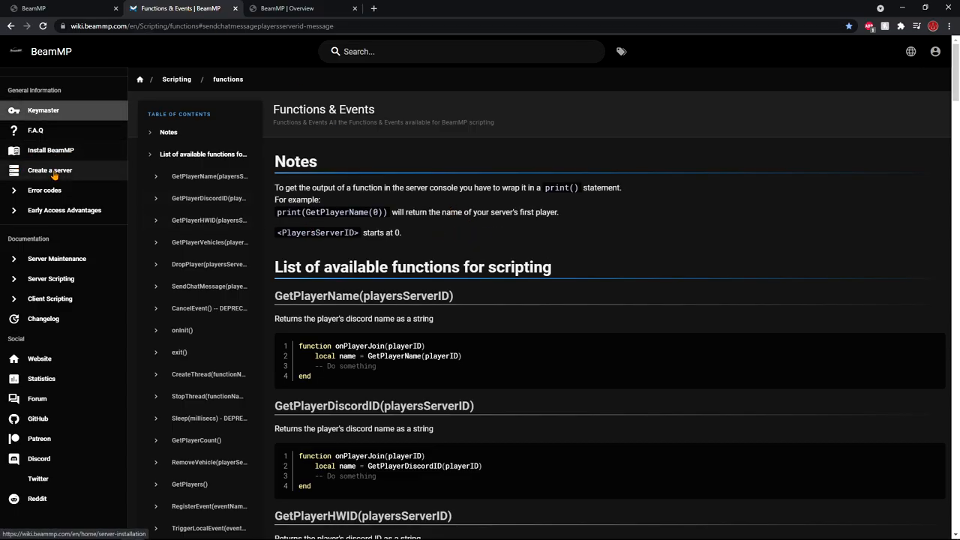
- Go from the server installation guide to Server Maintenance's All Vanilla Maps Names list
{"action": "left_click", "coordinate": [49, 171]}
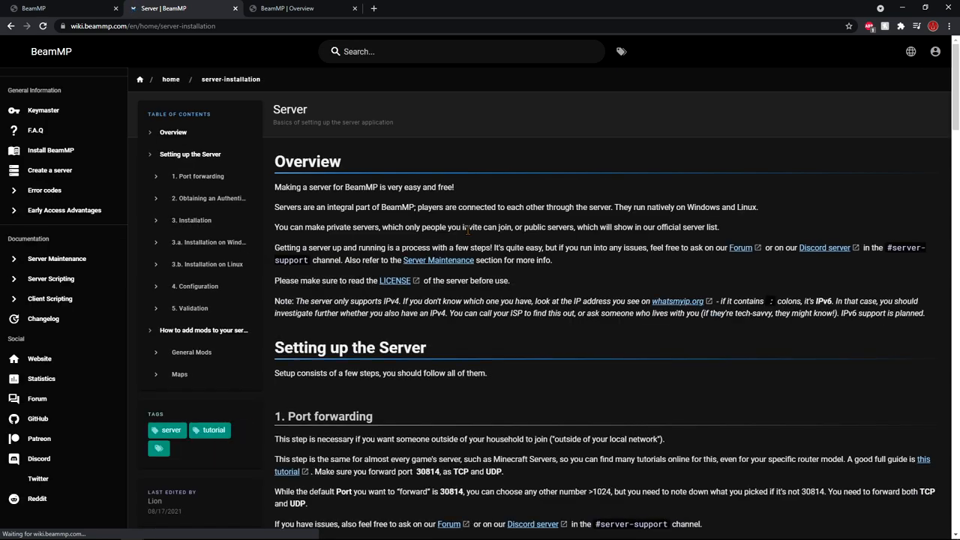
{"action": "scroll", "scroll_direction": "down", "scroll_amount": 3}
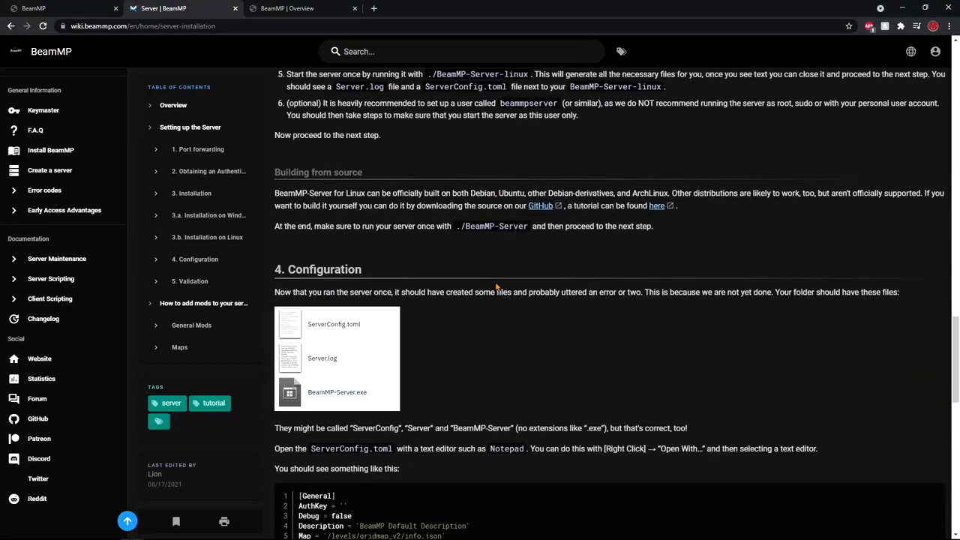
{"action": "scroll", "scroll_direction": "down", "scroll_amount": 3}
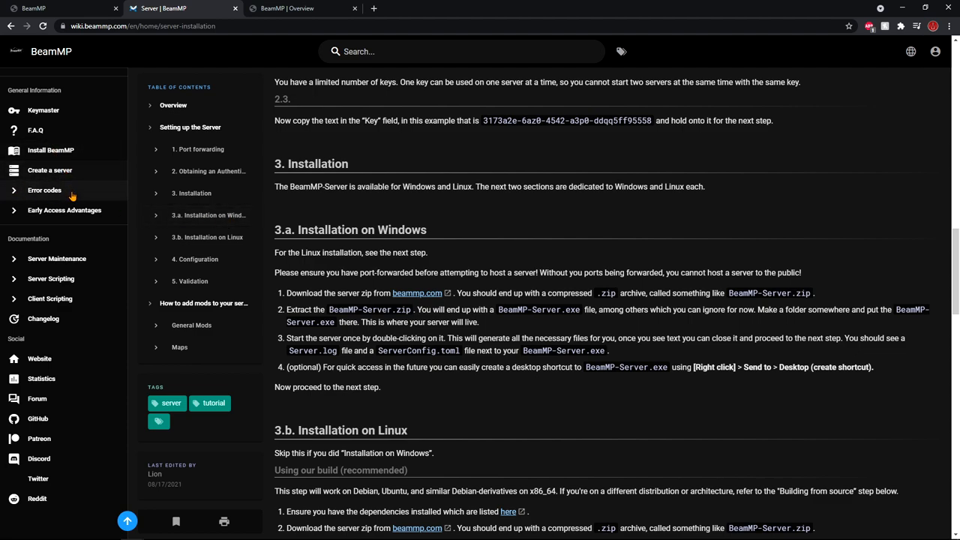
{"action": "mouse_move", "coordinate": [57, 258]}
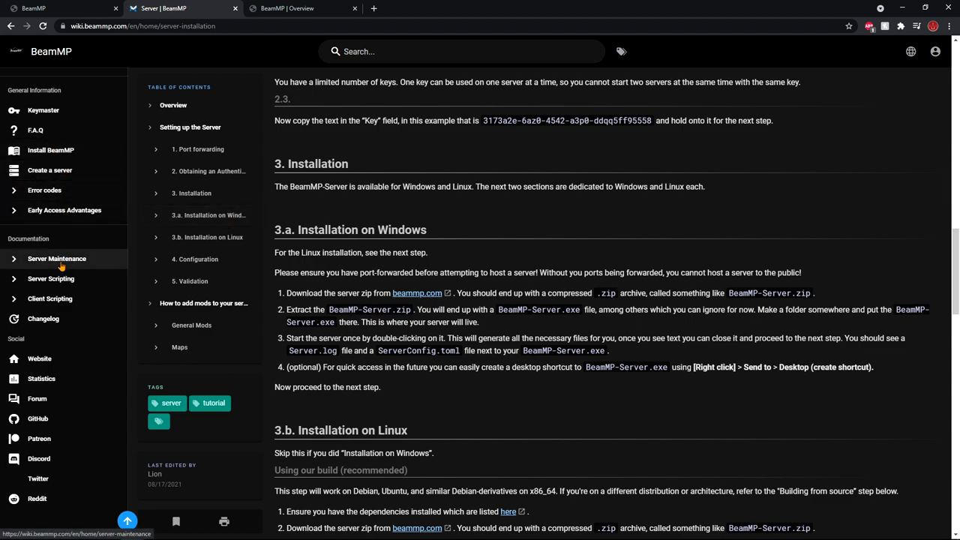
{"action": "left_click", "coordinate": [57, 258]}
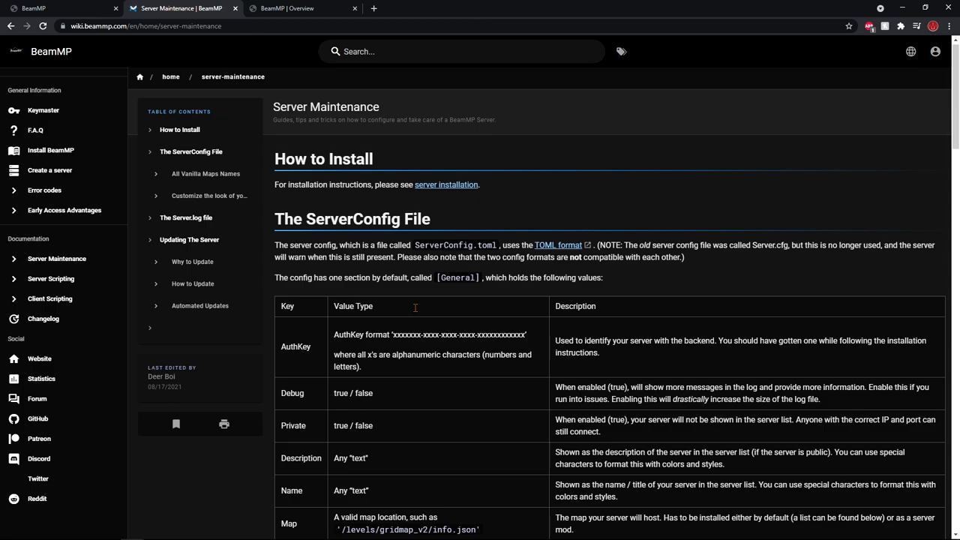
{"action": "scroll", "scroll_direction": "down", "scroll_amount": 3}
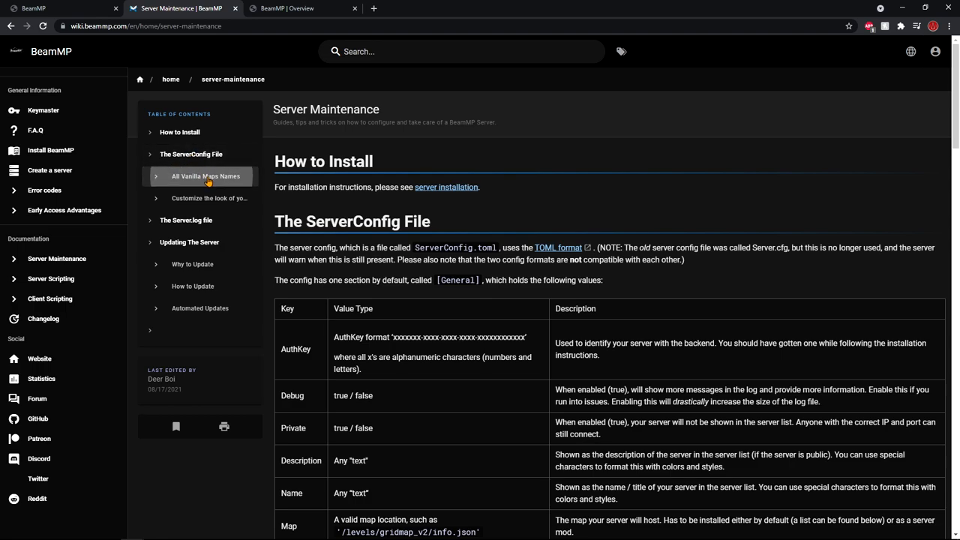
{"action": "scroll", "scroll_direction": "down", "scroll_amount": 3}
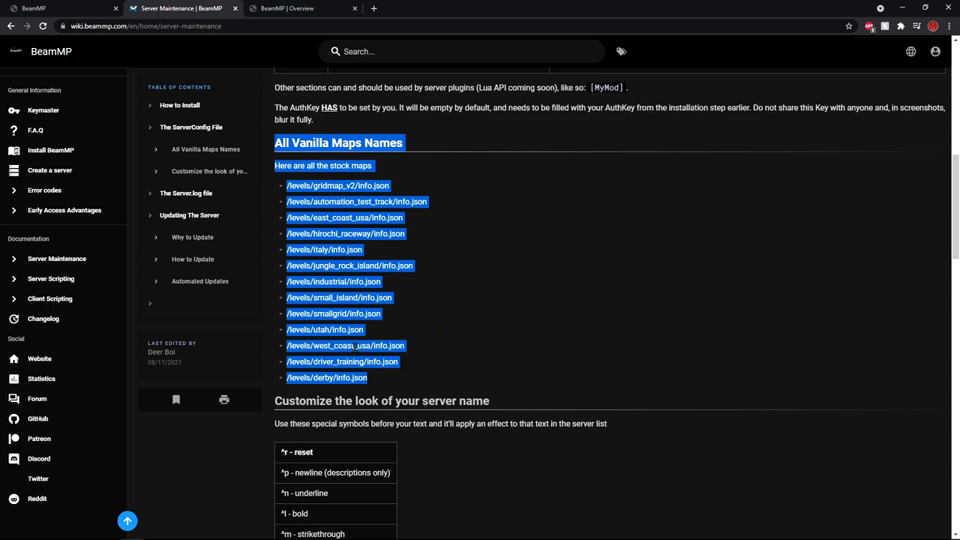
{"action": "mouse_move", "coordinate": [411, 357]}
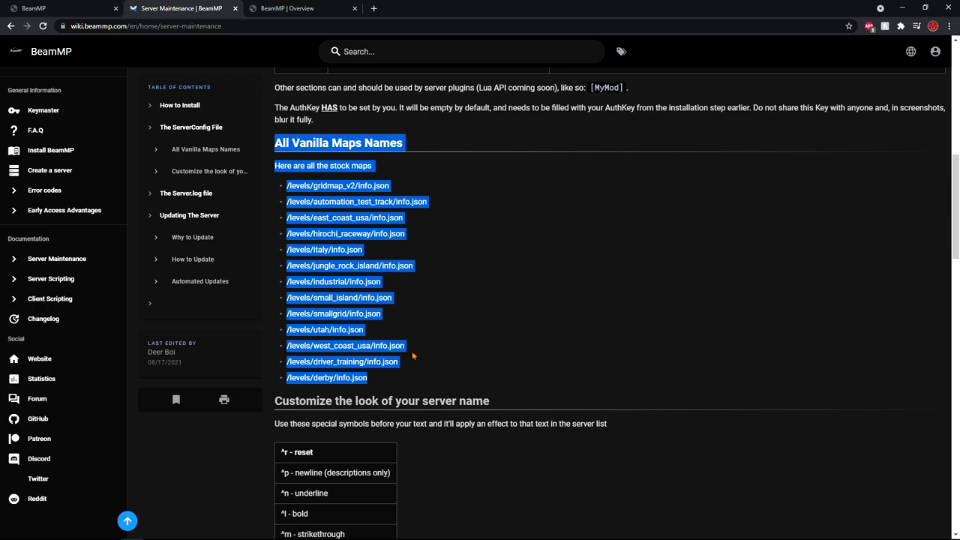
{"action": "mouse_move", "coordinate": [400, 357]}
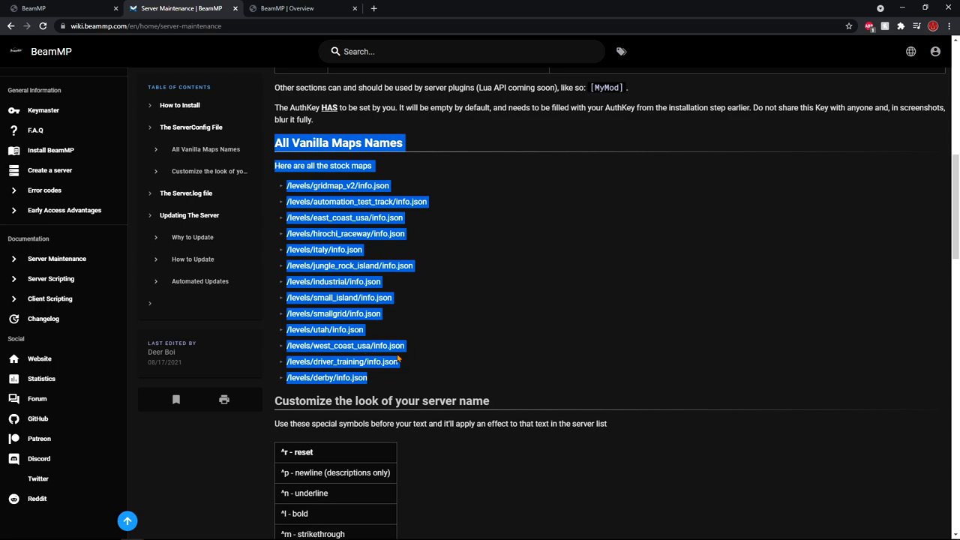
{"action": "mouse_move", "coordinate": [429, 276]}
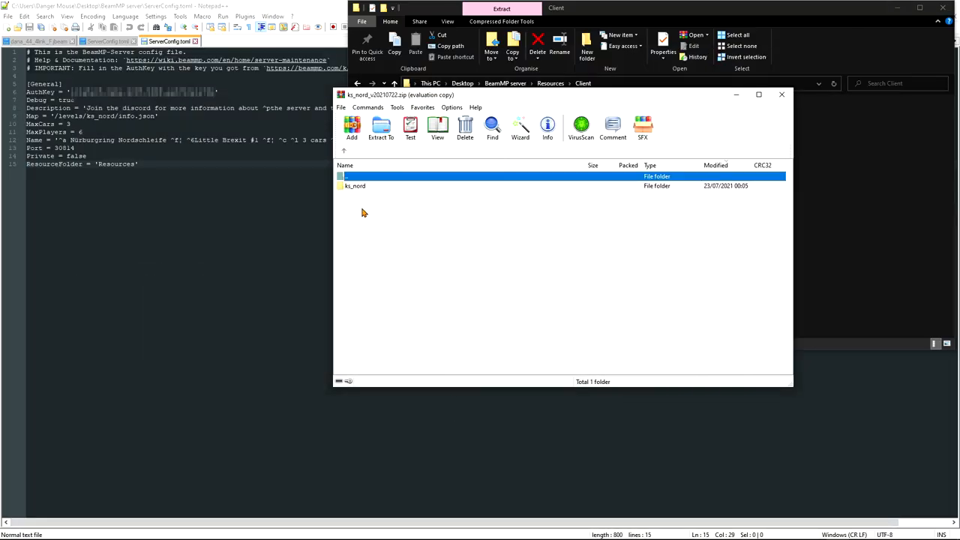
{"action": "mouse_move", "coordinate": [354, 195]}
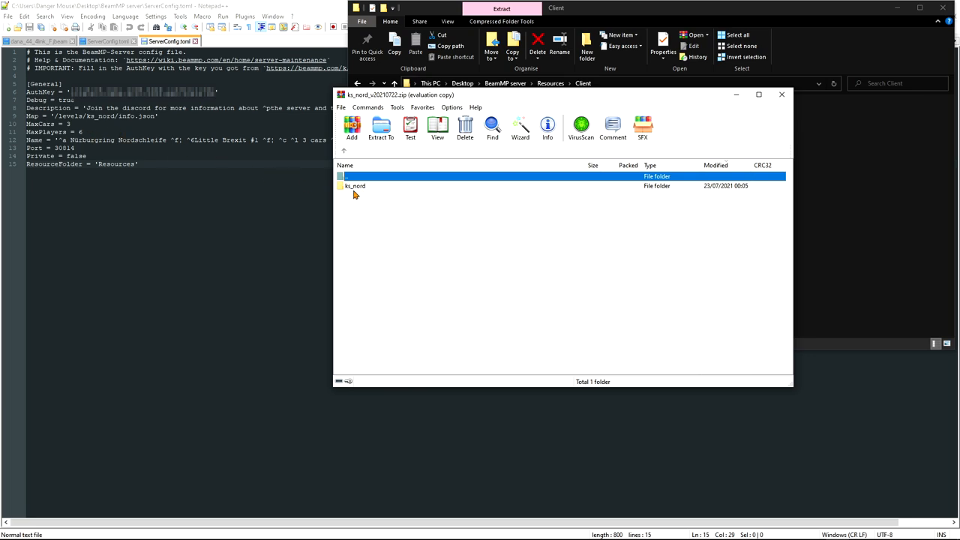
{"action": "mouse_move", "coordinate": [276, 153]}
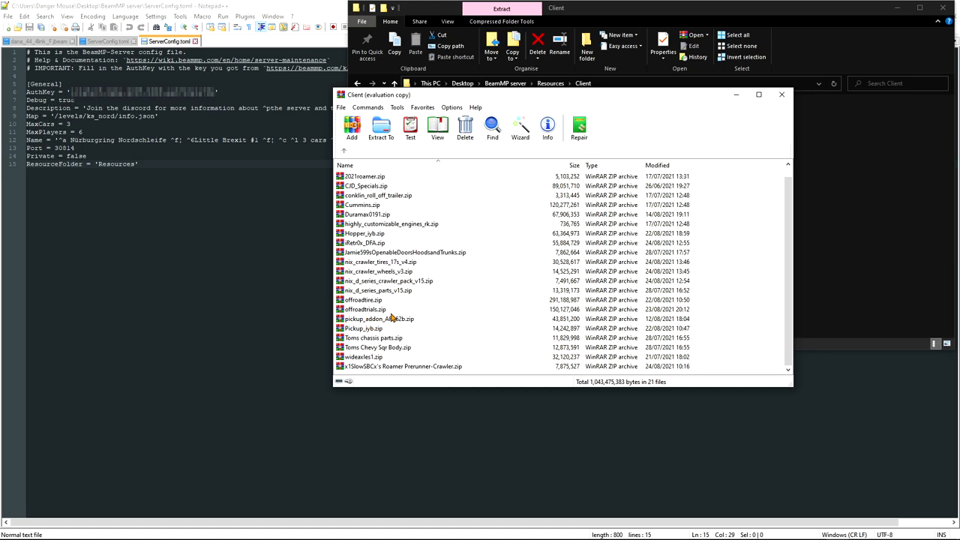
- Open the offroadtraits.zip archive from the Client folder in WinRAR
{"action": "left_click", "coordinate": [366, 309]}
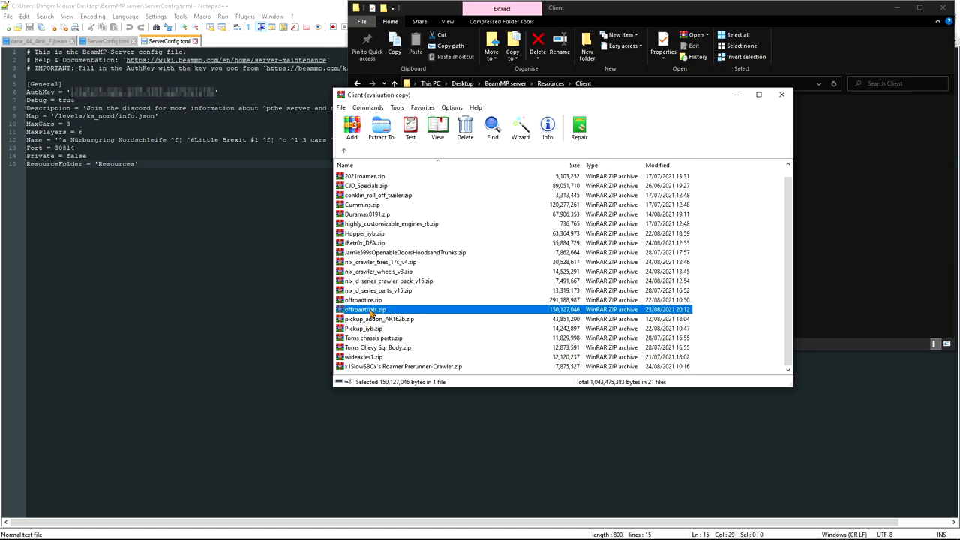
{"action": "double_click", "coordinate": [366, 309]}
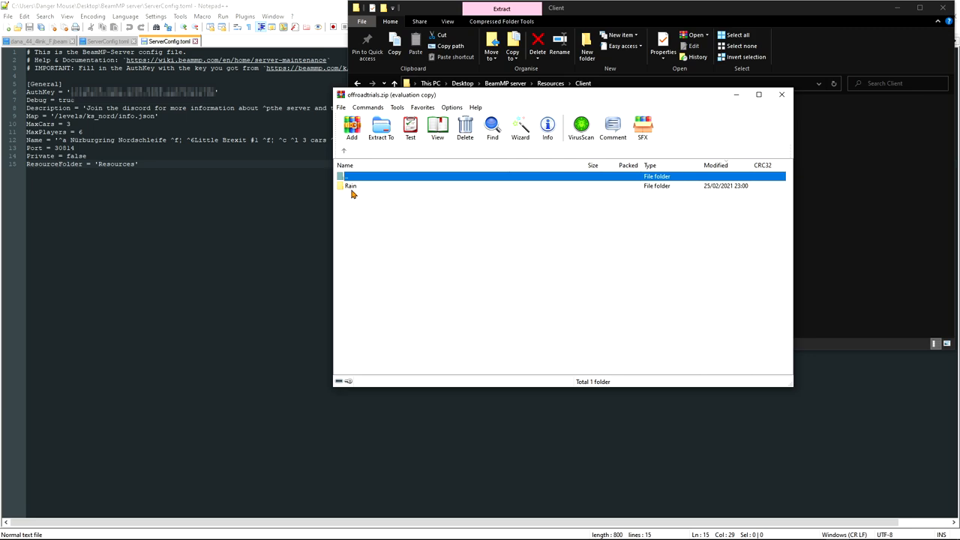
{"action": "mouse_move", "coordinate": [666, 97]}
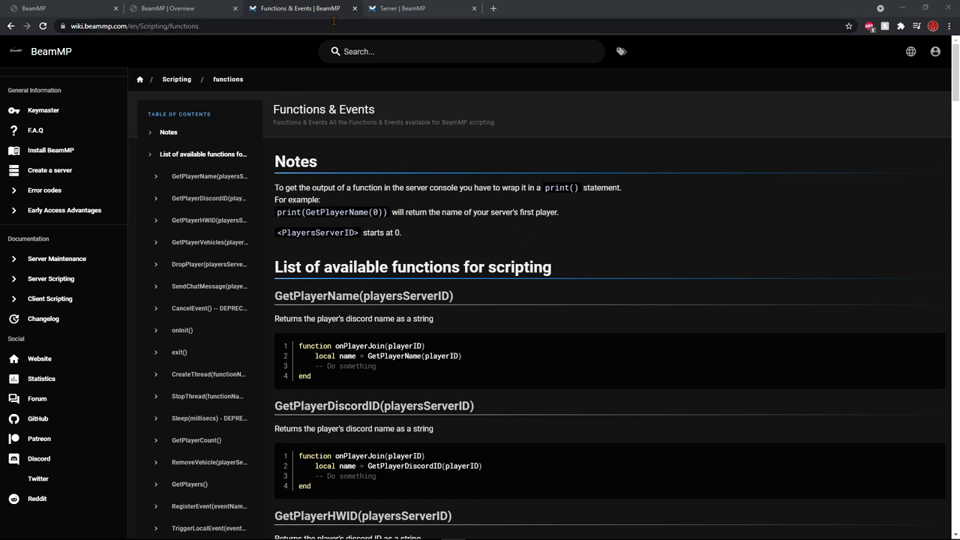
- Show the server guide's 'How to add mods to your server' section and select text in it
{"action": "left_click", "coordinate": [420, 9]}
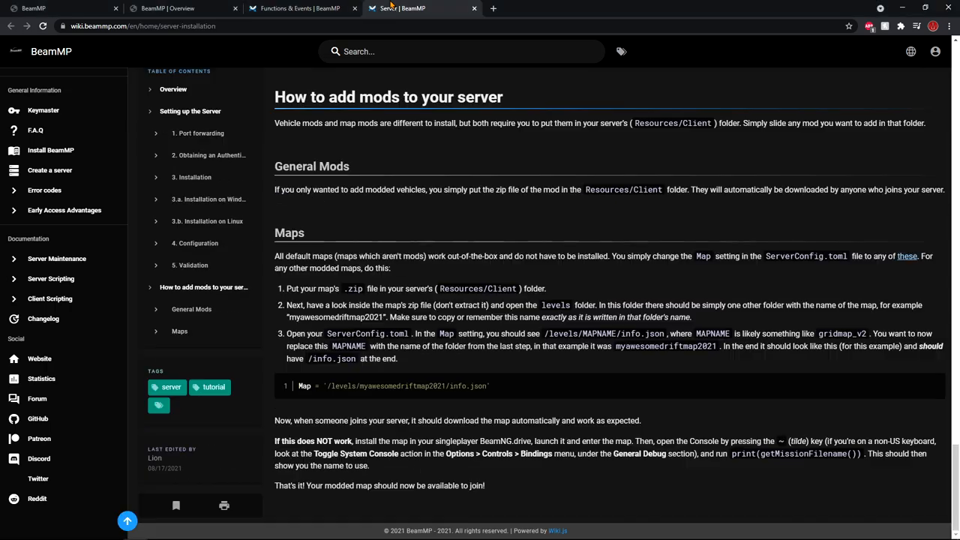
{"action": "scroll", "scroll_direction": "up", "scroll_amount": 3}
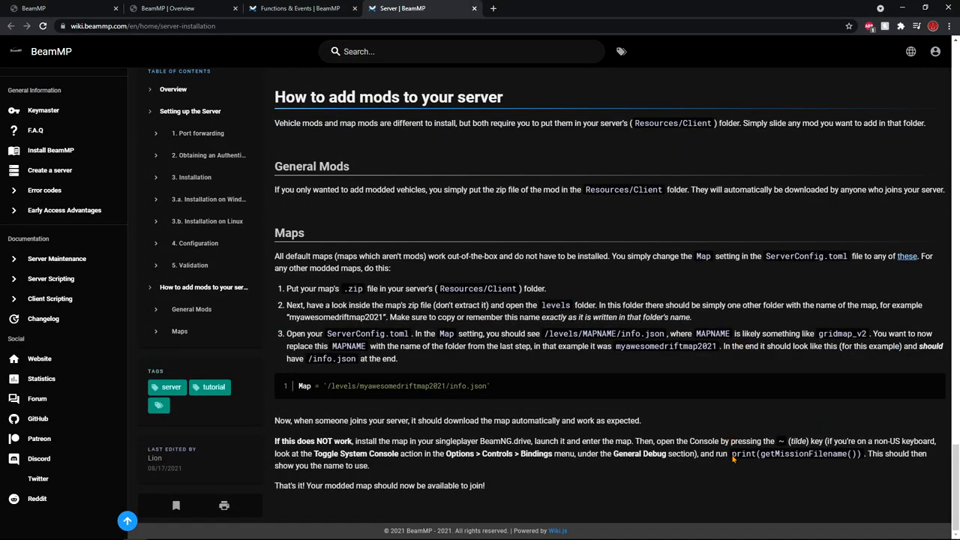
{"action": "mouse_move", "coordinate": [861, 459]}
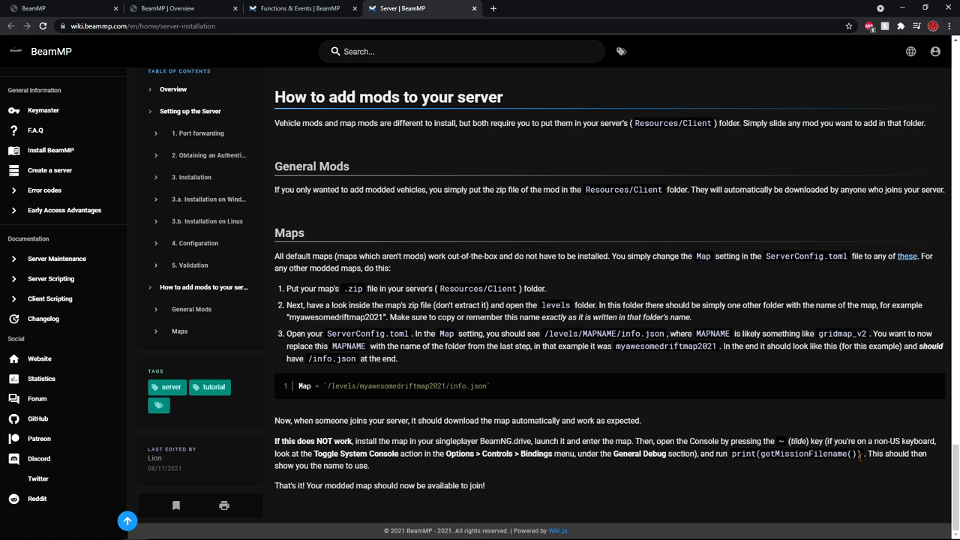
{"action": "left_click_drag", "start_coordinate": [732, 453], "coordinate": [863, 453]}
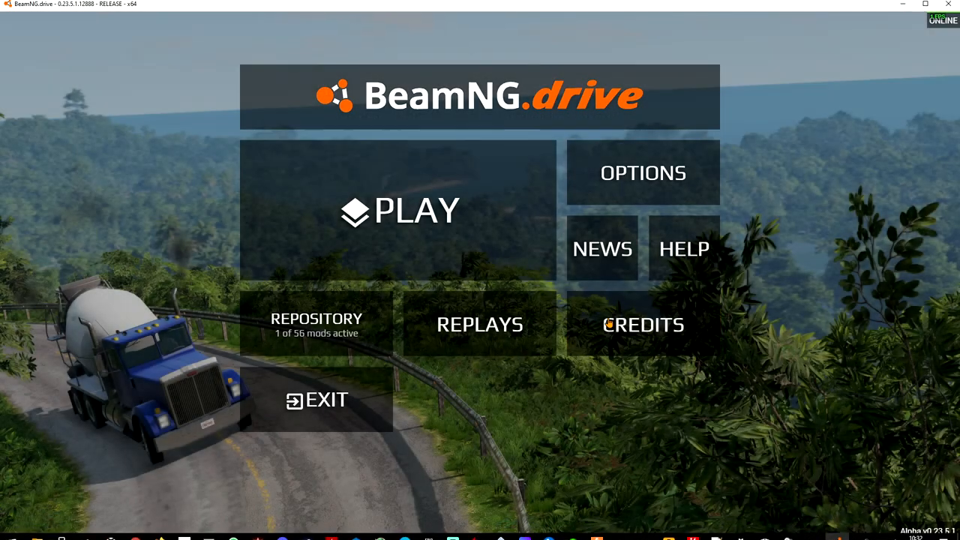
- Join the Nürburgring Nordschleife server from the Recent multiplayer list
{"action": "left_click", "coordinate": [399, 210]}
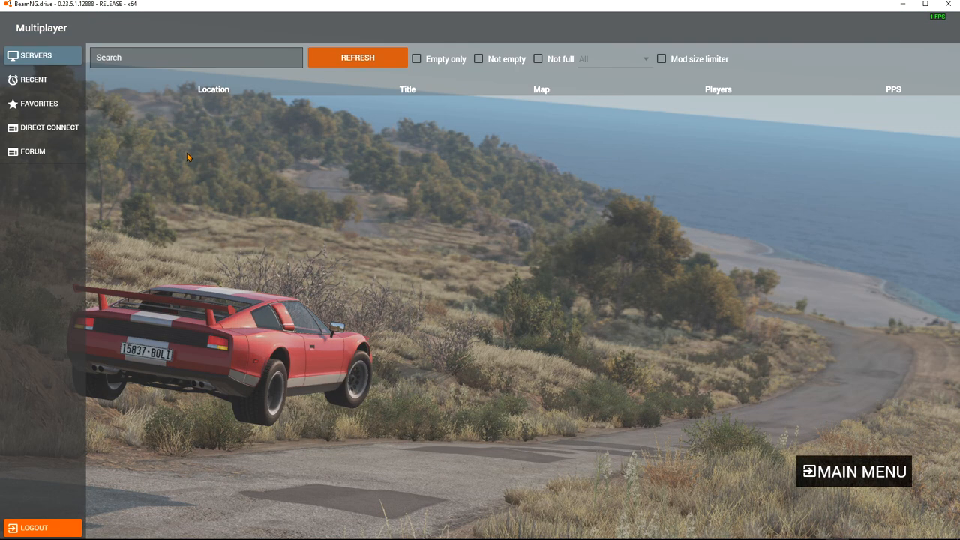
{"action": "mouse_move", "coordinate": [107, 113]}
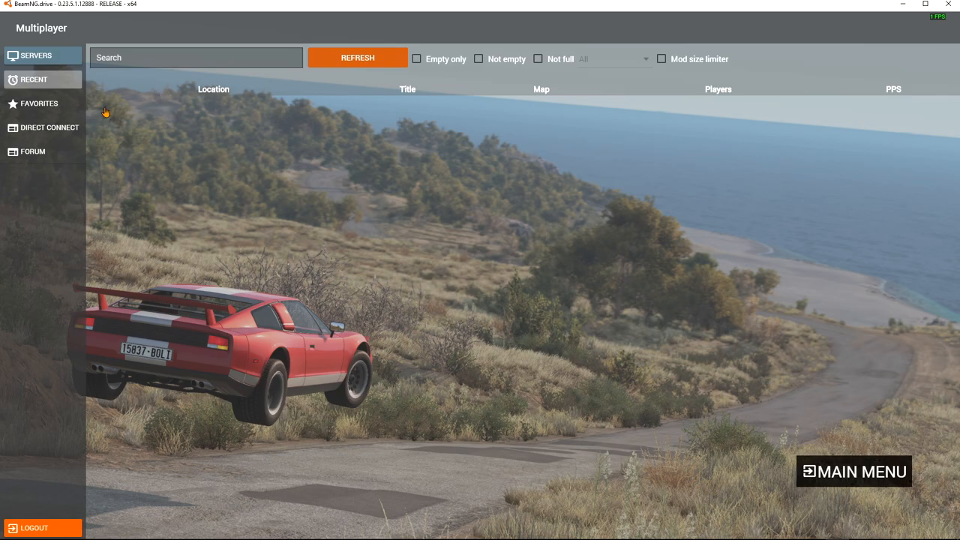
{"action": "left_click", "coordinate": [33, 80]}
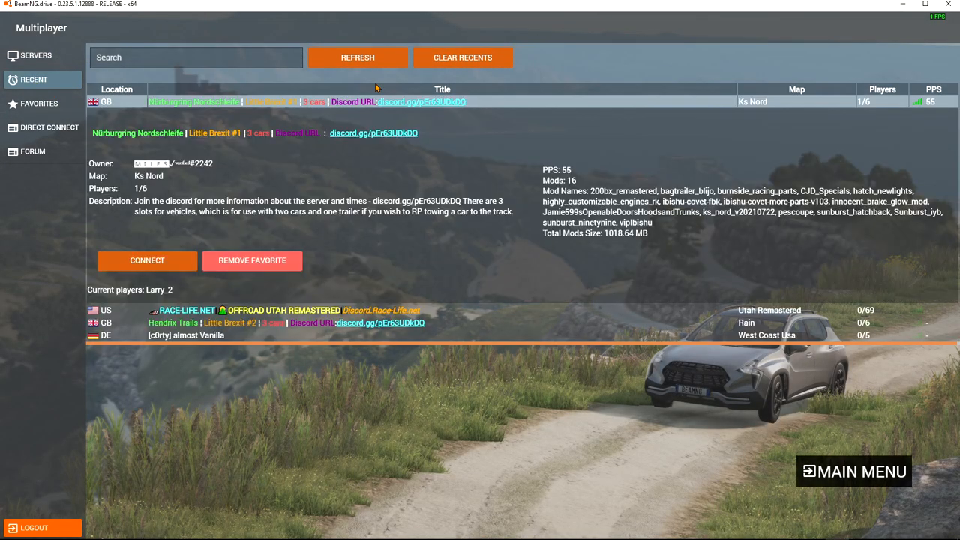
{"action": "left_click", "coordinate": [147, 261]}
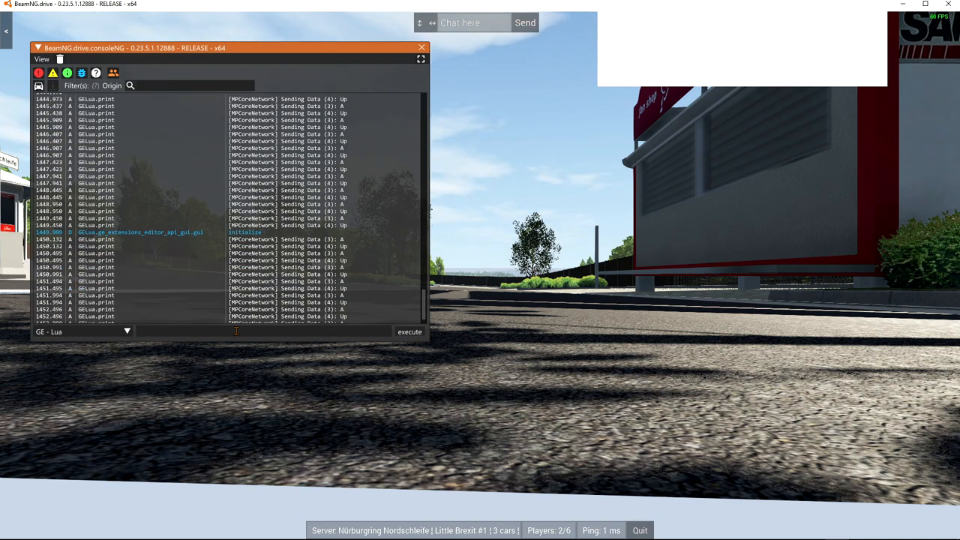
- Run print(getMissionFilename()) in the game console
{"action": "type", "text": "print(getMissionFilename())"}
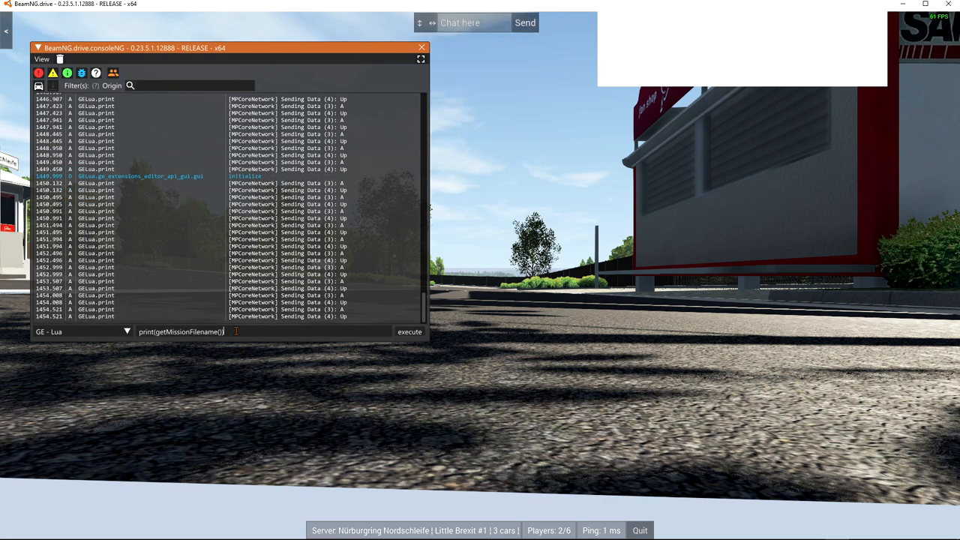
{"action": "left_click", "coordinate": [408, 331]}
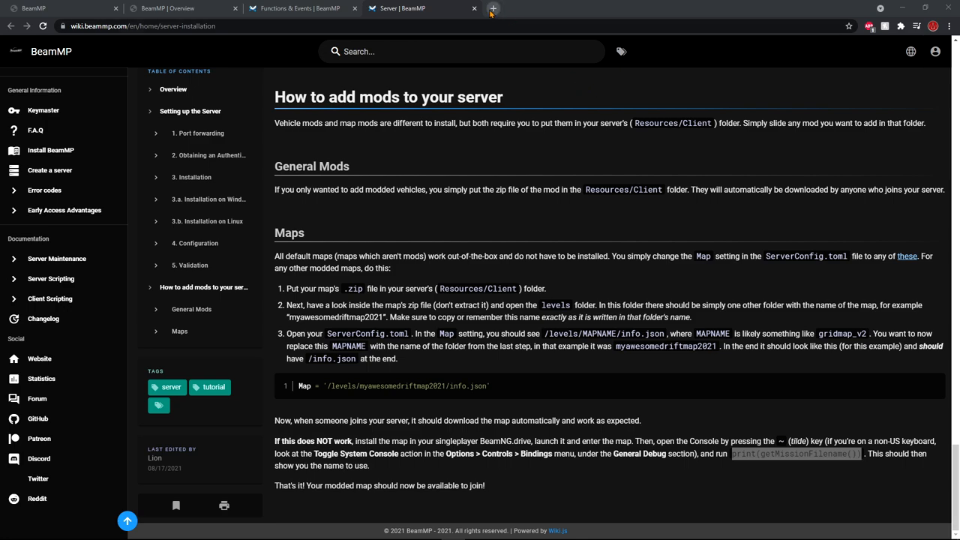
{"action": "mouse_move", "coordinate": [492, 9]}
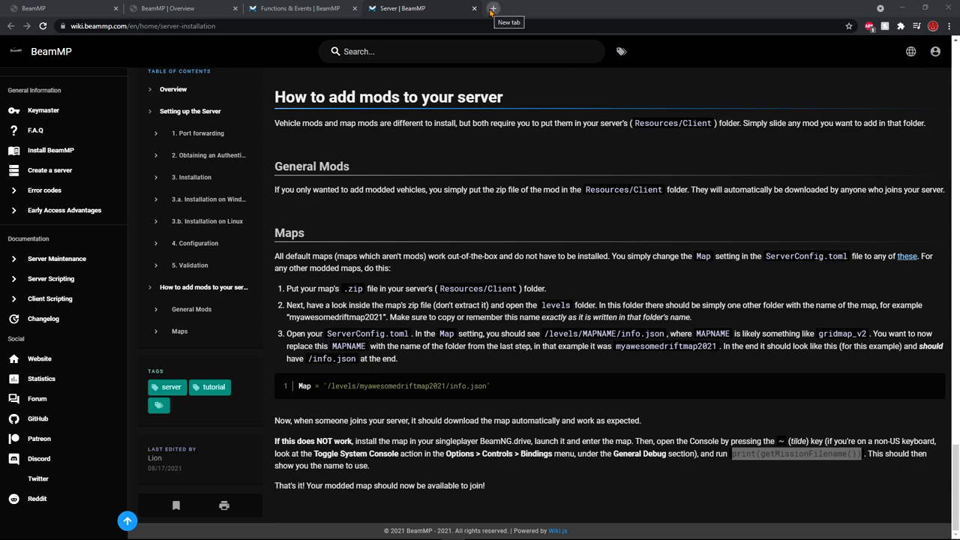
{"action": "mouse_move", "coordinate": [597, 72]}
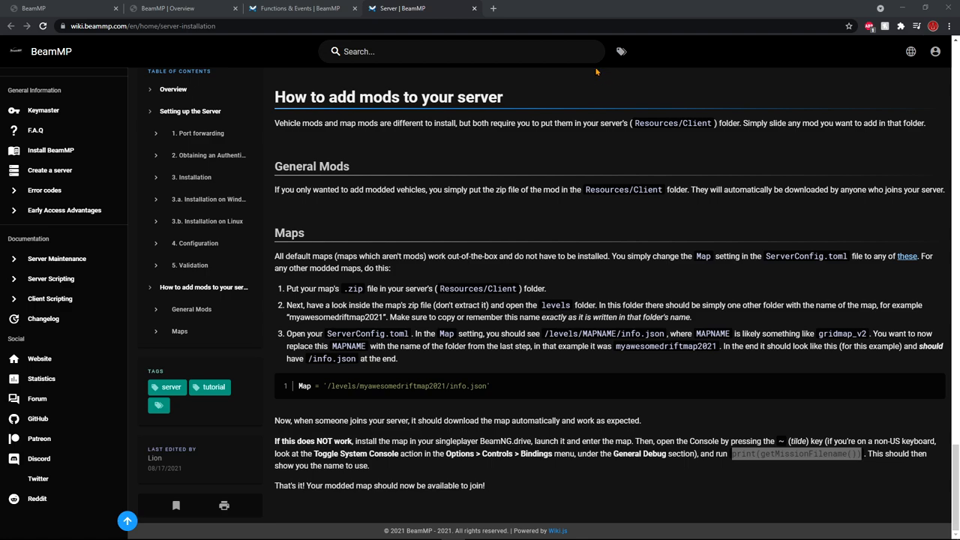
{"action": "mouse_move", "coordinate": [600, 120]}
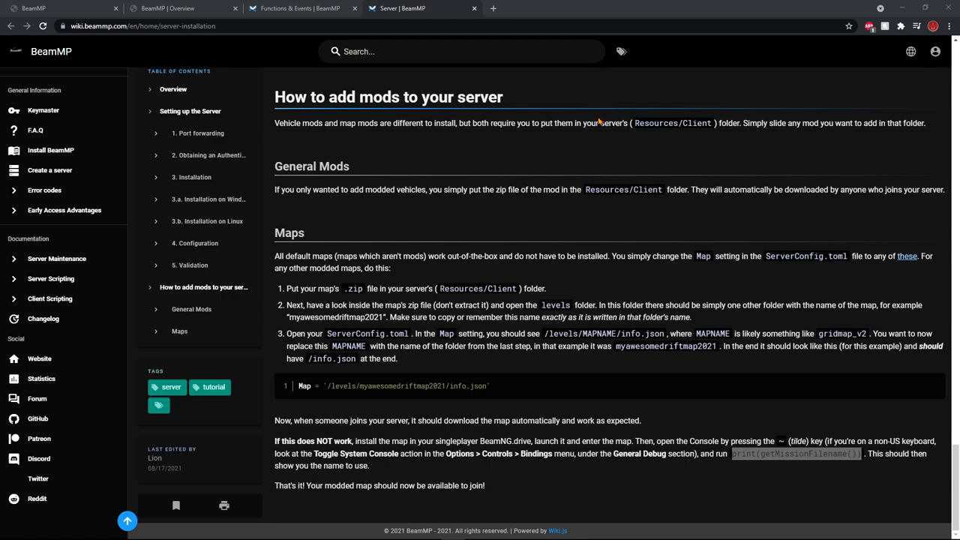
{"action": "mouse_move", "coordinate": [618, 255]}
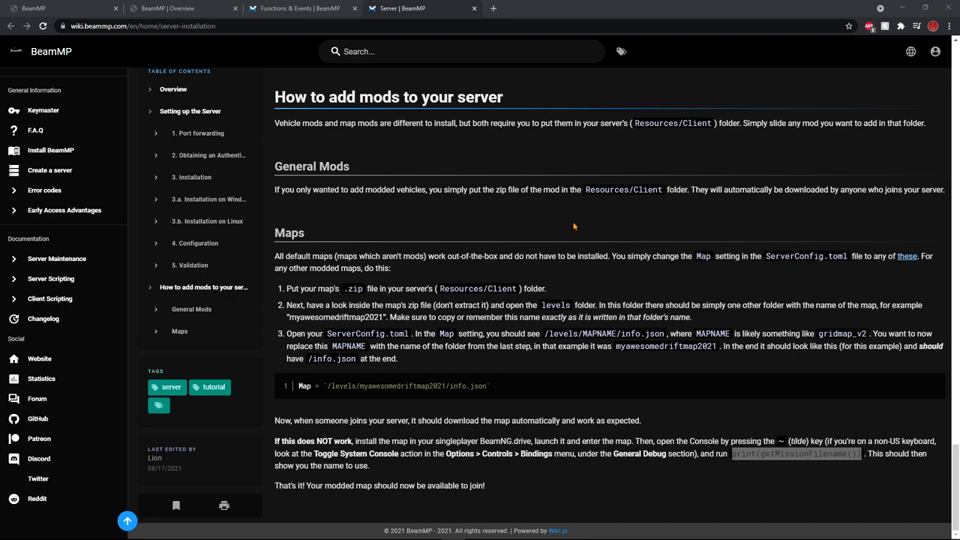
{"action": "mouse_move", "coordinate": [594, 255]}
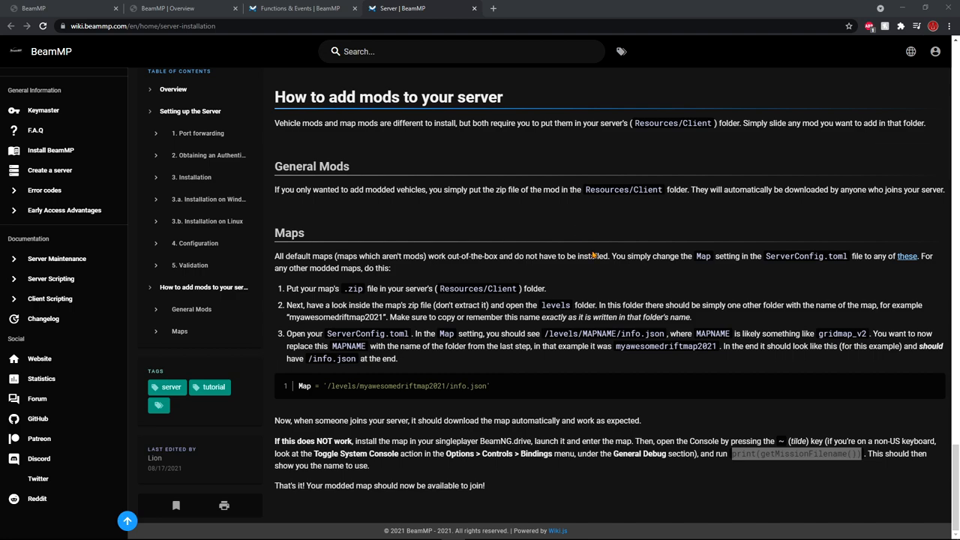
{"action": "mouse_move", "coordinate": [769, 487]}
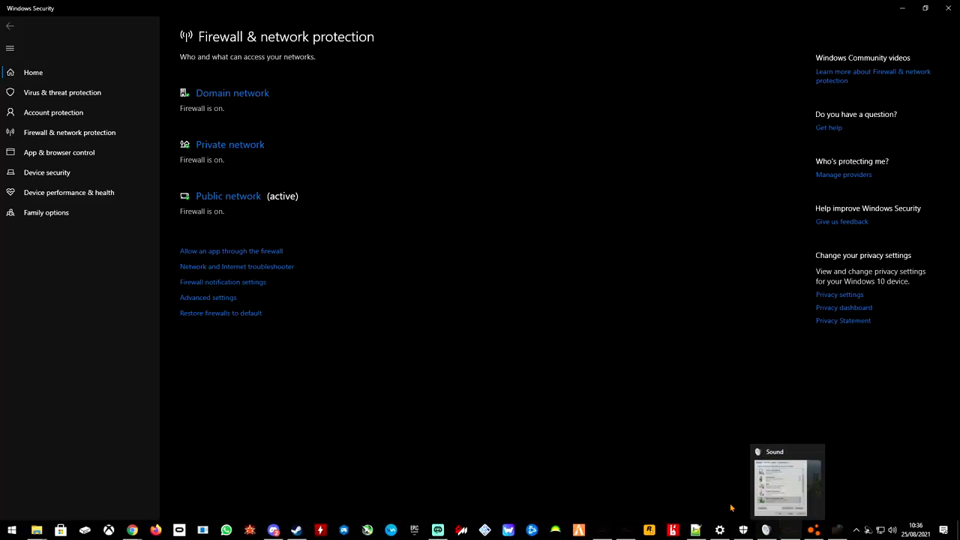
- Show the Inbound Rules list in advanced firewall settings and scroll to the server port rules
{"action": "left_click", "coordinate": [207, 297]}
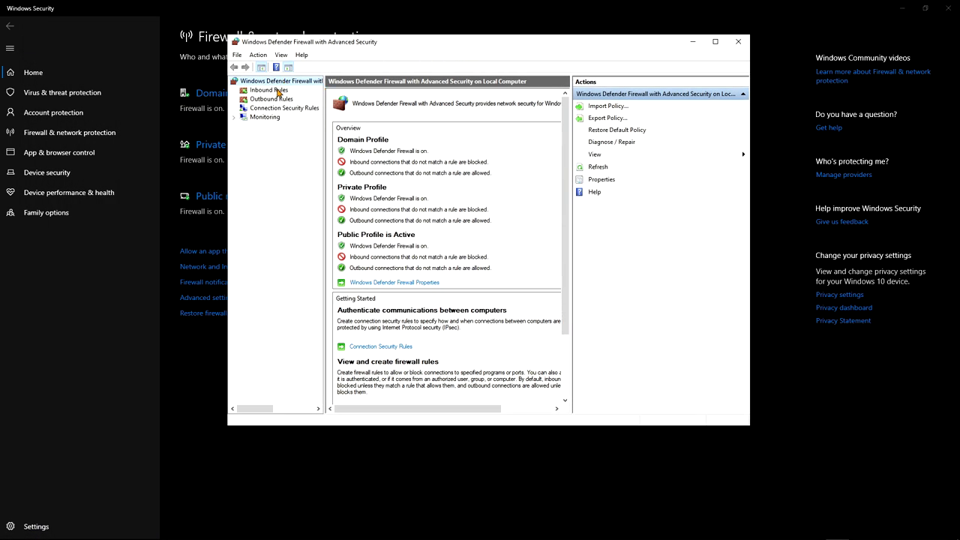
{"action": "left_click", "coordinate": [269, 90]}
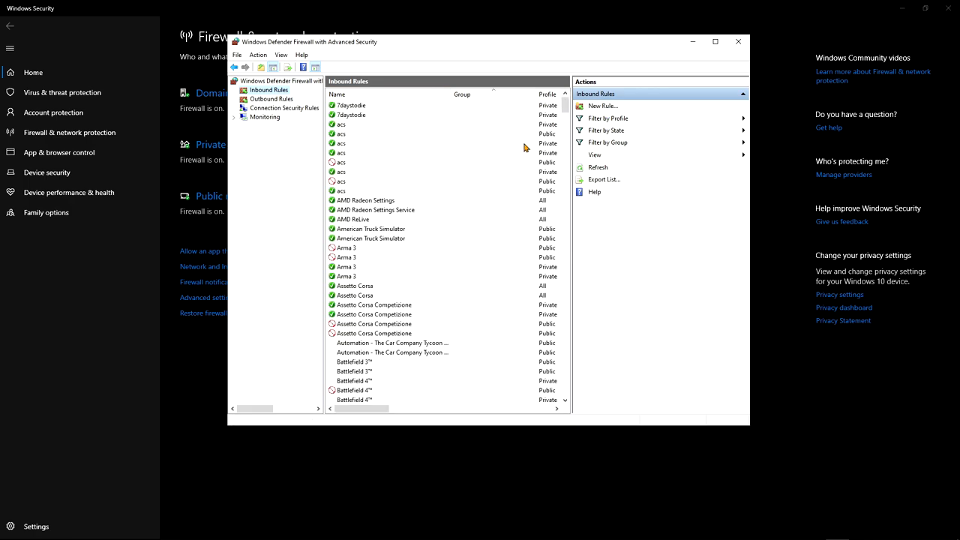
{"action": "scroll", "scroll_direction": "down", "scroll_amount": 3}
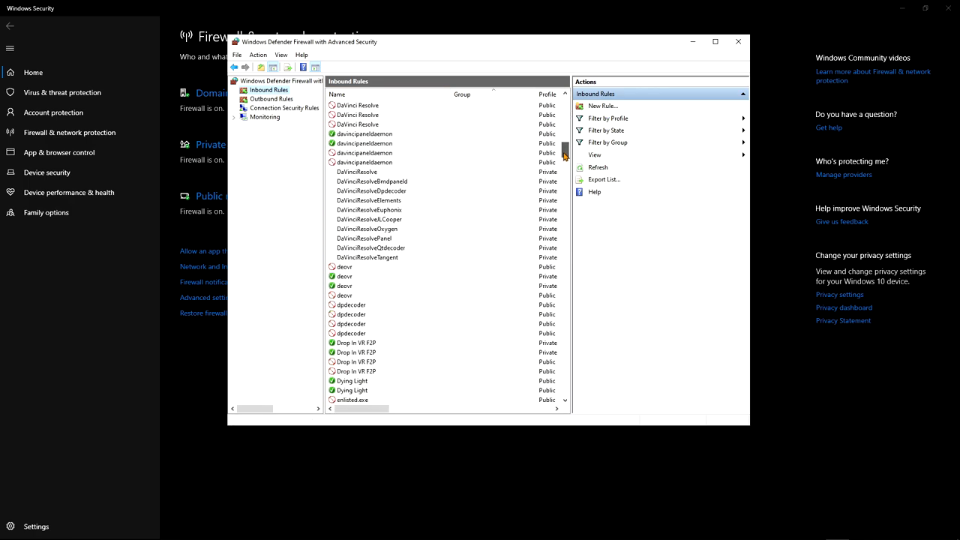
{"action": "scroll", "scroll_direction": "down", "scroll_amount": 3}
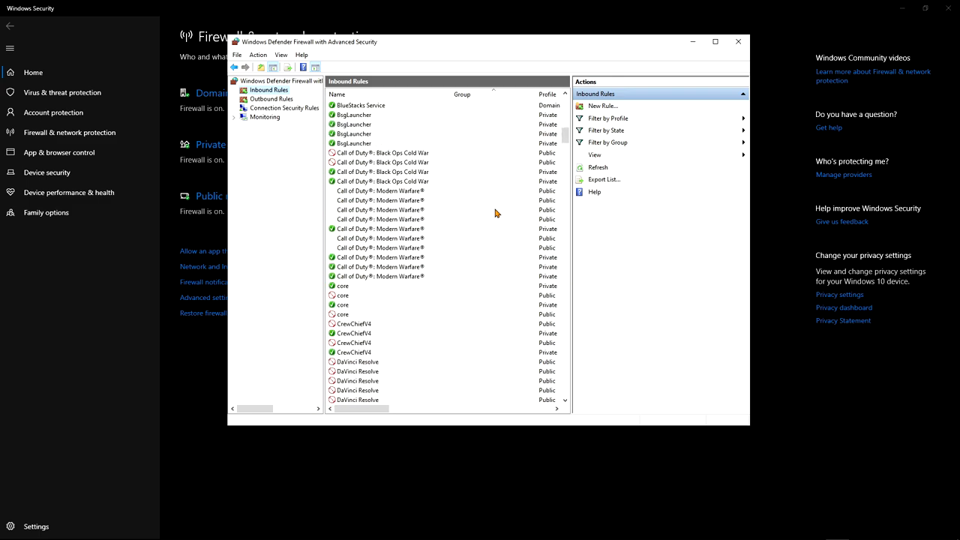
{"action": "scroll", "scroll_direction": "down", "scroll_amount": 3}
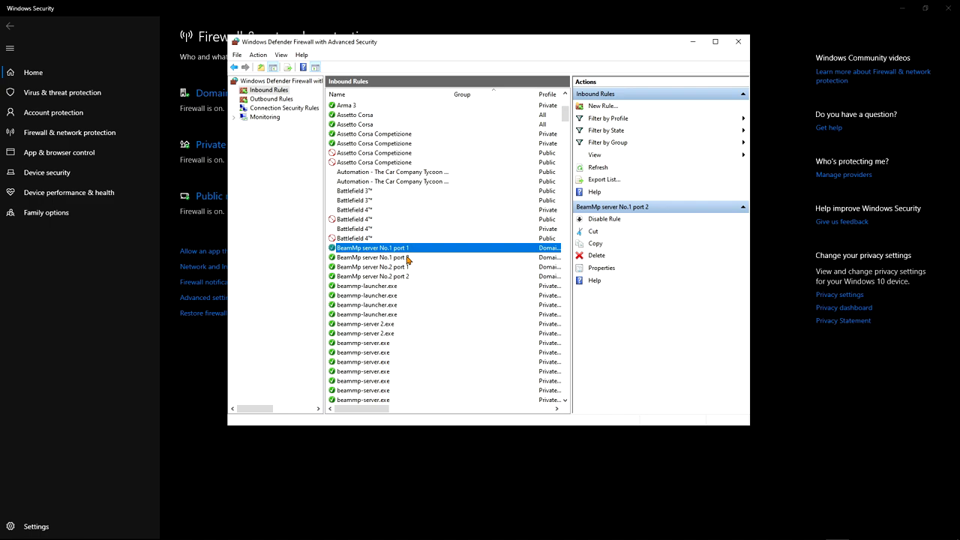
{"action": "left_click", "coordinate": [372, 258]}
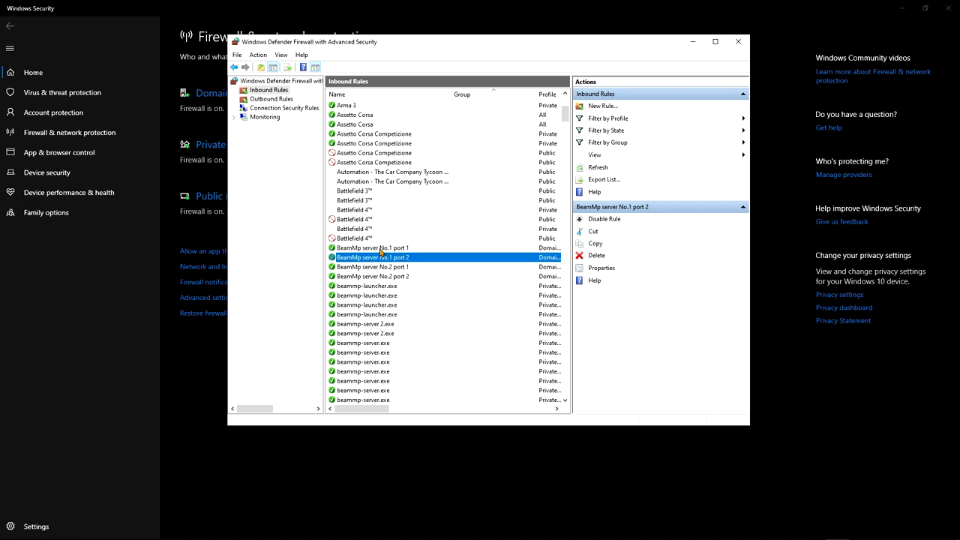
{"action": "left_click", "coordinate": [372, 247]}
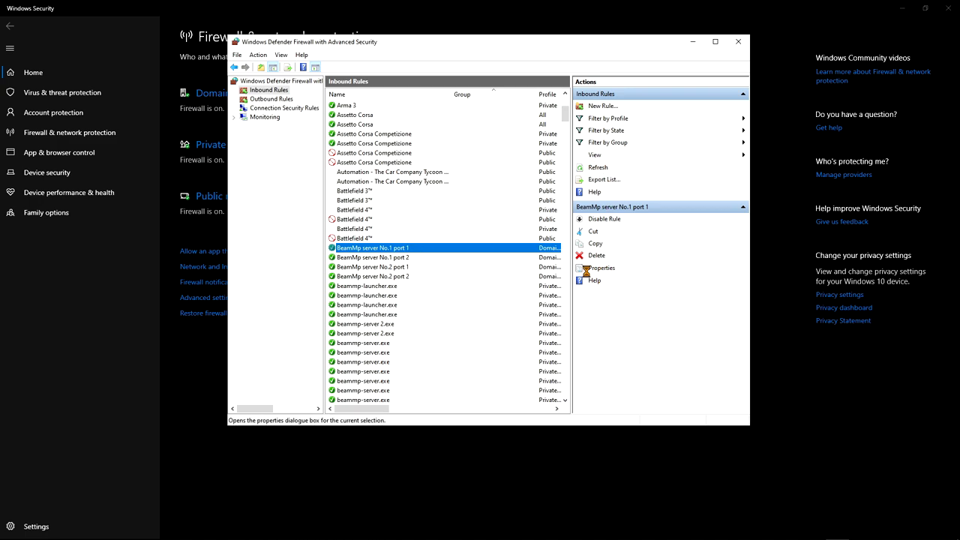
{"action": "left_click", "coordinate": [600, 267]}
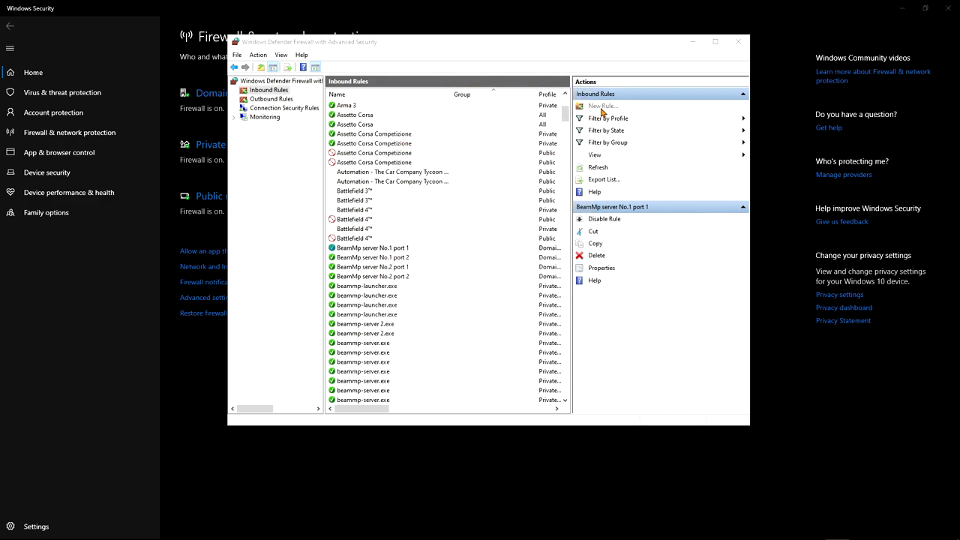
- Begin a new inbound rule of type Port and reach the protocol and ports step
{"action": "left_click", "coordinate": [603, 105]}
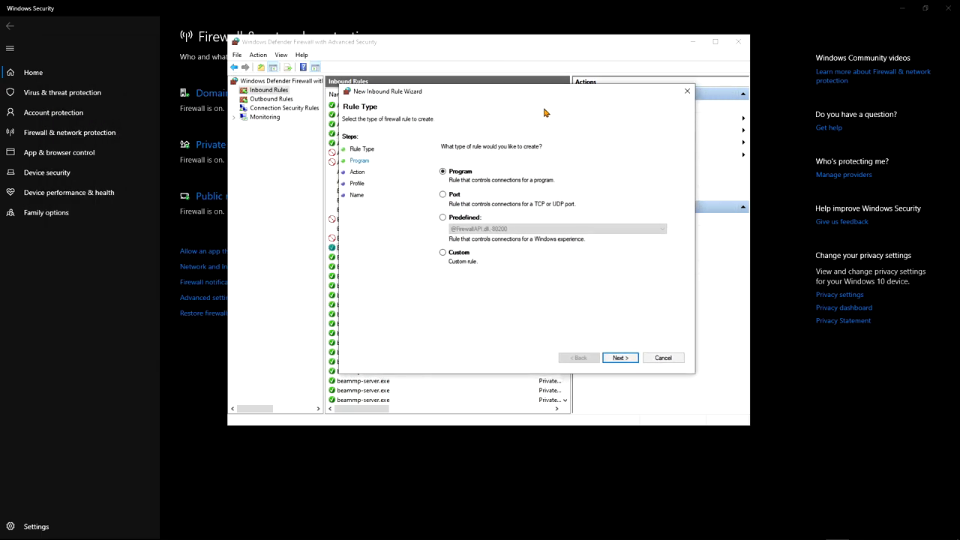
{"action": "left_click", "coordinate": [443, 195]}
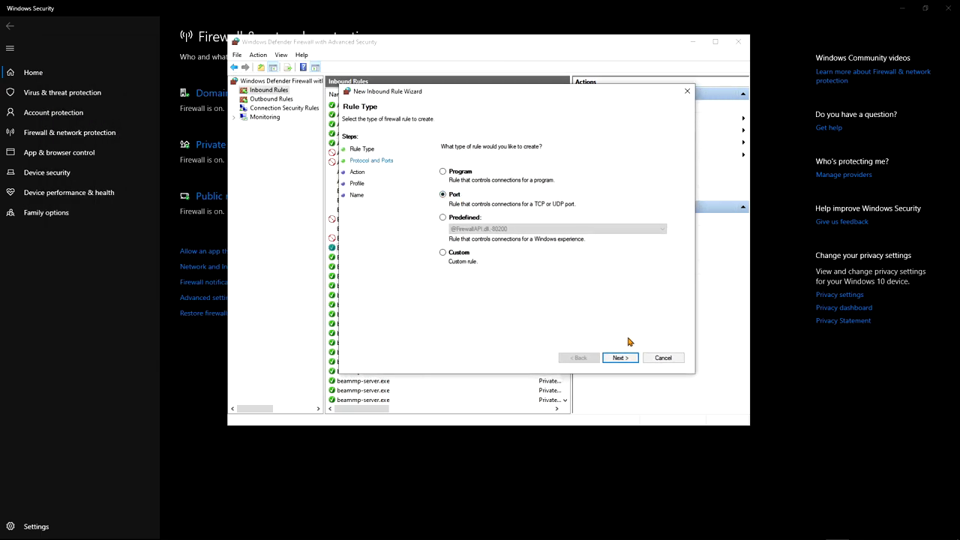
{"action": "left_click", "coordinate": [620, 357]}
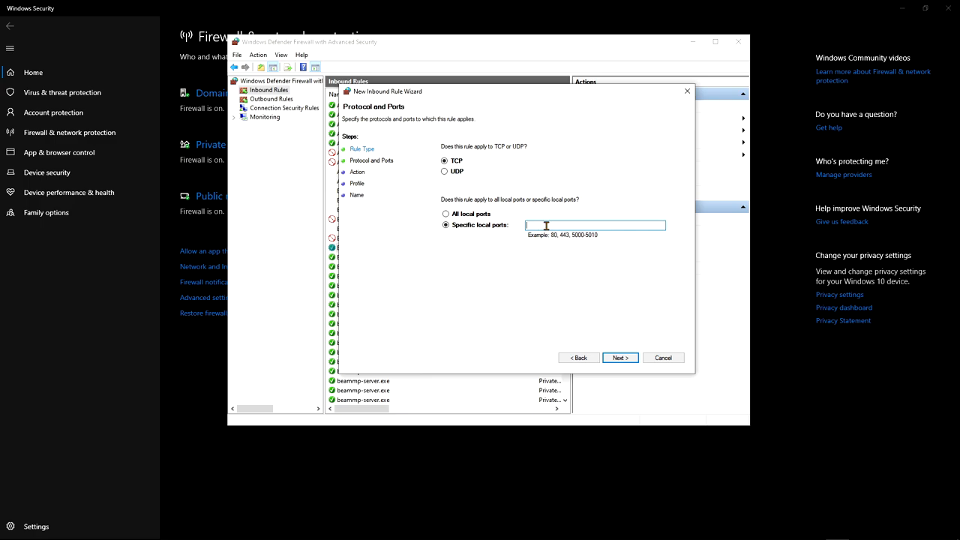
{"action": "mouse_move", "coordinate": [607, 234]}
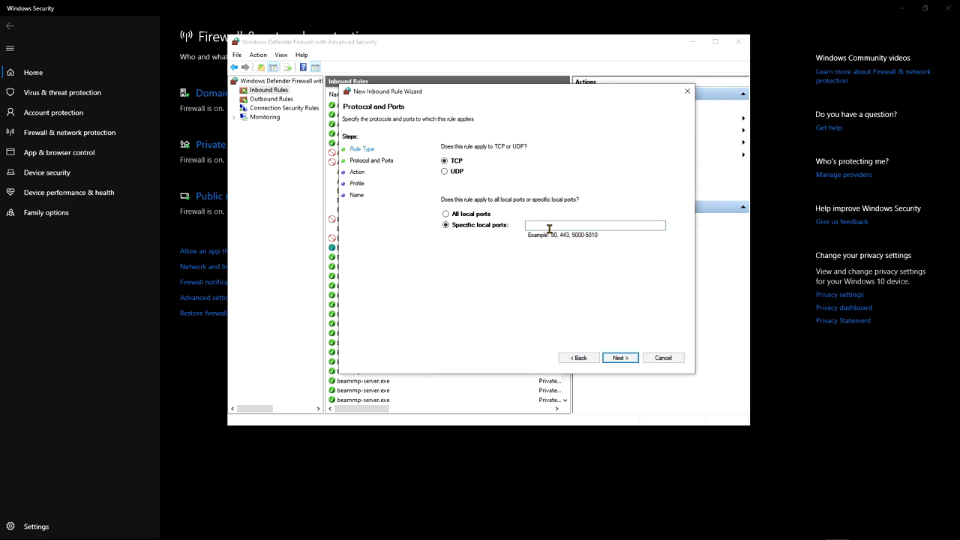
- Enter TCP local port 87687, dismiss the invalid-port warning, and re-enter 30
{"action": "type", "text": "87687"}
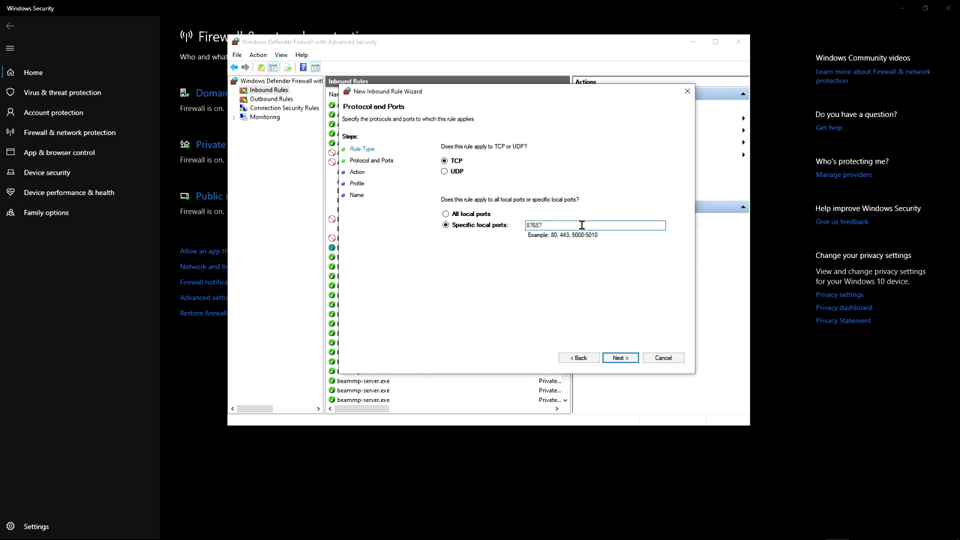
{"action": "left_click", "coordinate": [620, 357]}
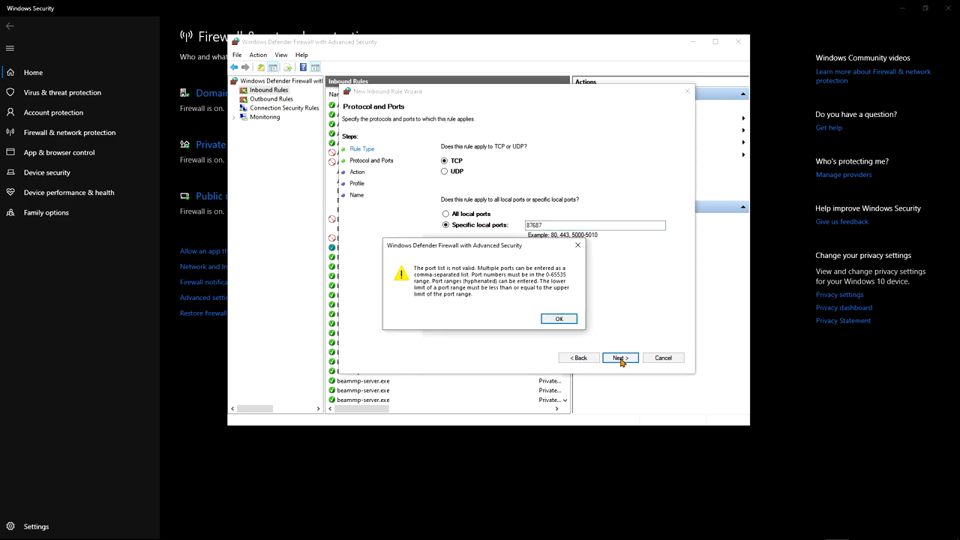
{"action": "left_click", "coordinate": [558, 318]}
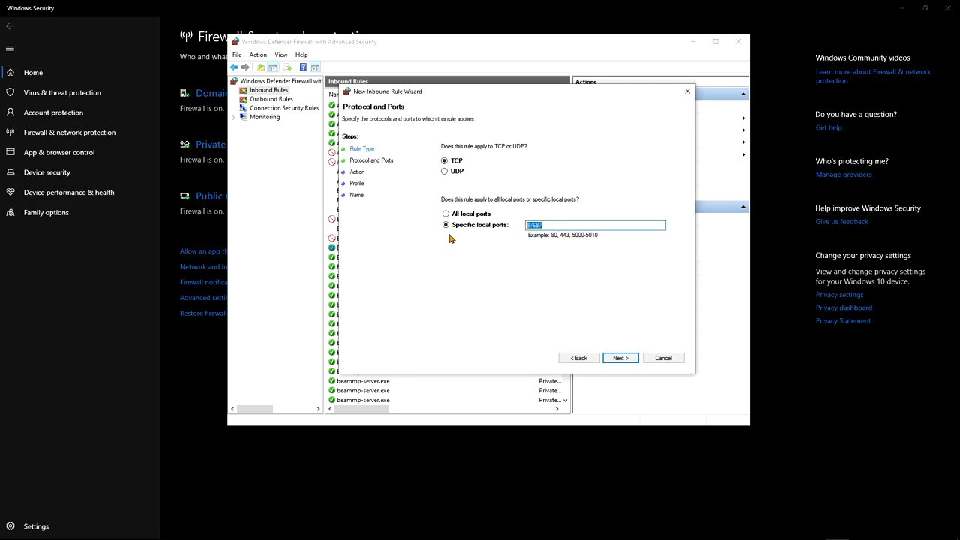
{"action": "type", "text": "30816"}
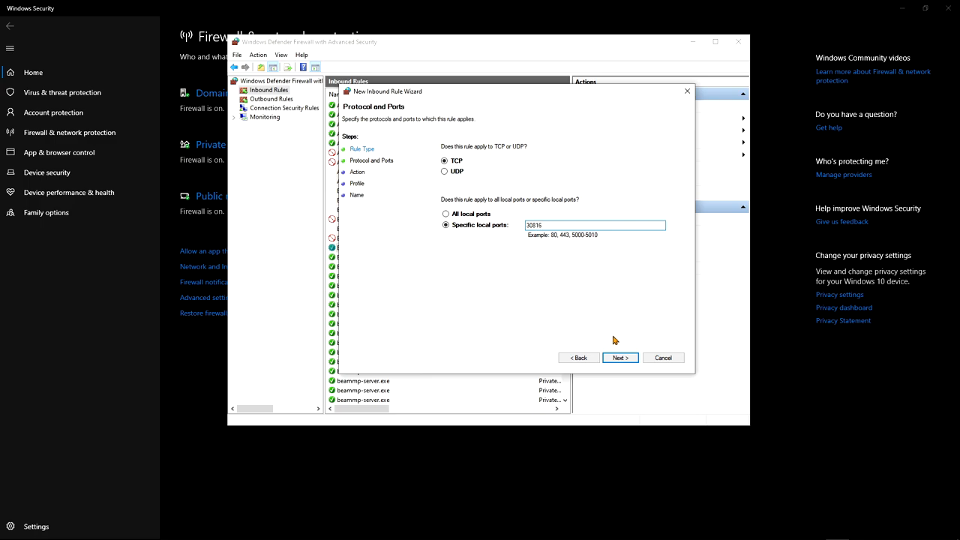
- Allow the connection, exclude Public networks, then cancel the rule at the Name page
{"action": "left_click", "coordinate": [619, 357]}
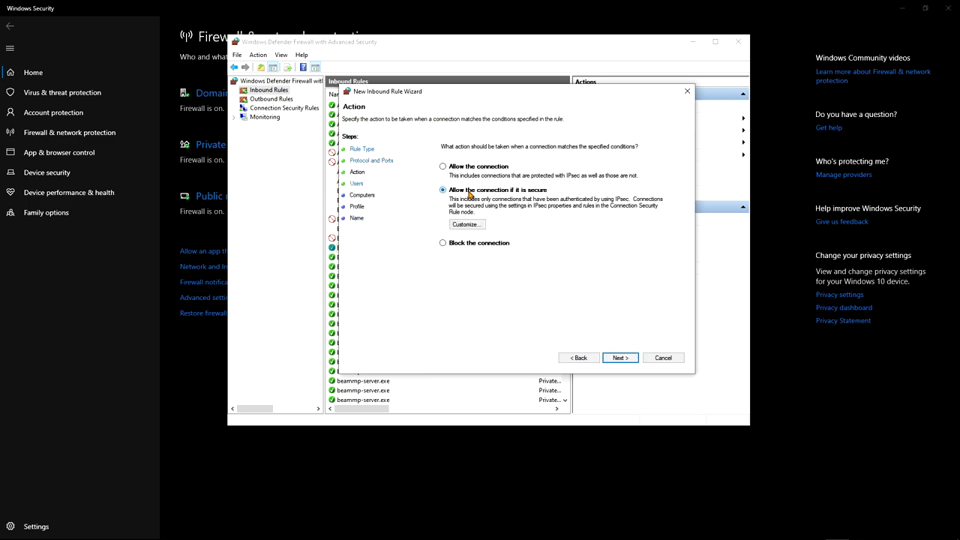
{"action": "left_click", "coordinate": [443, 165]}
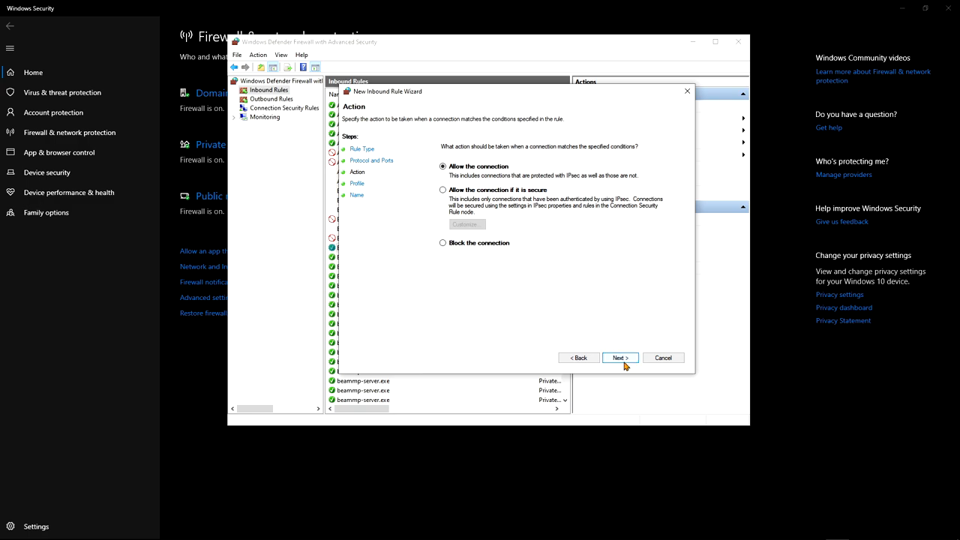
{"action": "left_click", "coordinate": [619, 357]}
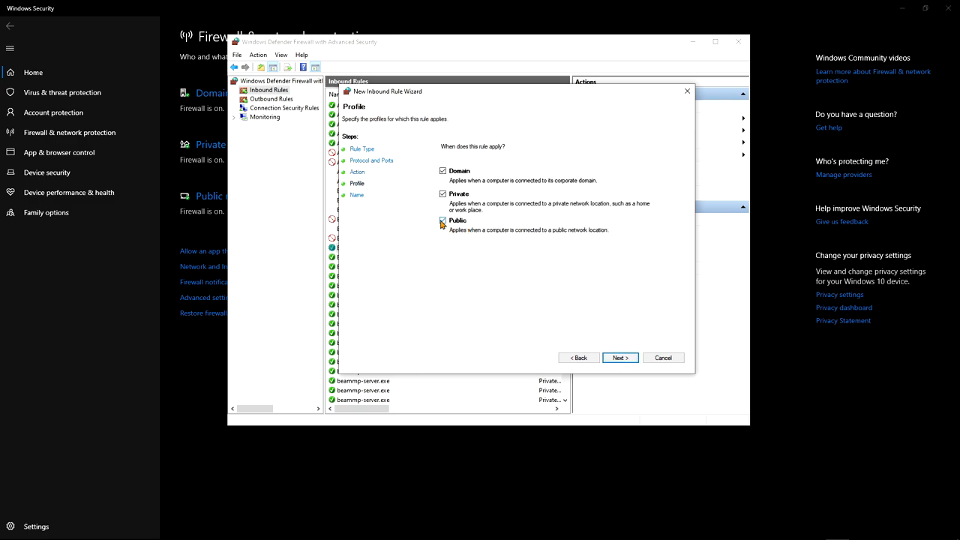
{"action": "left_click", "coordinate": [443, 221]}
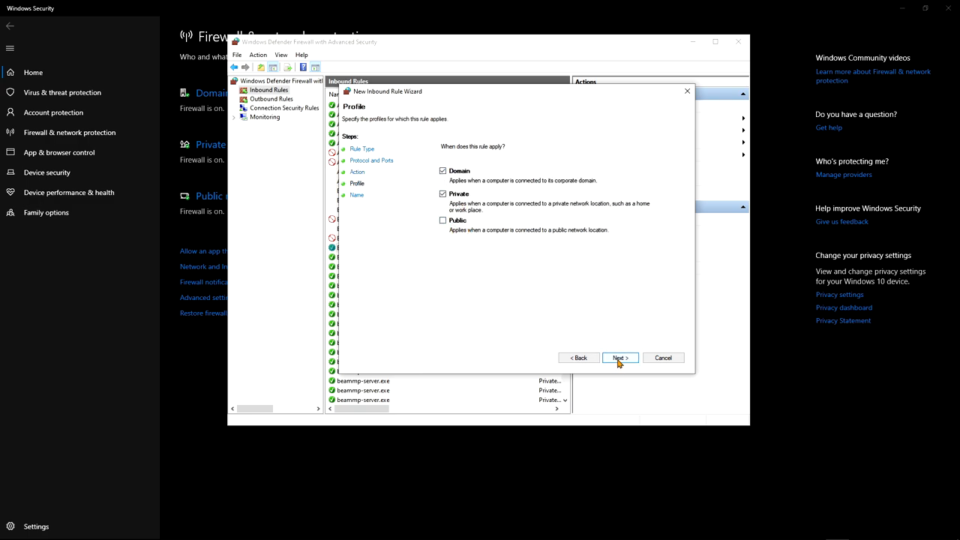
{"action": "left_click", "coordinate": [618, 357]}
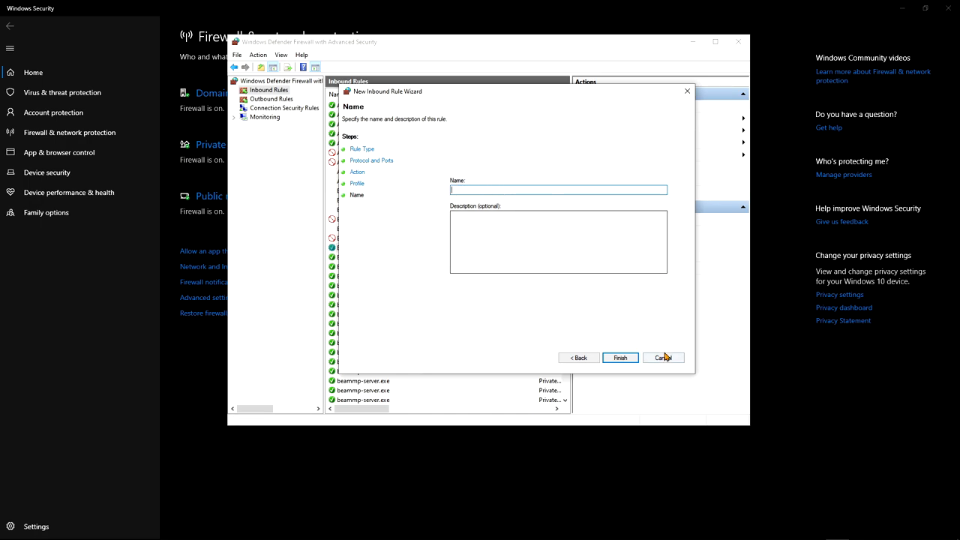
{"action": "left_click", "coordinate": [661, 357]}
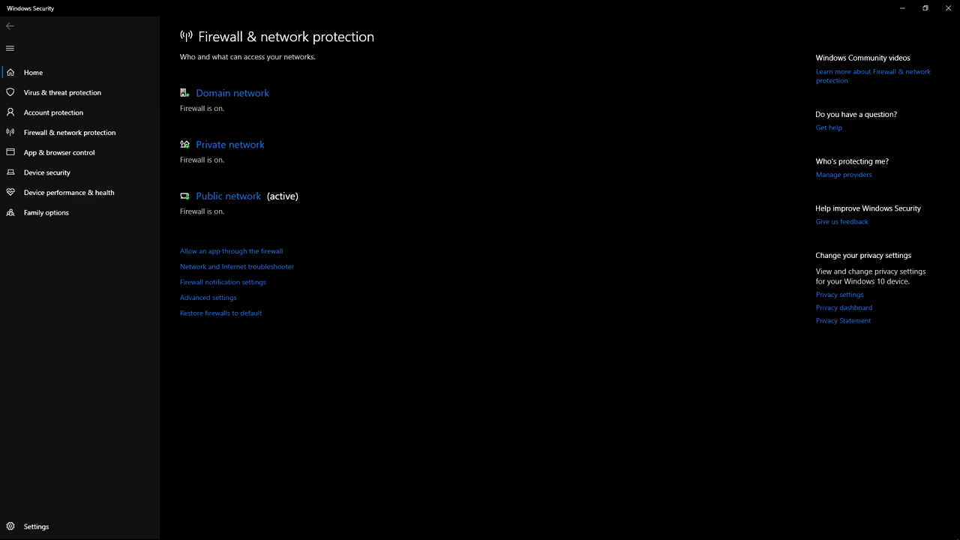
{"action": "left_click", "coordinate": [207, 297]}
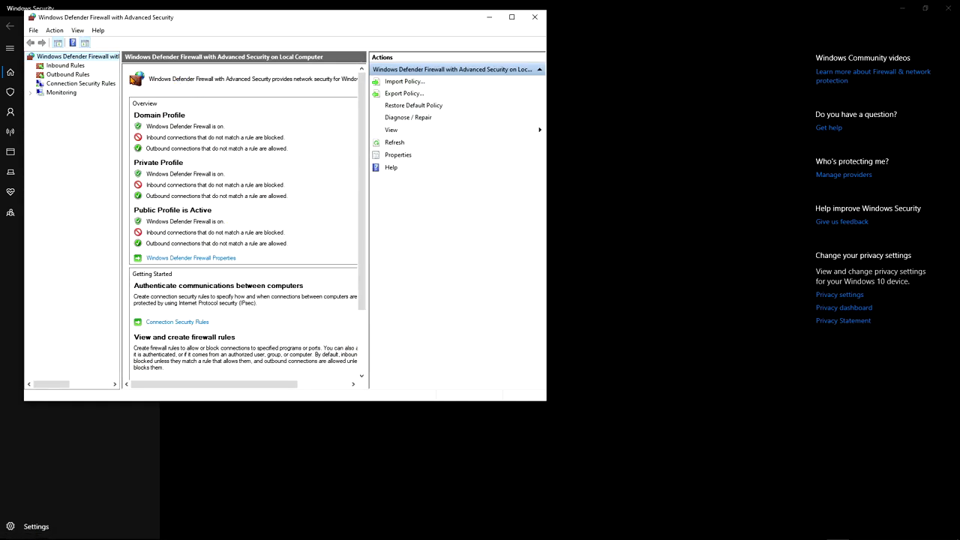
{"action": "left_click", "coordinate": [66, 66]}
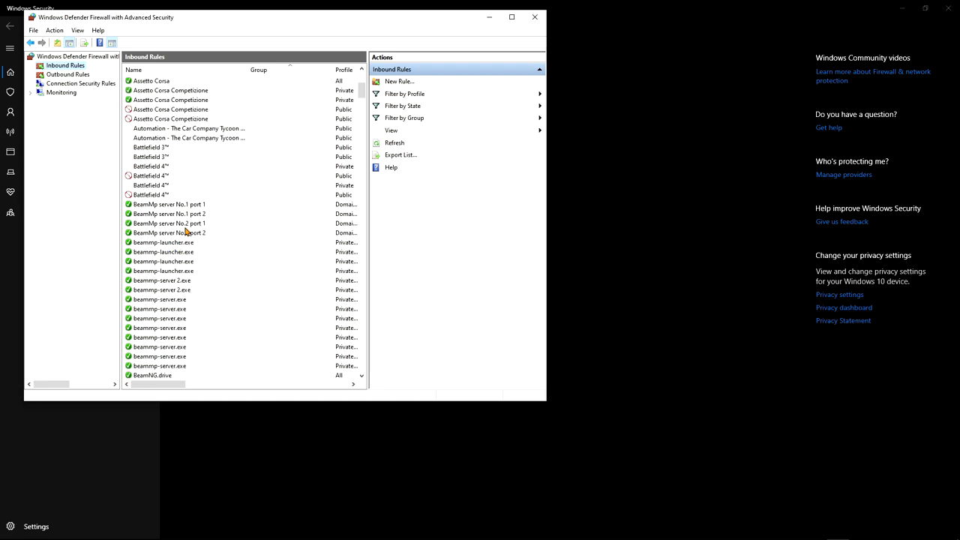
{"action": "mouse_move", "coordinate": [183, 239]}
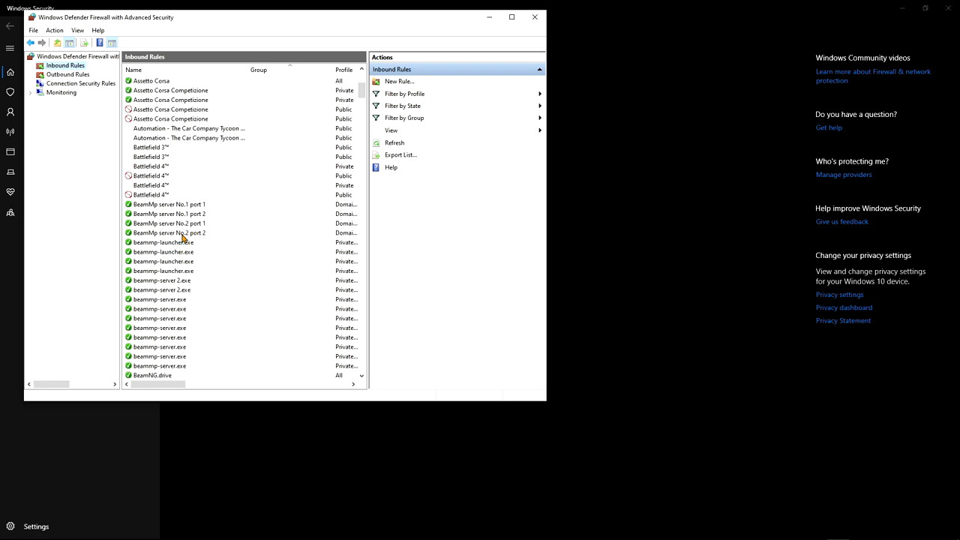
{"action": "mouse_move", "coordinate": [237, 224]}
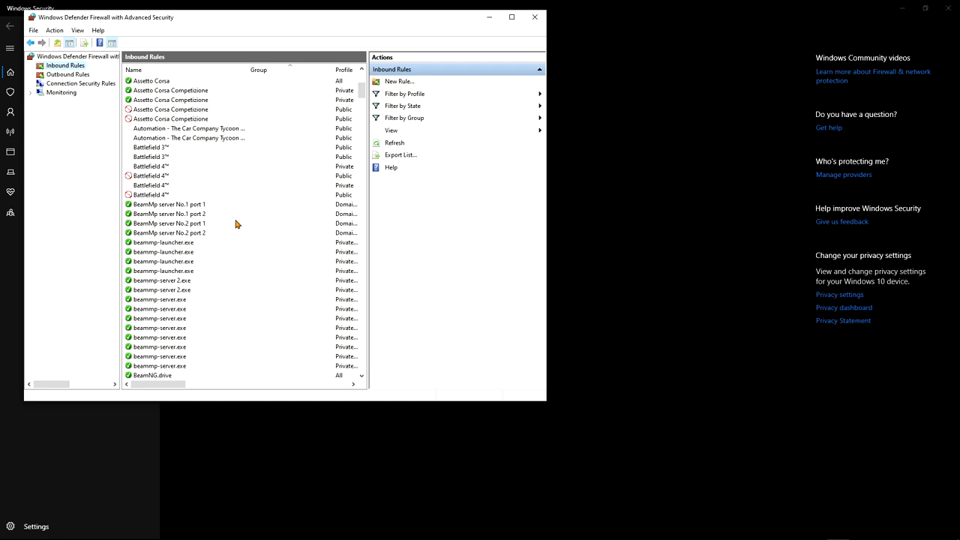
{"action": "mouse_move", "coordinate": [207, 213]}
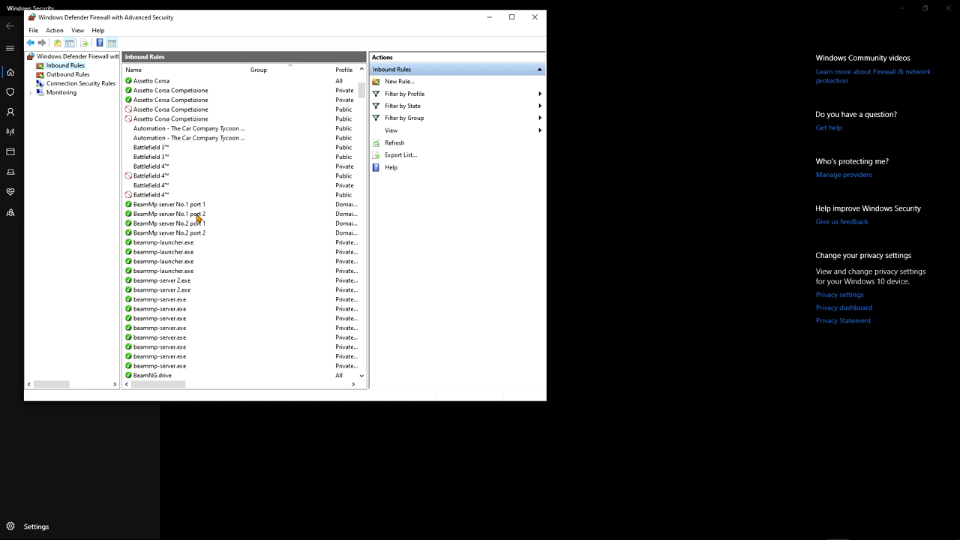
{"action": "mouse_move", "coordinate": [194, 219]}
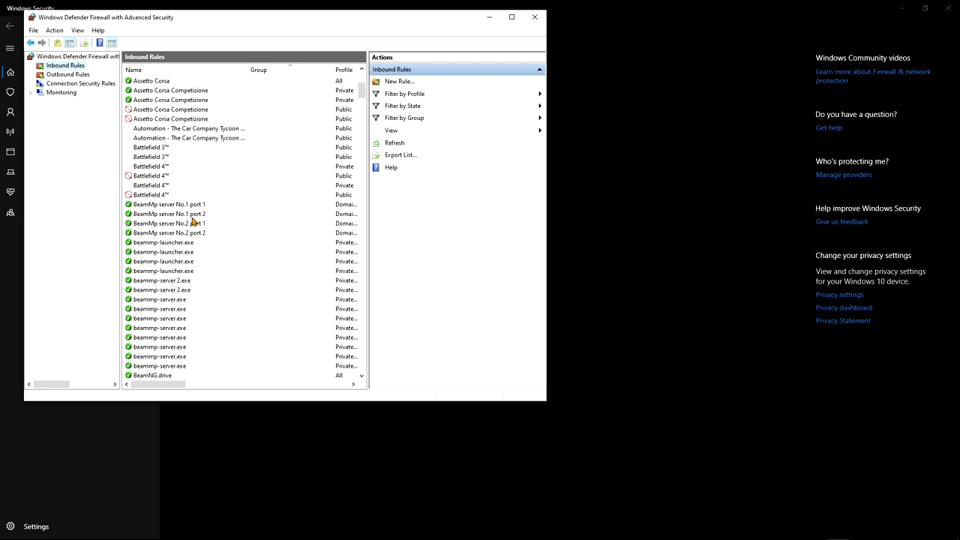
{"action": "mouse_move", "coordinate": [462, 136]}
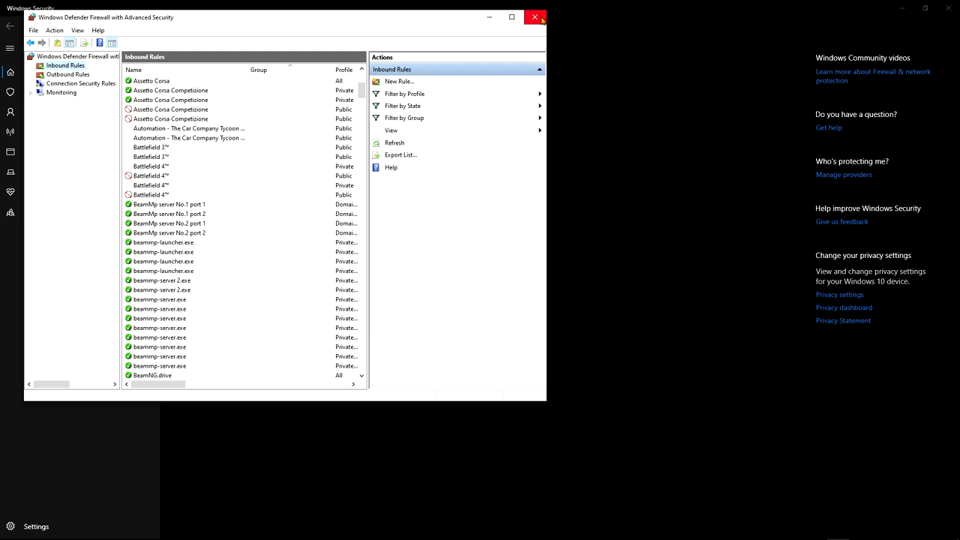
{"action": "left_click", "coordinate": [534, 18]}
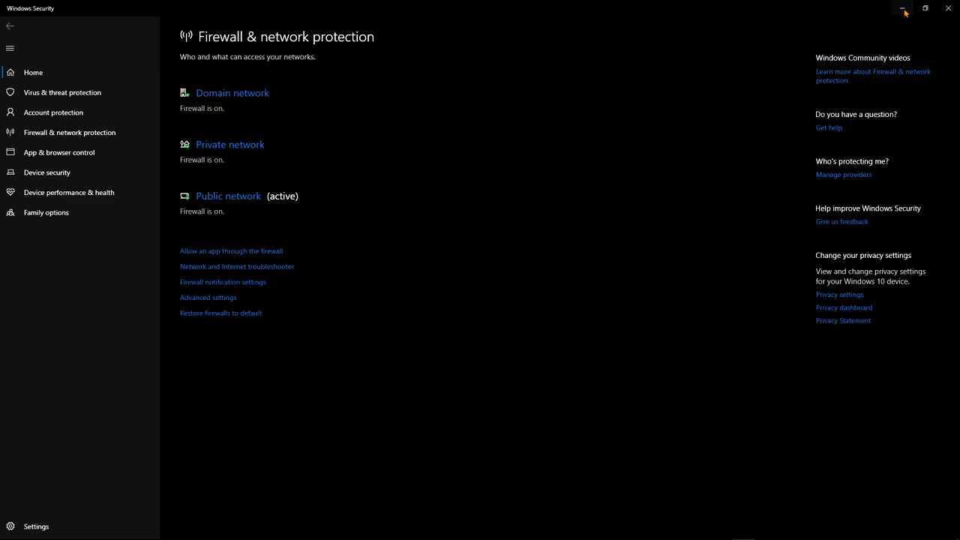
{"action": "mouse_move", "coordinate": [903, 9]}
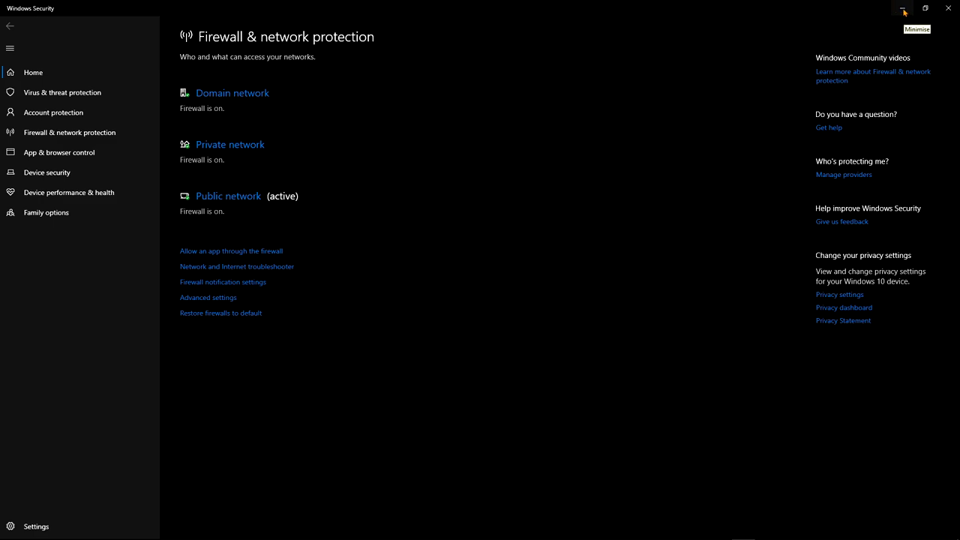
{"action": "mouse_move", "coordinate": [894, 20]}
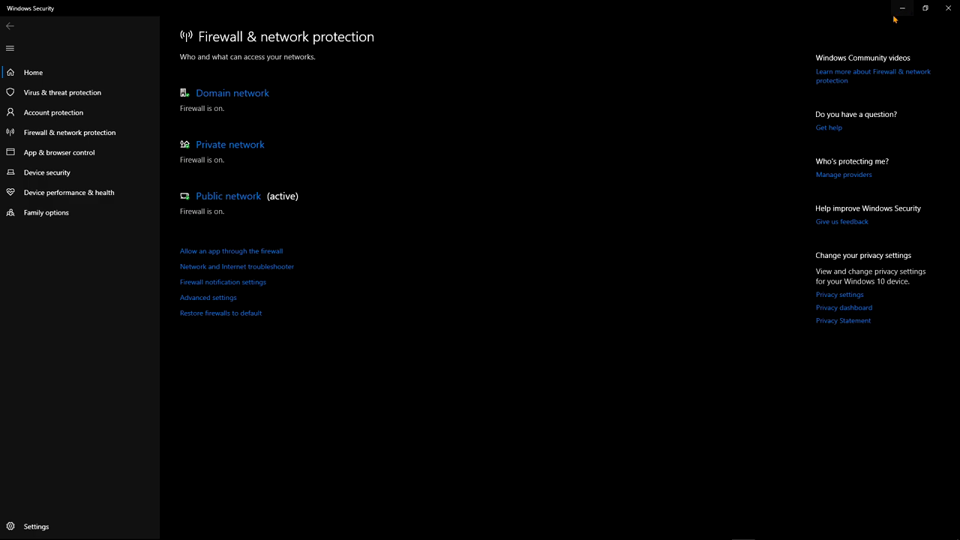
{"action": "mouse_move", "coordinate": [948, 9]}
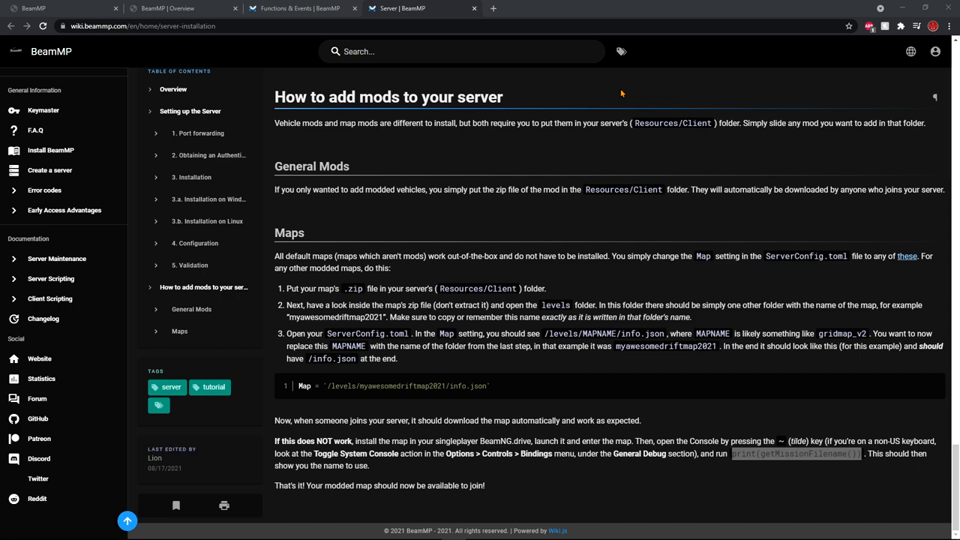
{"action": "mouse_move", "coordinate": [618, 93]}
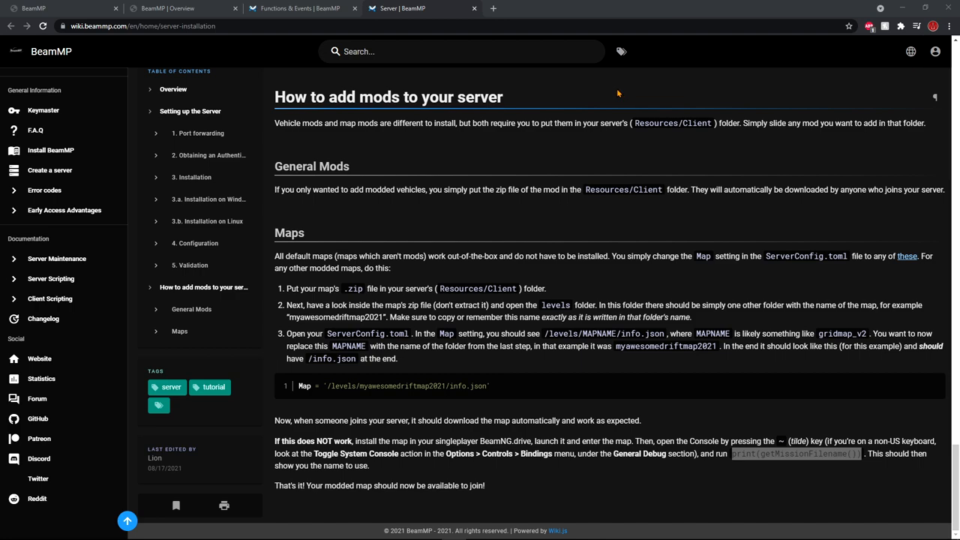
{"action": "mouse_move", "coordinate": [580, 252]}
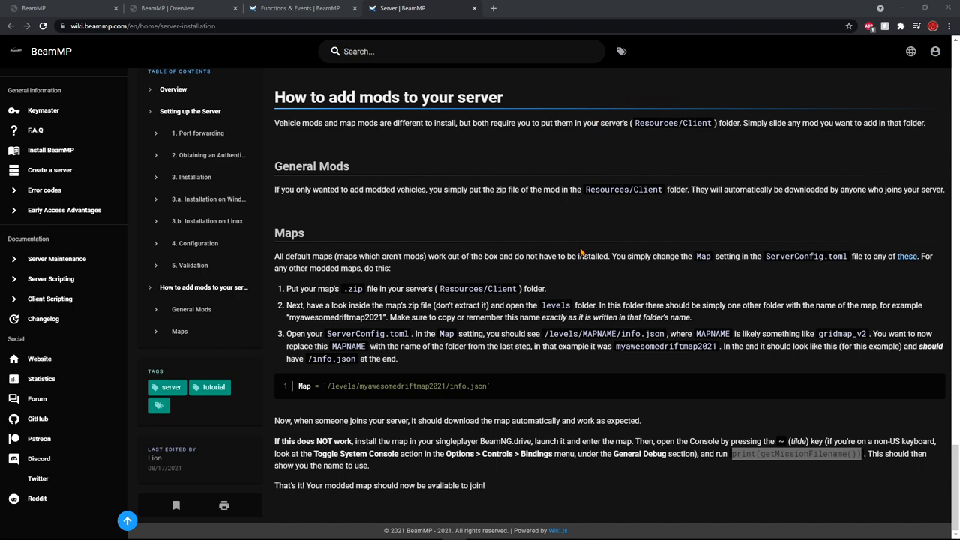